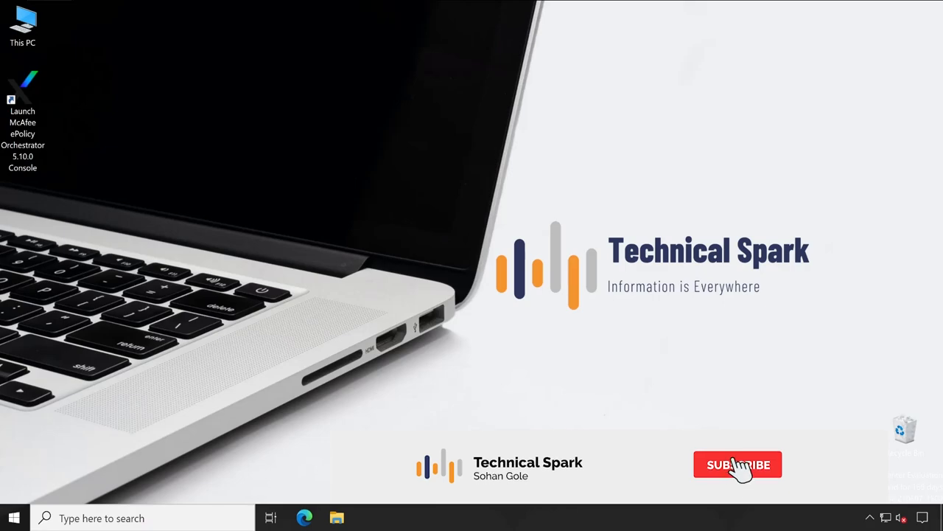
Launch the McAfee ePolicy Orchestrator 5.10.0 console from its desktop shortcut.
click(738, 464)
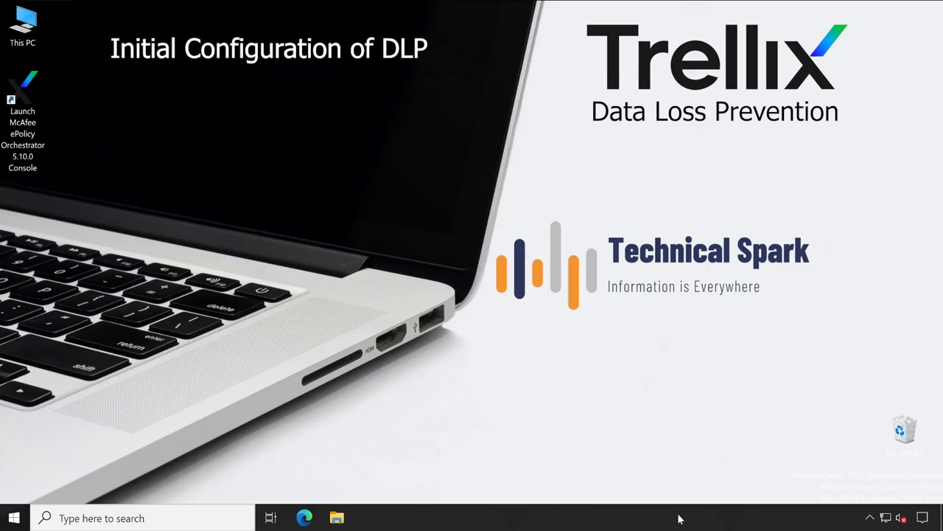
click(22, 84)
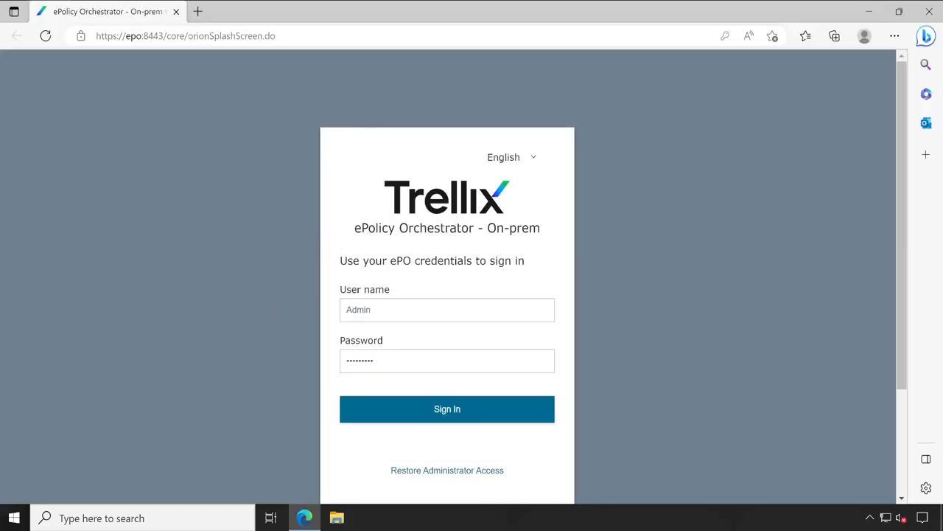
Sign in as Admin to reach the Getting Started with DLP license step.
click(446, 410)
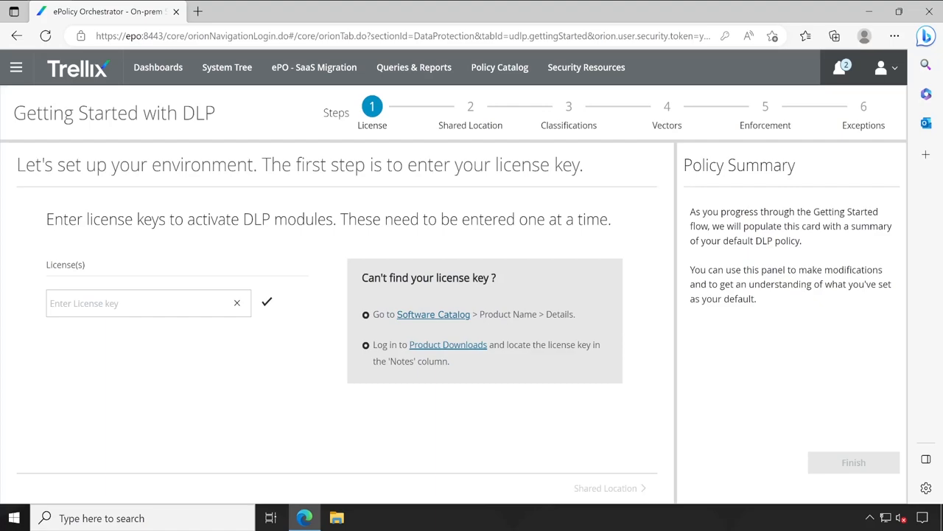
mouse_move(176, 361)
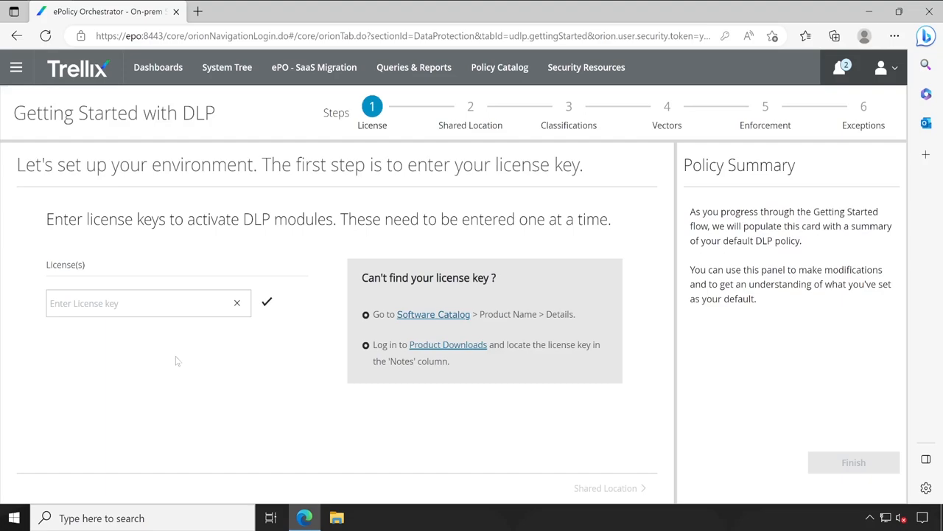
mouse_move(183, 351)
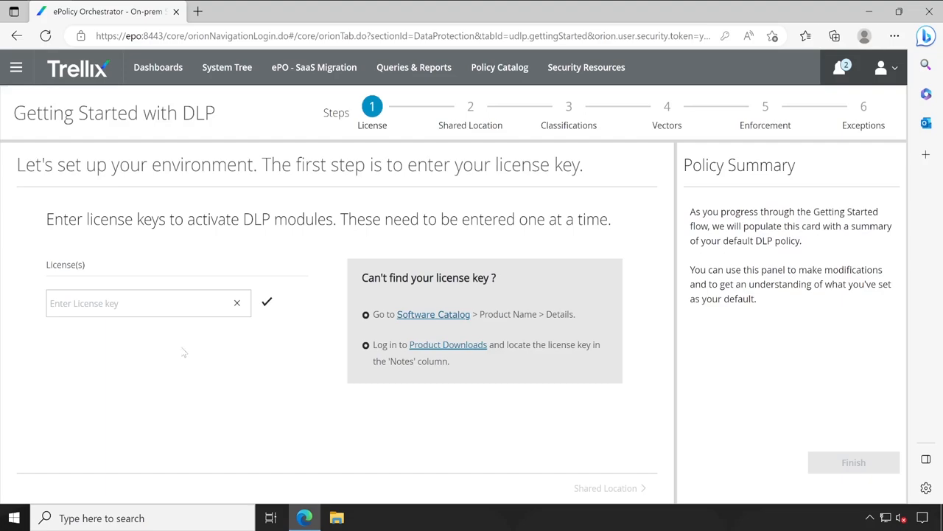
mouse_move(657, 151)
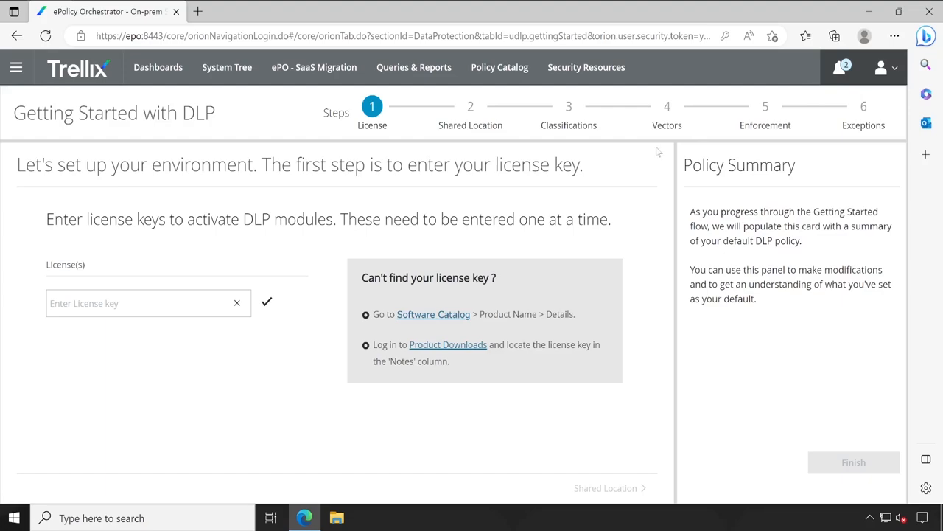
mouse_move(663, 168)
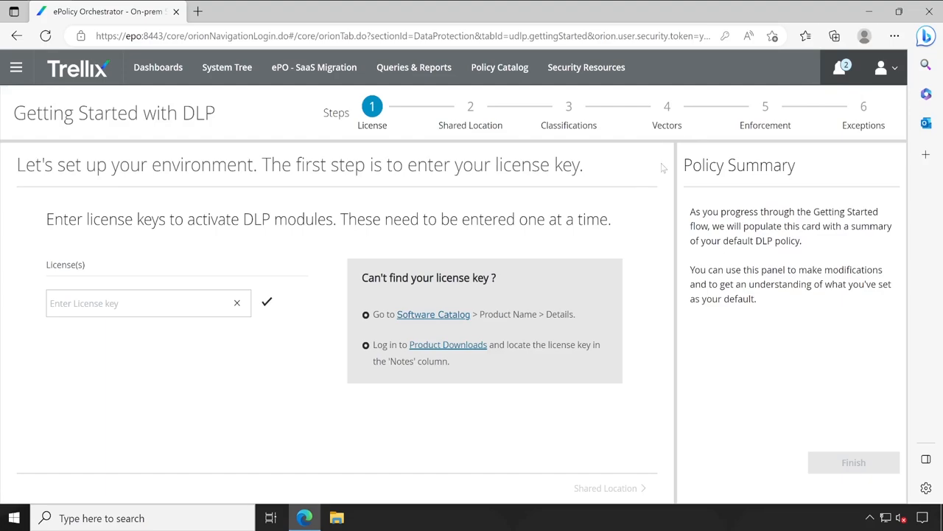
mouse_move(657, 182)
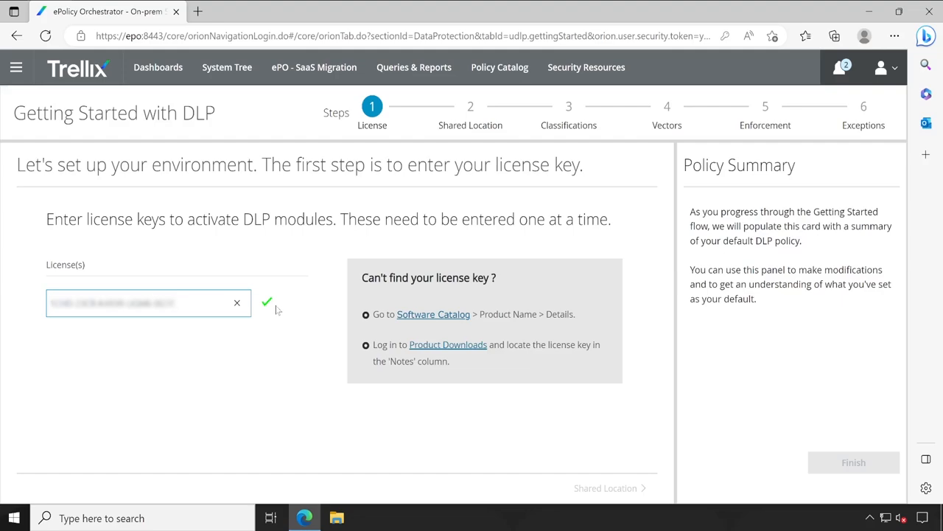
mouse_move(229, 365)
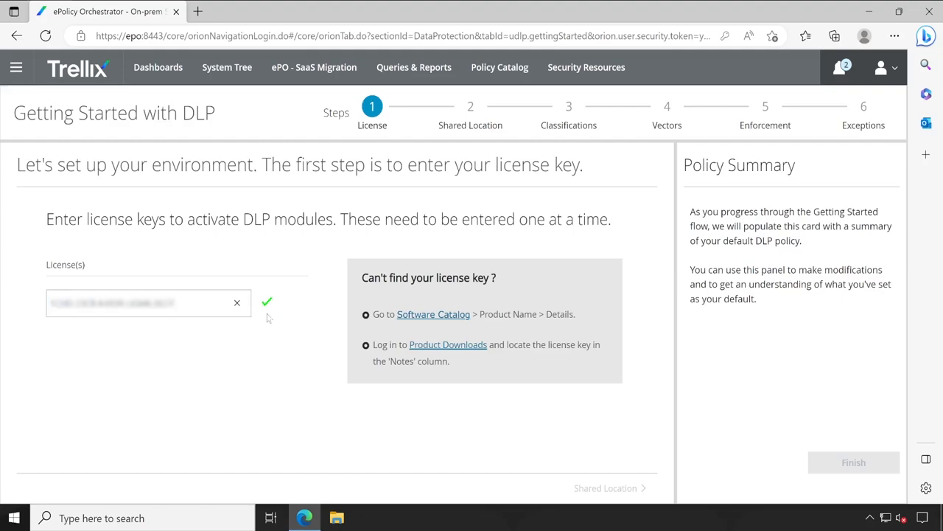
mouse_move(267, 305)
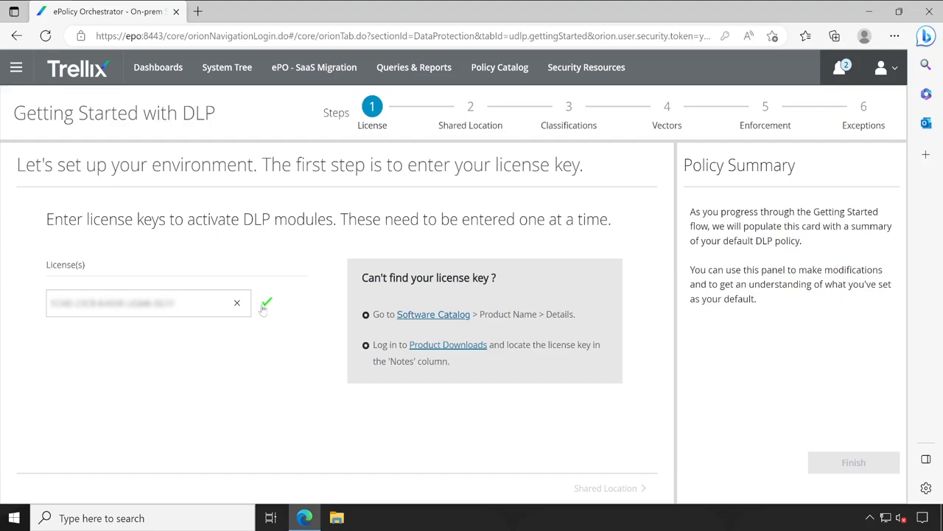
Apply the pasted DLP Endpoint license key so it registers with Perpetual duration.
click(265, 304)
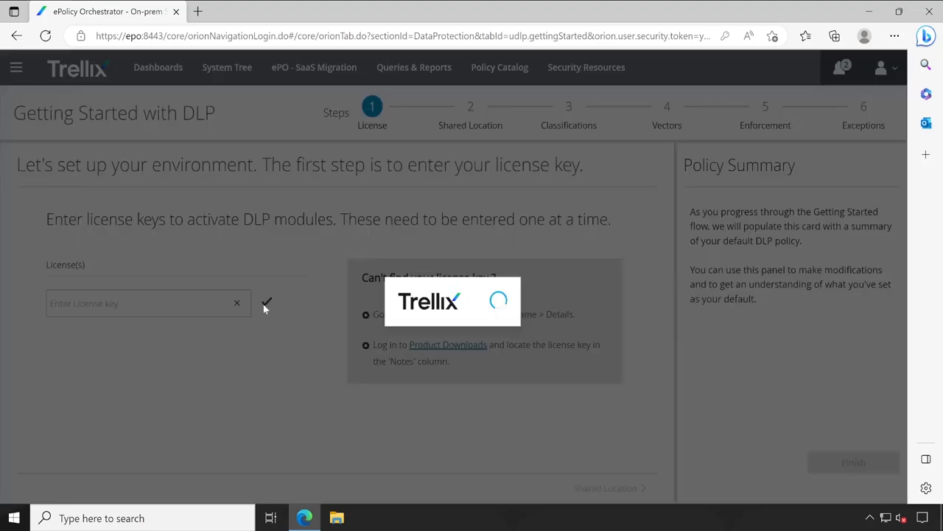
click(266, 304)
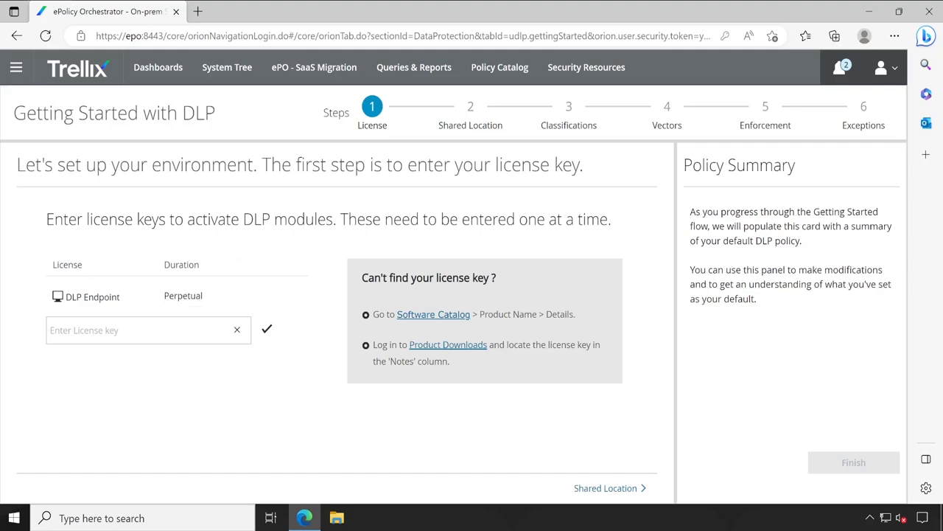
double_click(183, 294)
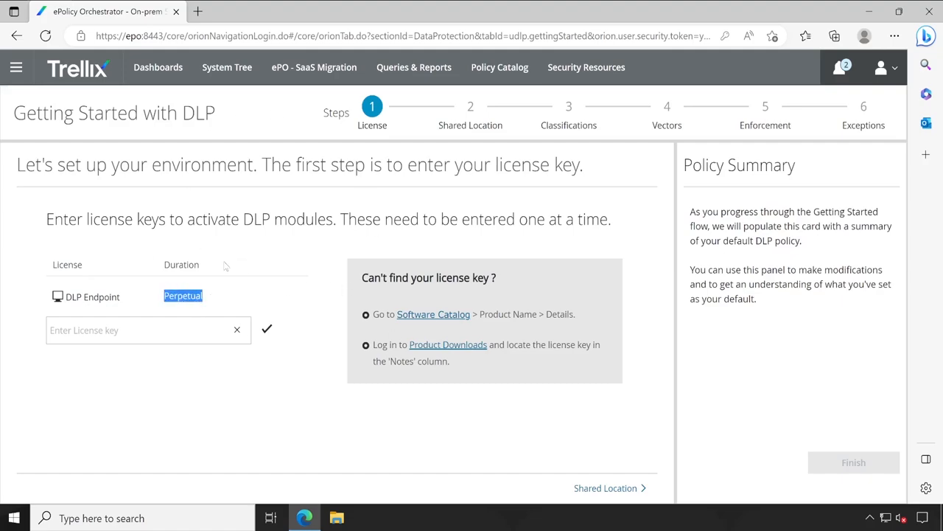
mouse_move(243, 254)
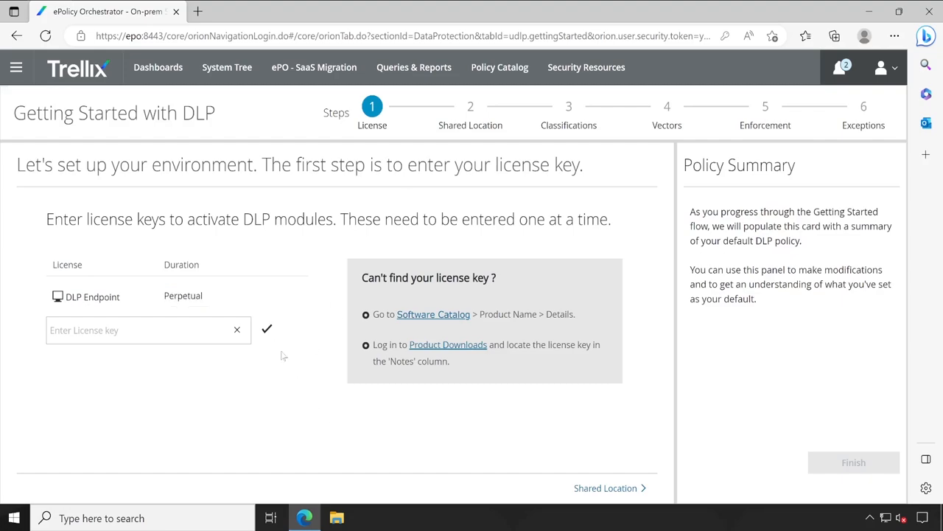
mouse_move(610, 513)
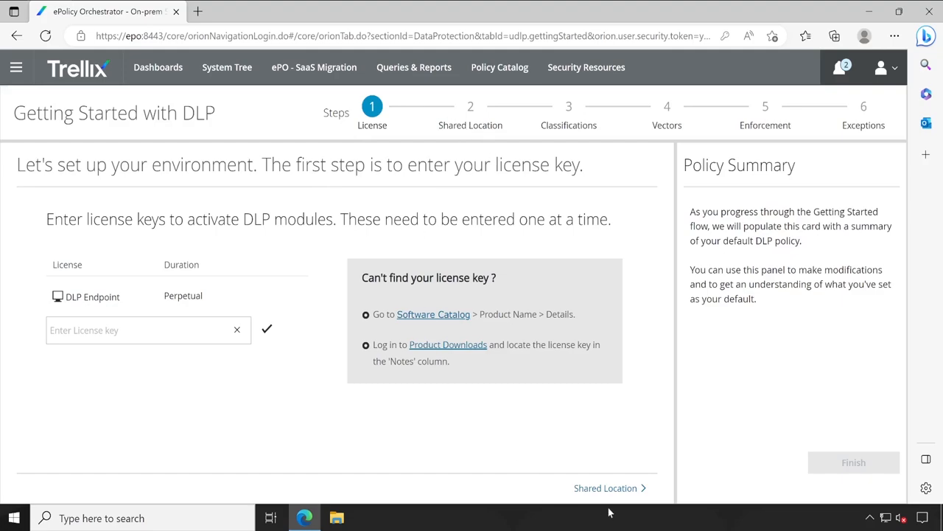
Advance to the Shared Location step and keep SMB (UNC) as the shared storage type.
click(608, 488)
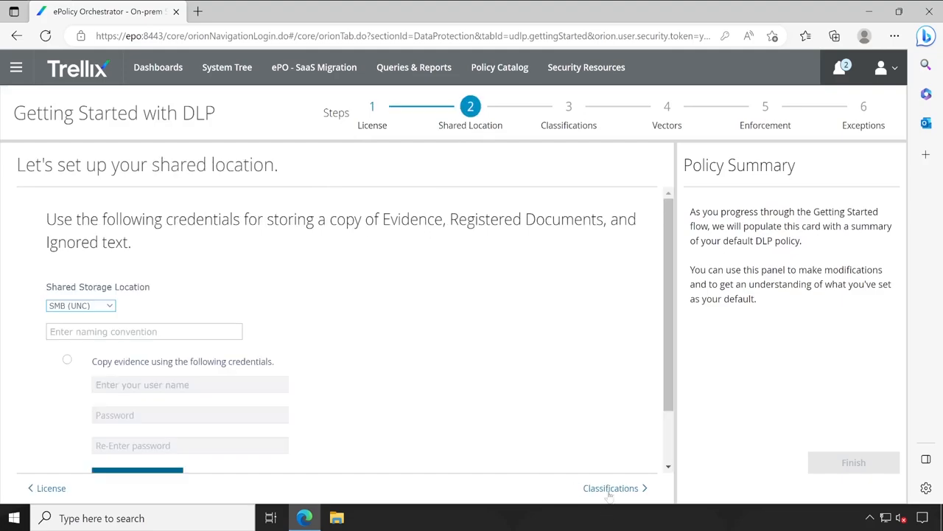
click(80, 305)
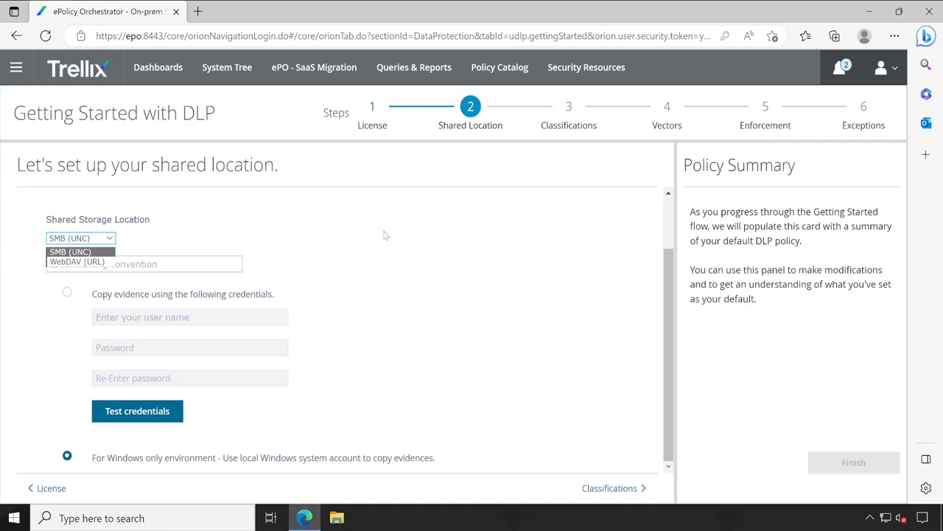
click(71, 251)
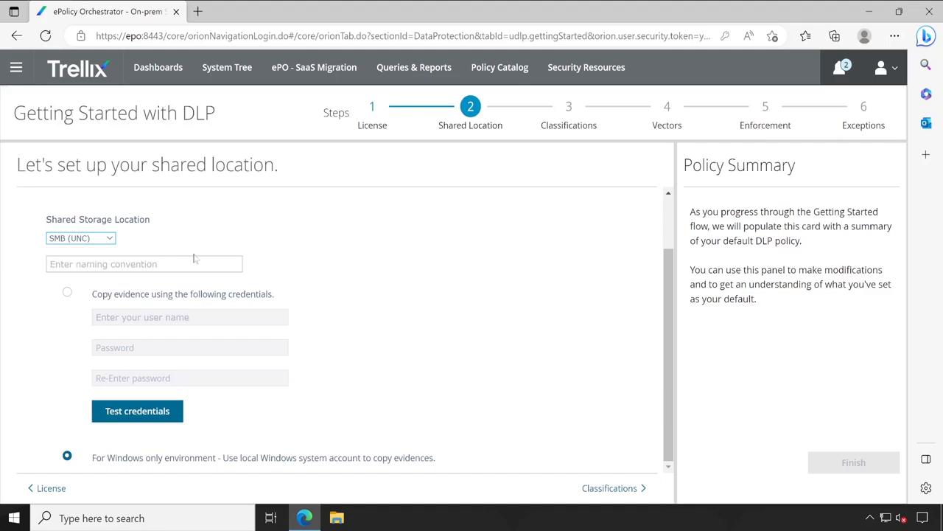
mouse_move(245, 221)
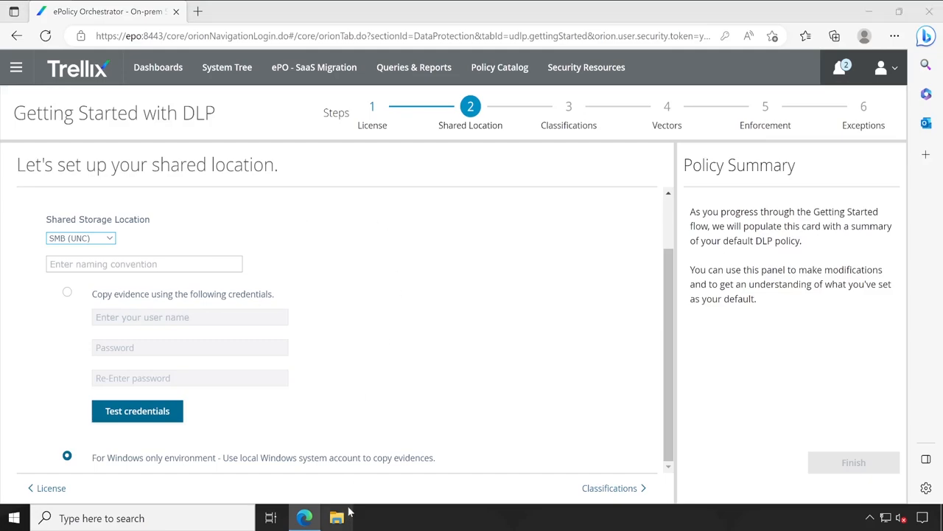
Create a Shared_Resources folder on New Volume (D:) in File Explorer.
click(336, 517)
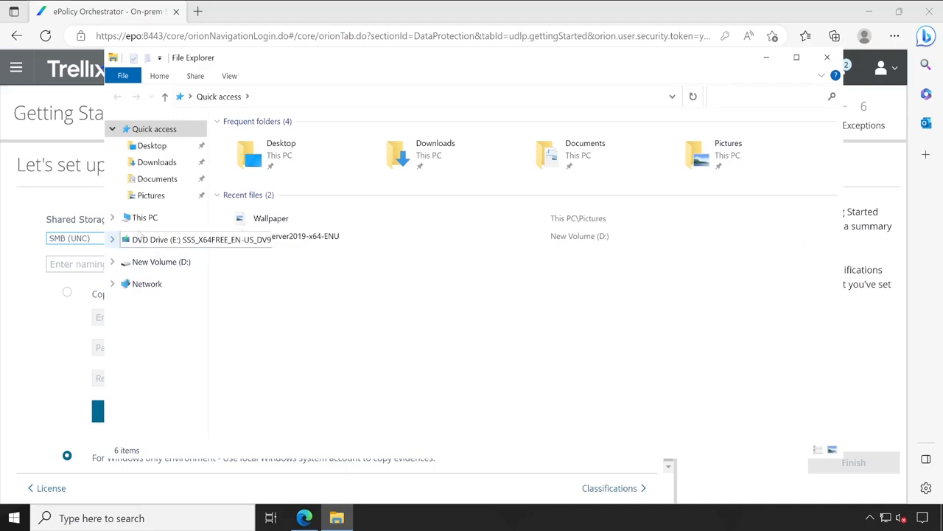
click(144, 217)
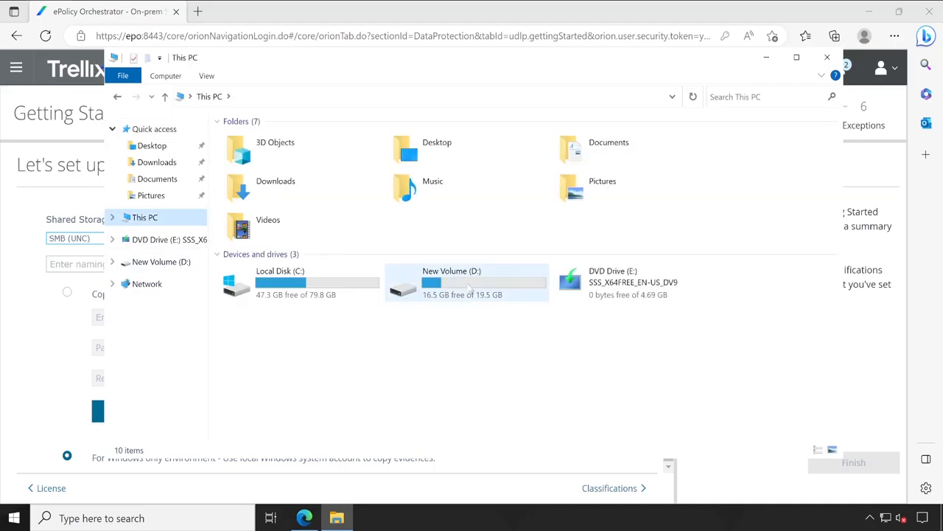
double_click(466, 282)
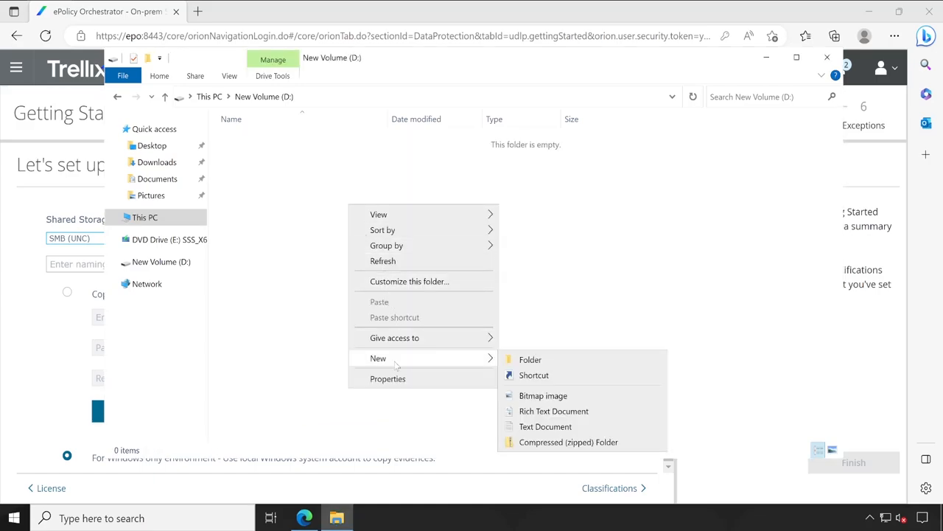
click(531, 359)
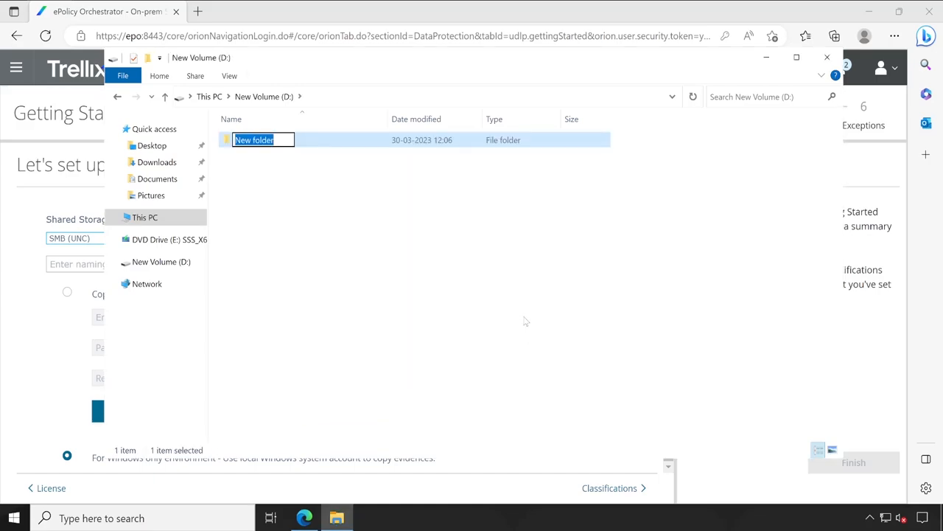
text(Reso)
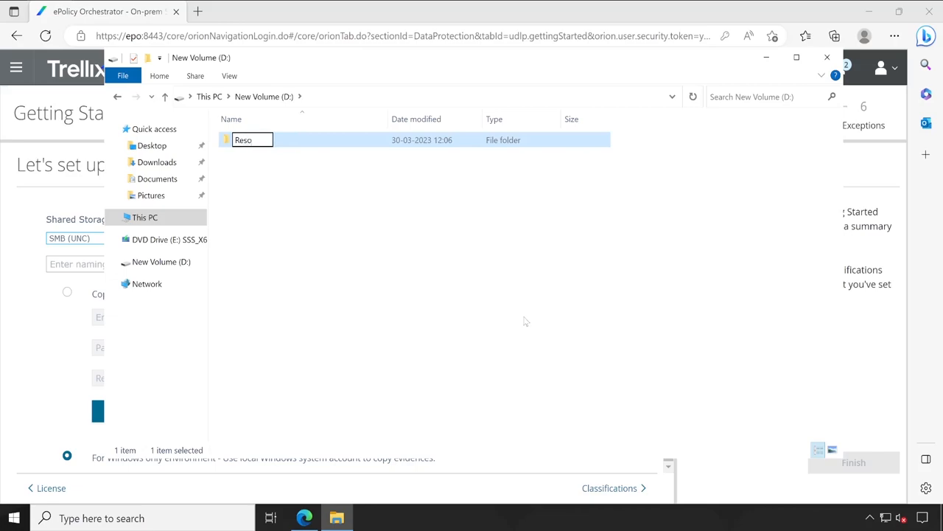
text(urces)
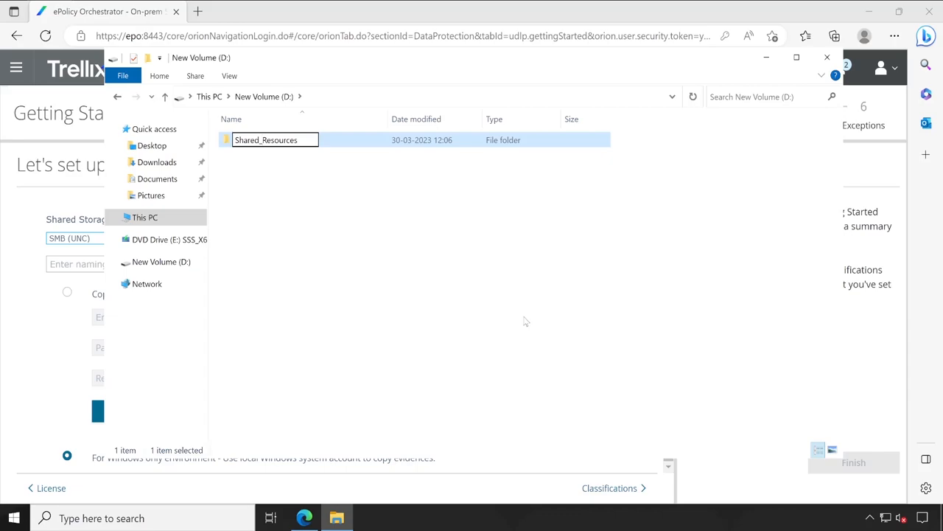
Create an Evidence subfolder inside Shared_Resources.
double_click(266, 139)
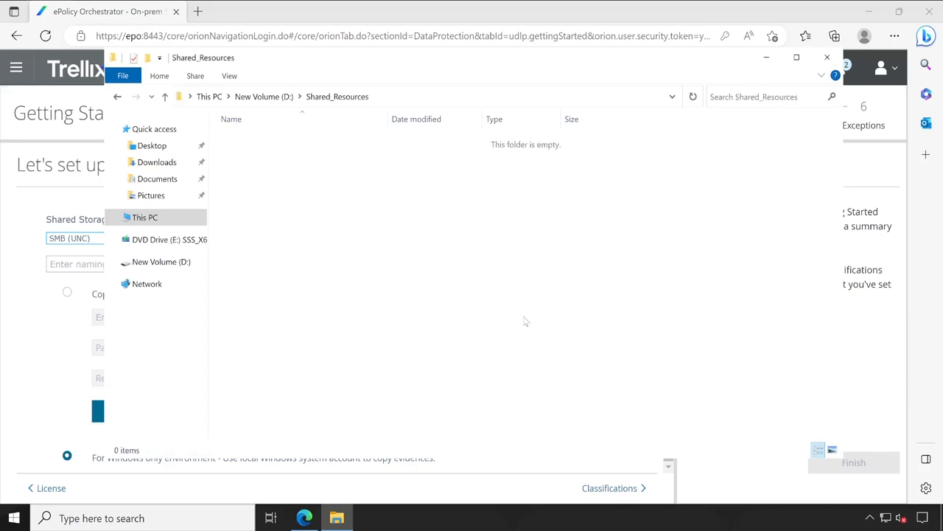
right_click(526, 322)
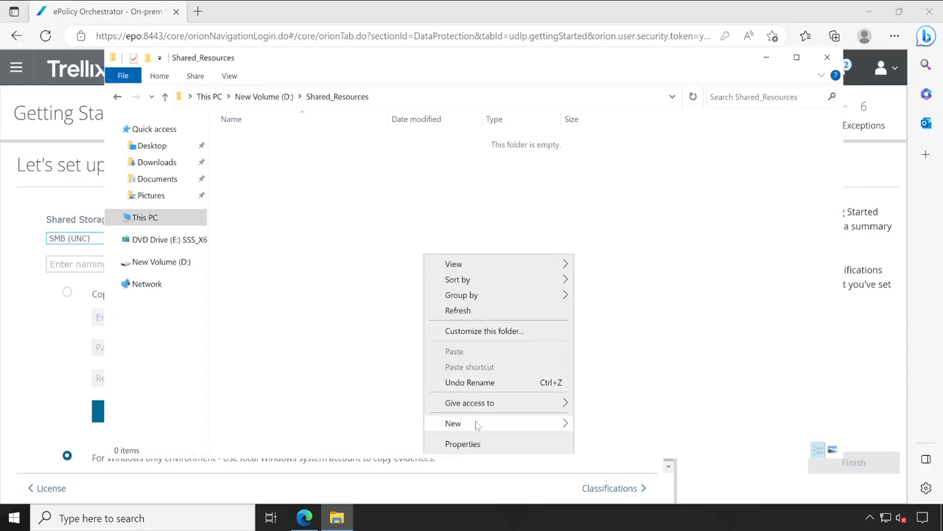
click(452, 423)
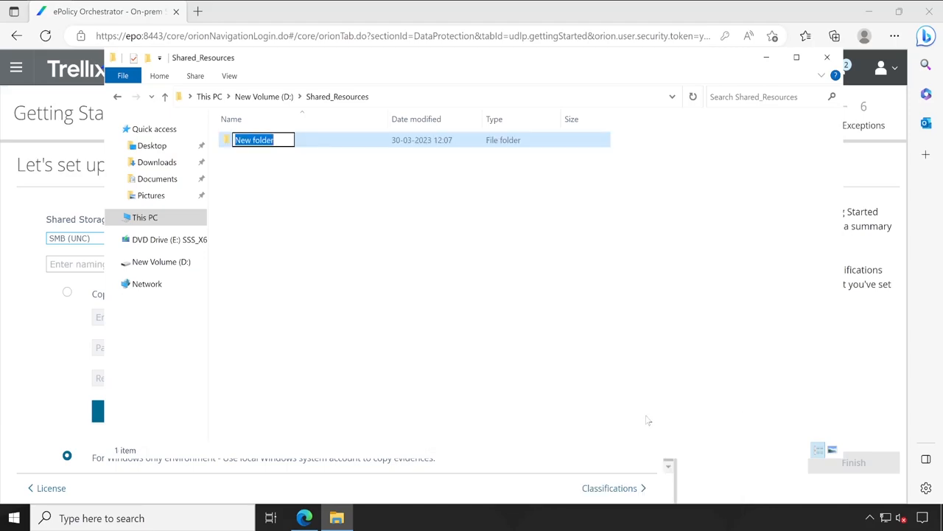
text(Evidence)
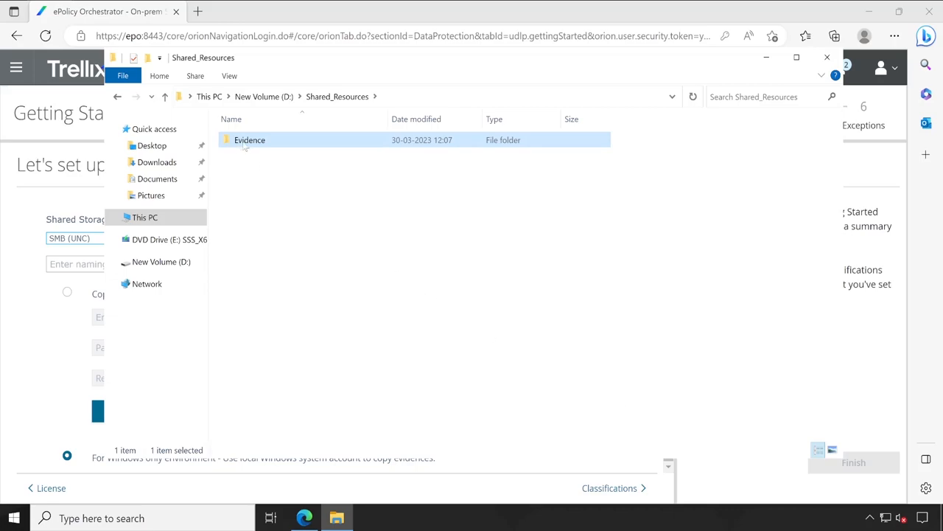
Share the Evidence folder via Advanced Sharing with Everyone allowed Full Control.
right_click(250, 140)
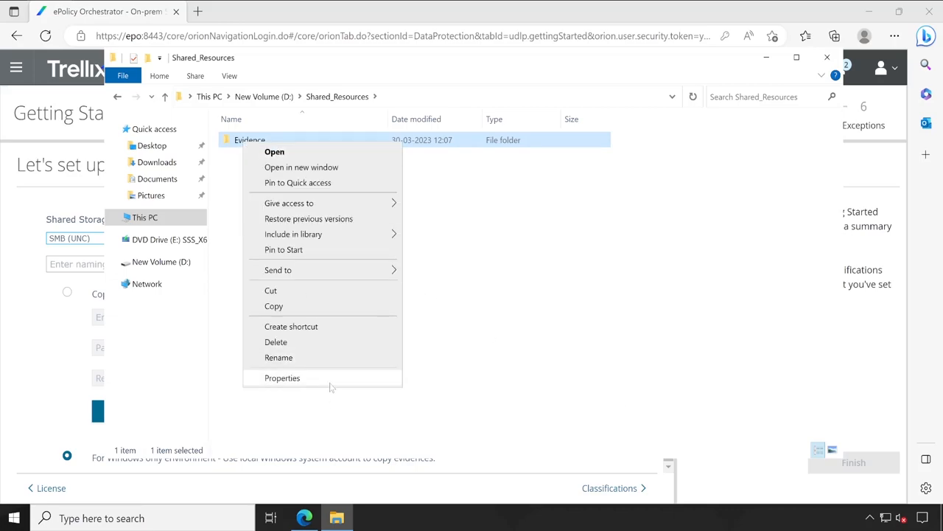
click(283, 377)
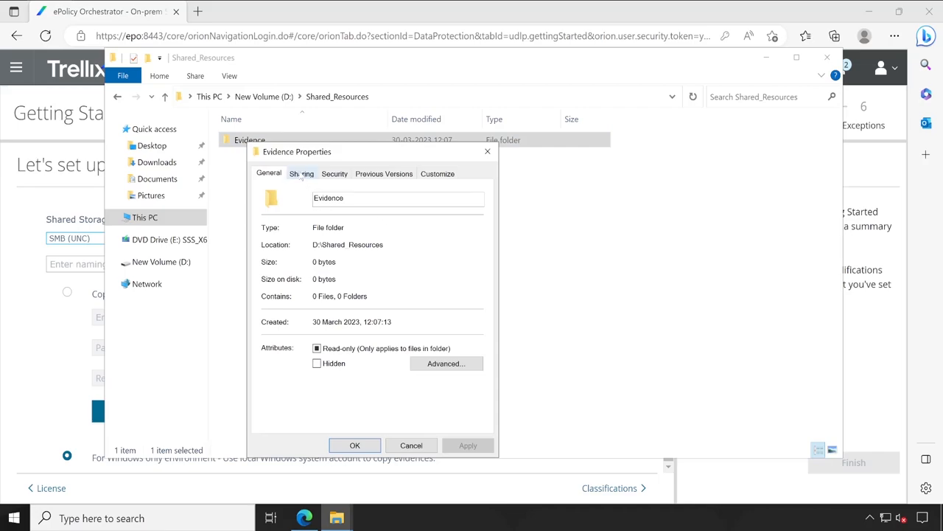
click(301, 174)
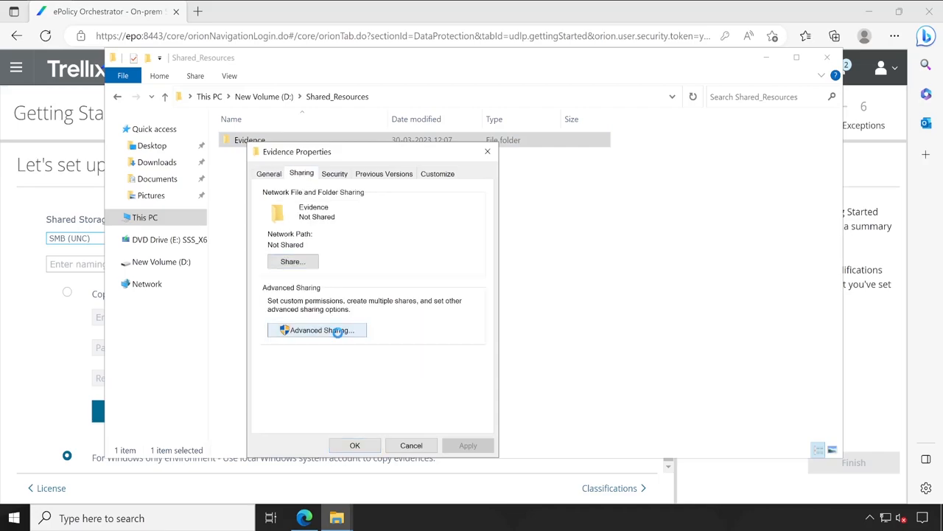
click(317, 330)
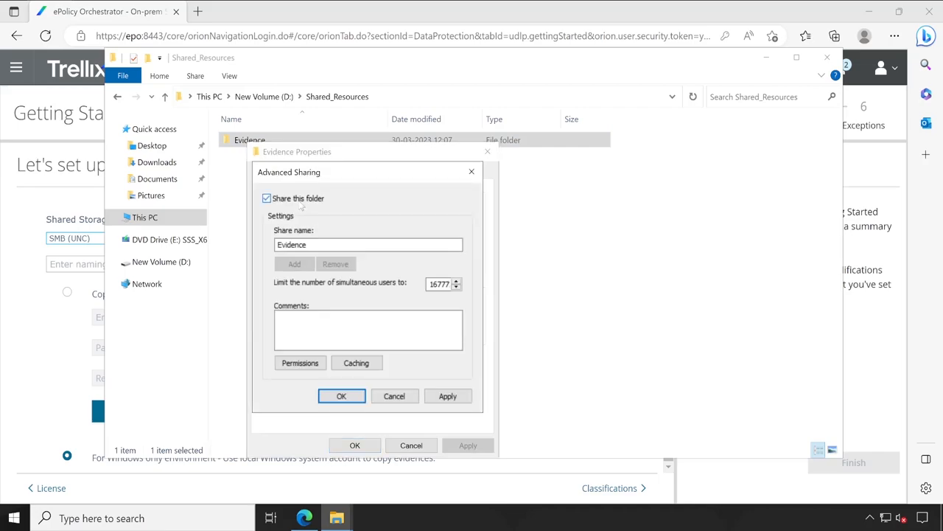
click(299, 362)
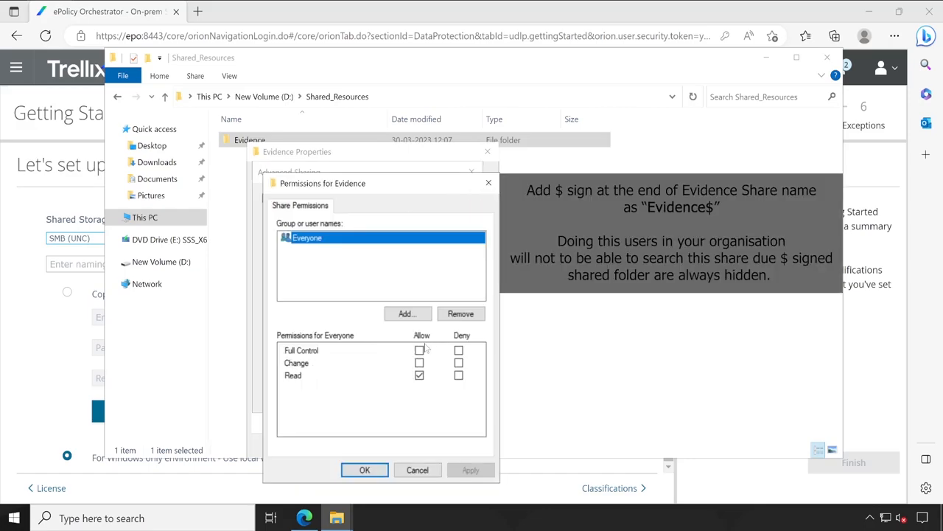
click(418, 351)
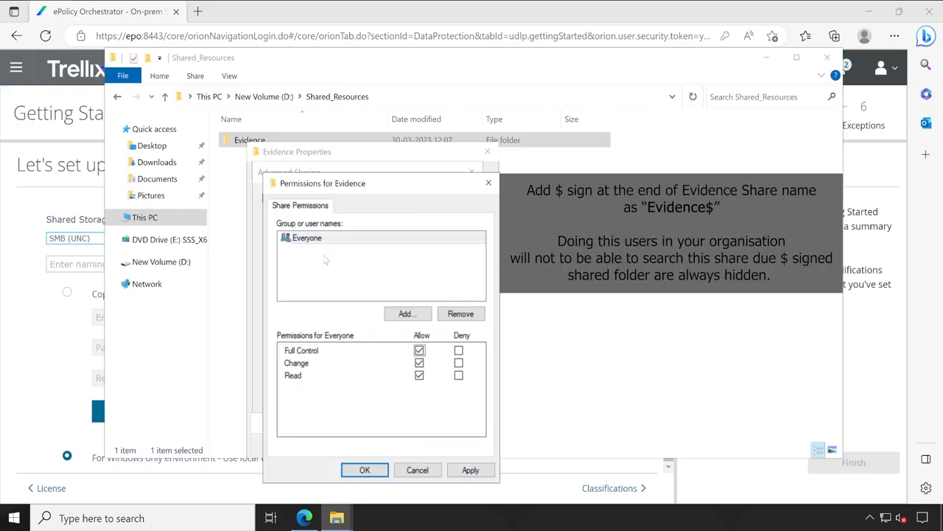
click(307, 237)
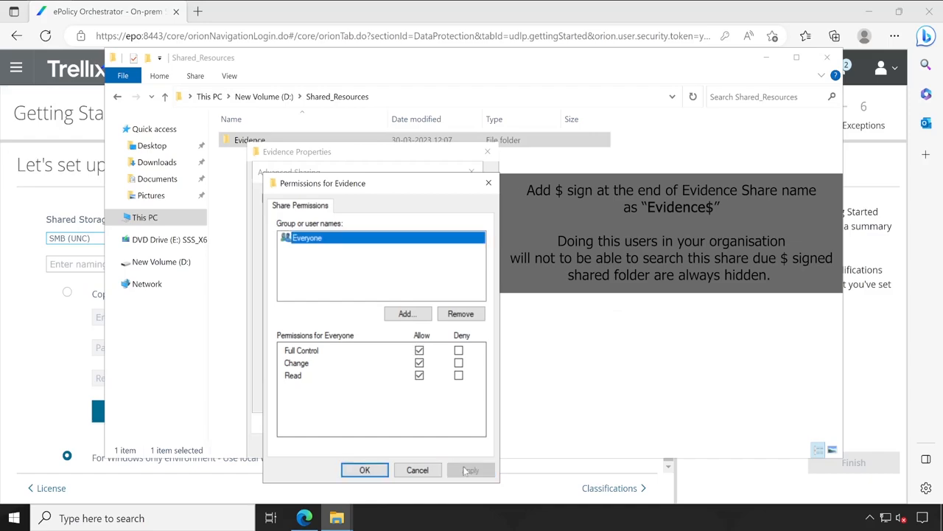
click(364, 469)
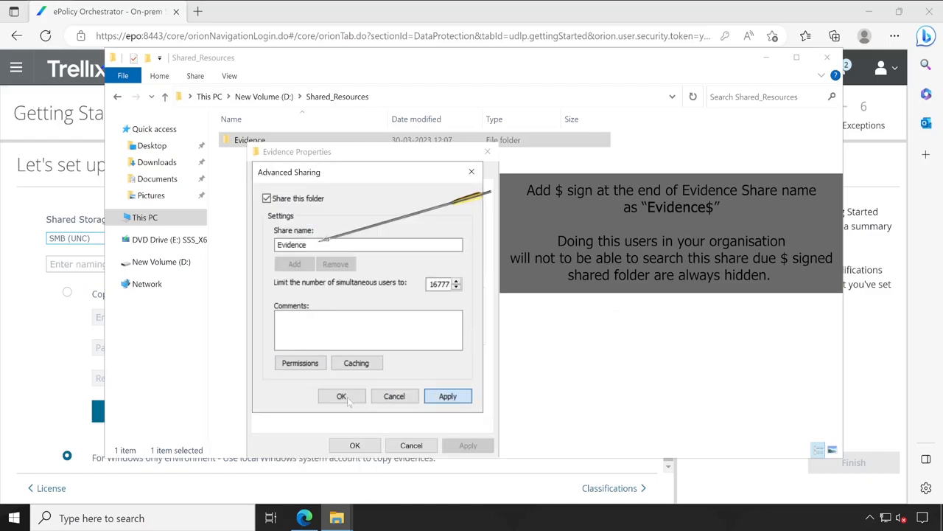
click(341, 395)
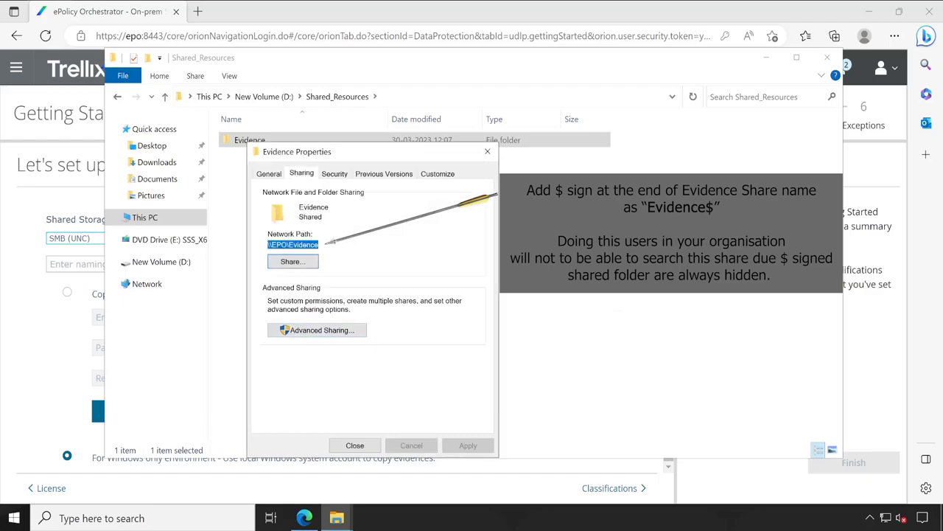
Enter the network path \\EPO\Evidence as the DLP shared storage location.
right_click(294, 244)
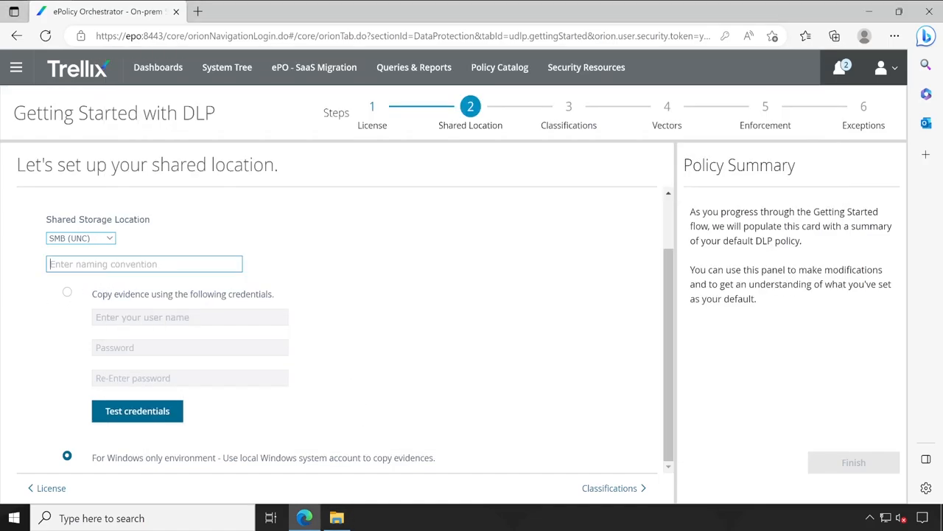
text(\\EPO\Evidence)
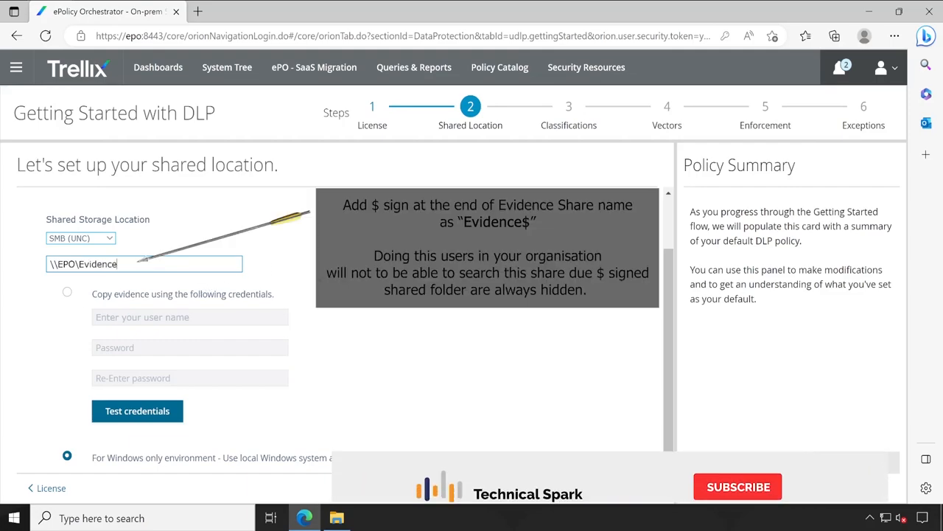
click(737, 486)
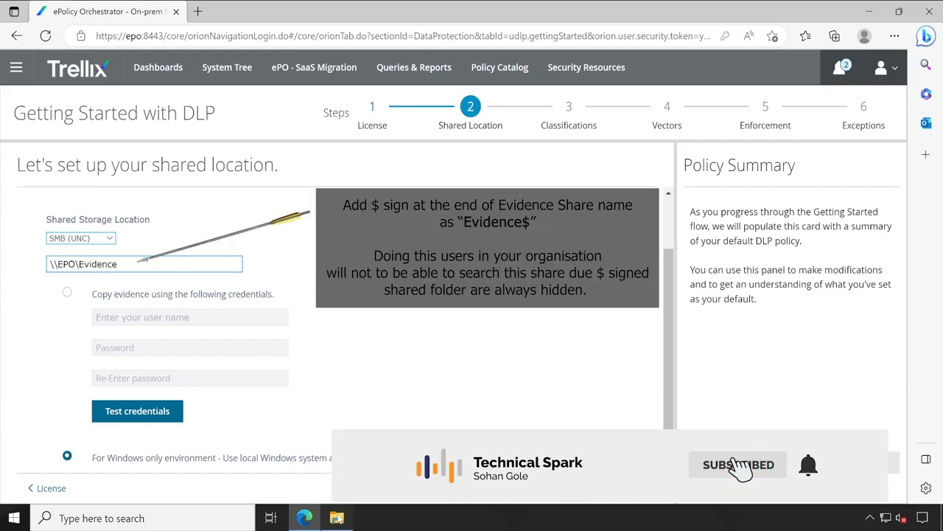
Review the Evidence folder's Security permissions for the Administrators group.
right_click(249, 139)
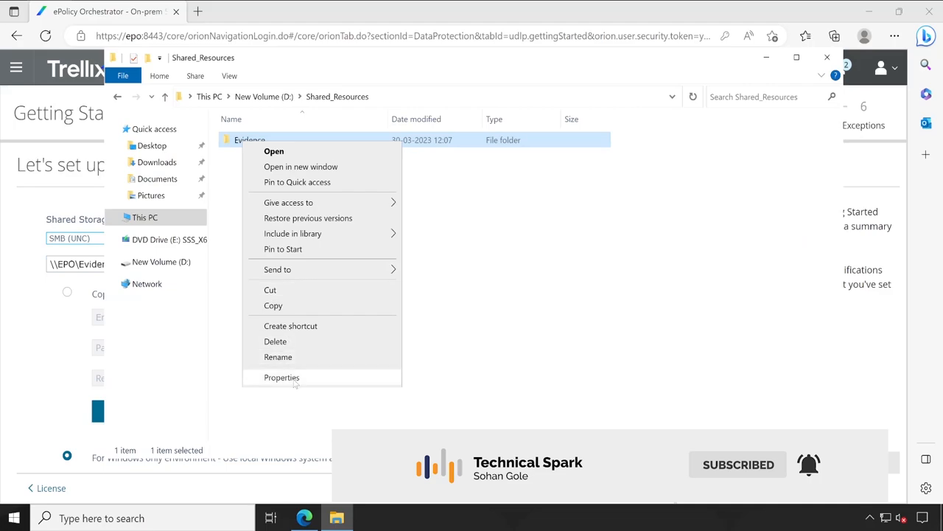
click(282, 377)
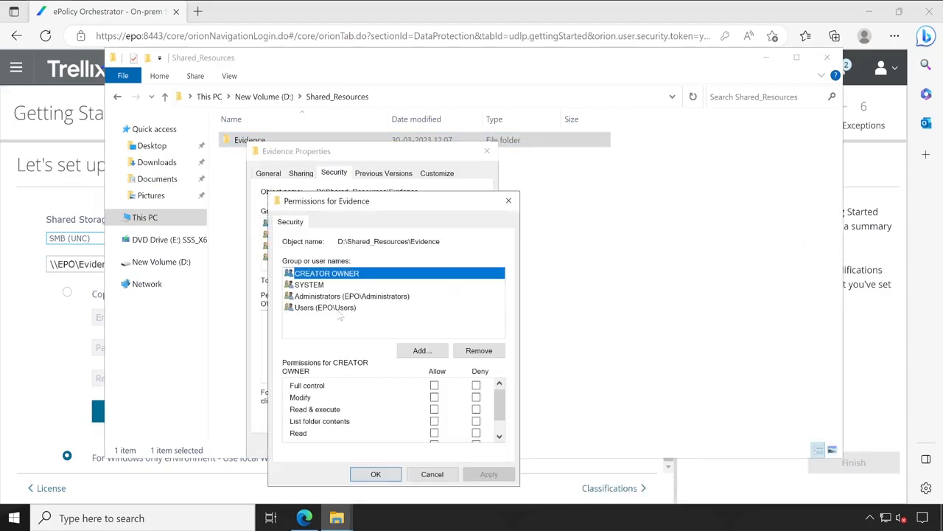
click(351, 294)
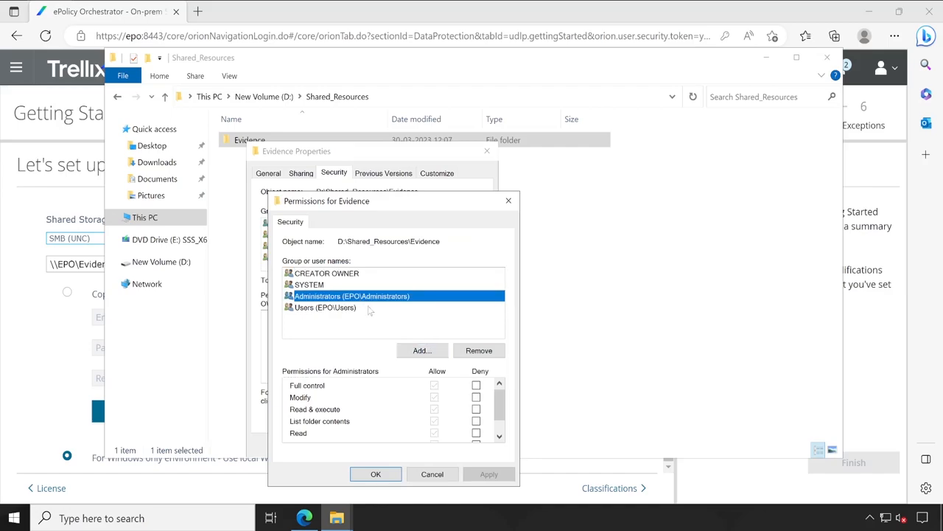
mouse_move(327, 320)
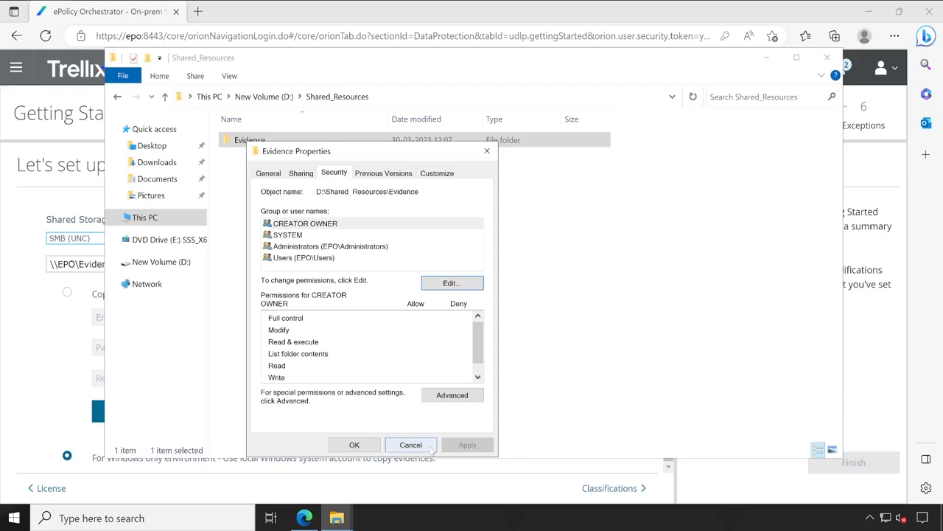
Set evidence to copy with the 'tech' account credentials and test the share connection successfully.
click(410, 445)
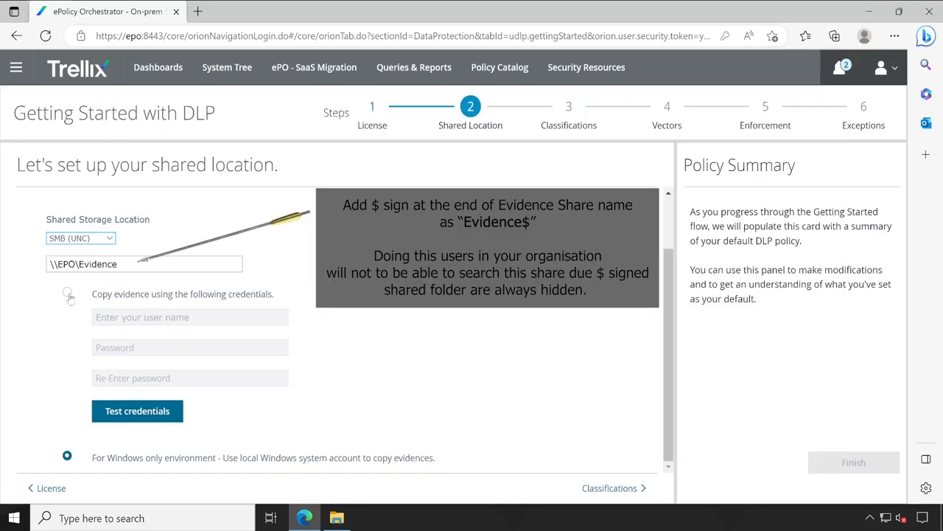
click(68, 294)
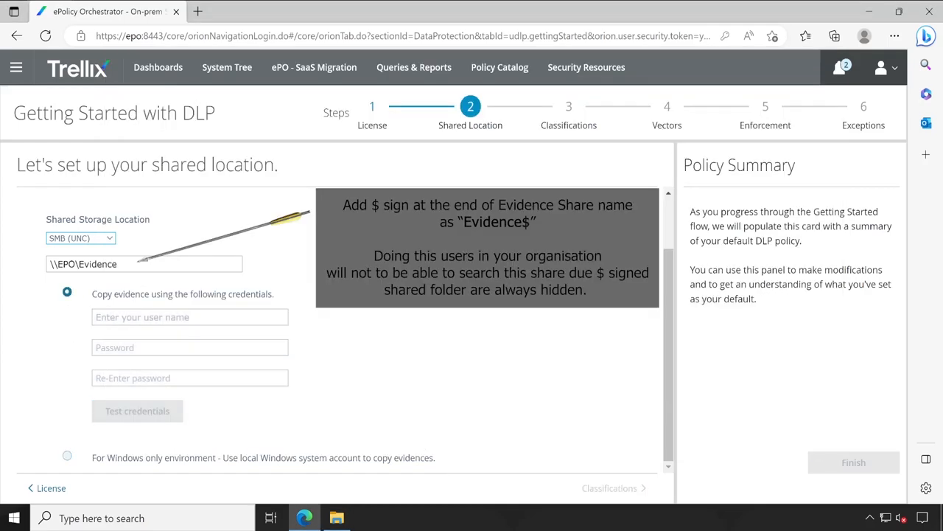
click(189, 317)
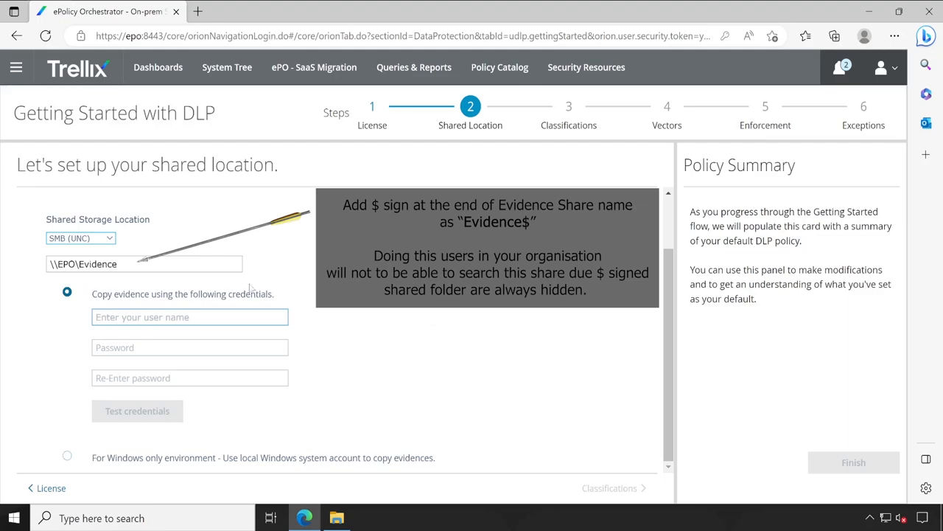
text(technicalspark\Administrator)
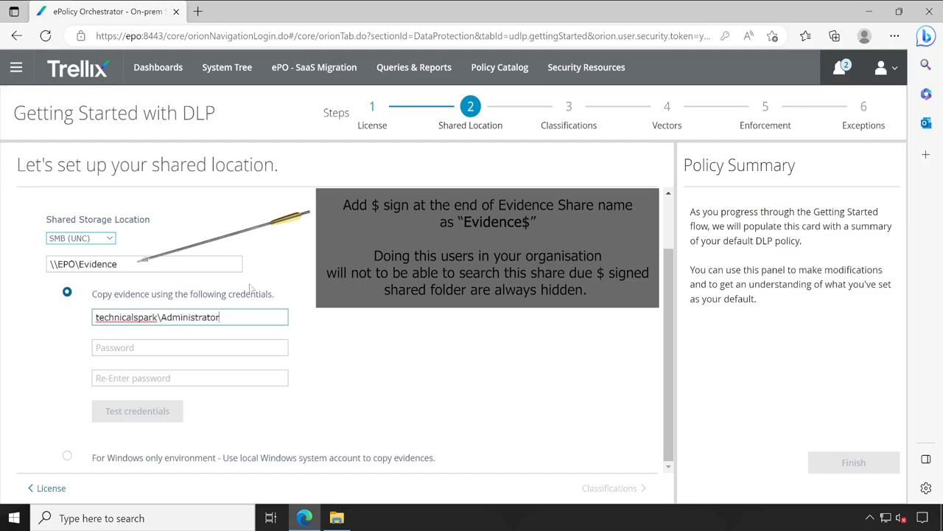
text(•••••)
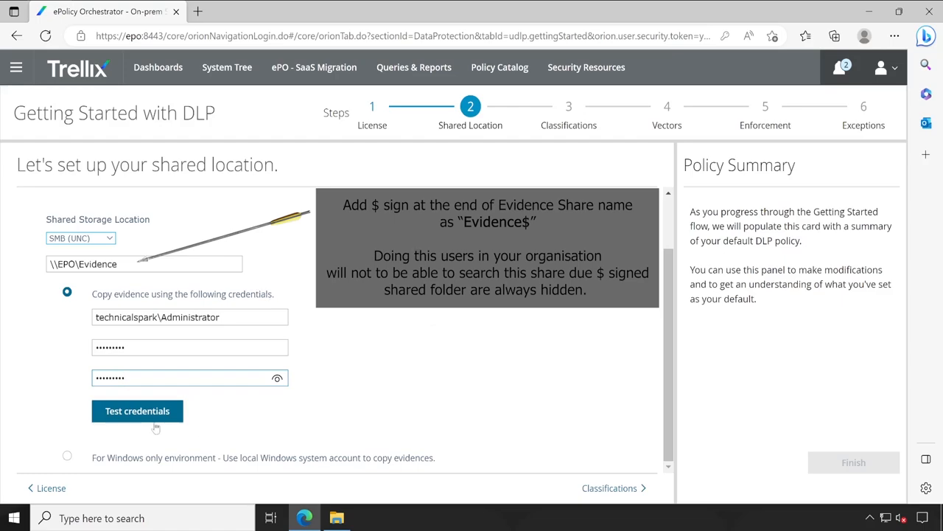
click(137, 410)
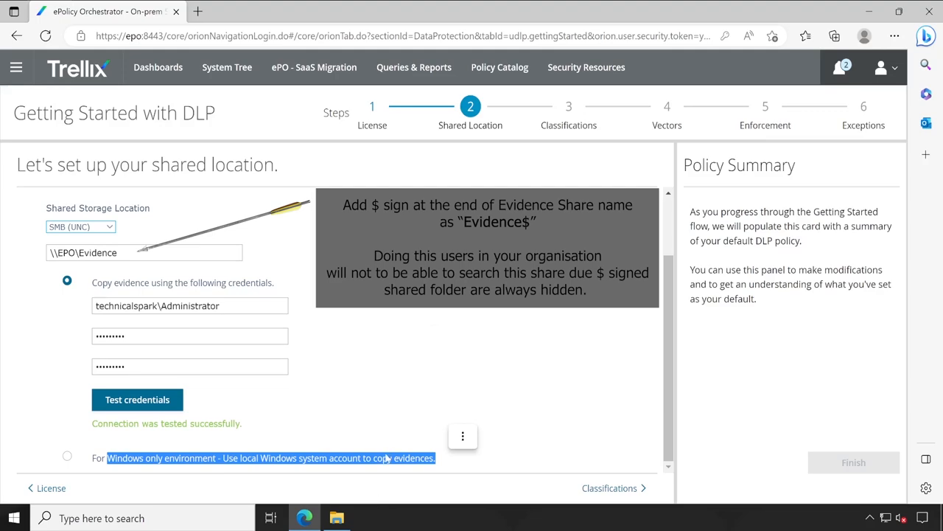
click(68, 455)
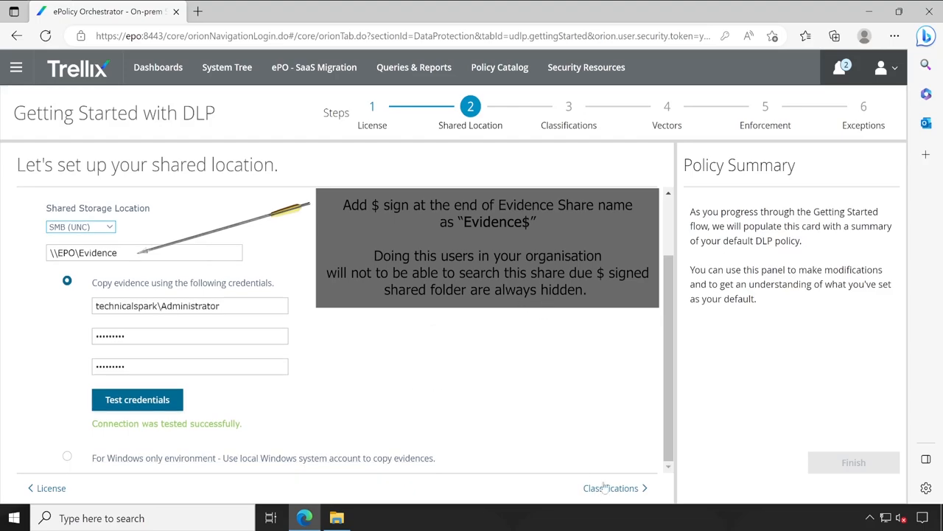
mouse_move(602, 164)
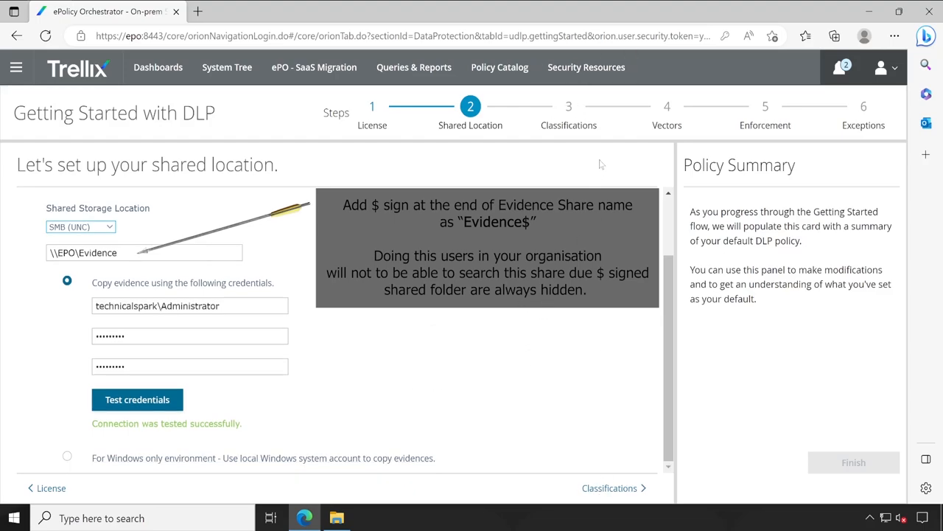
mouse_move(599, 494)
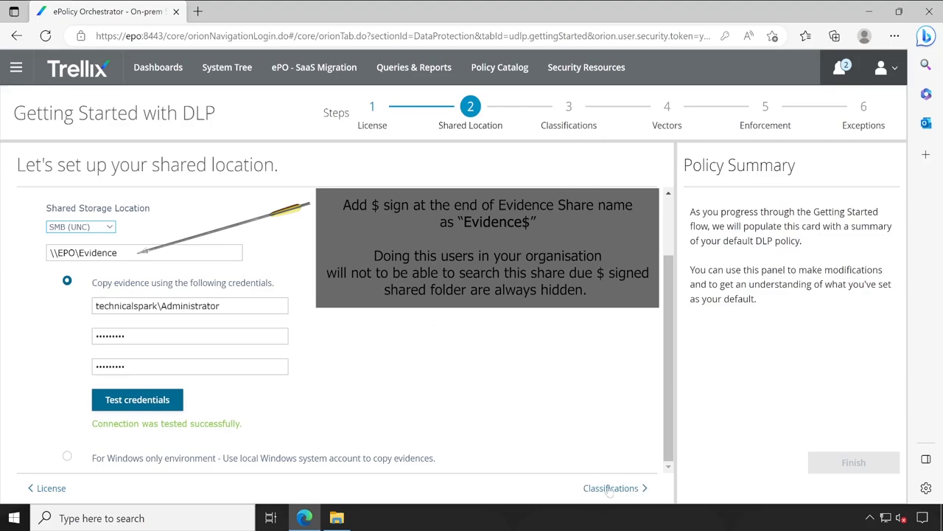
Move on to the Classifications step of the DLP setup.
click(610, 487)
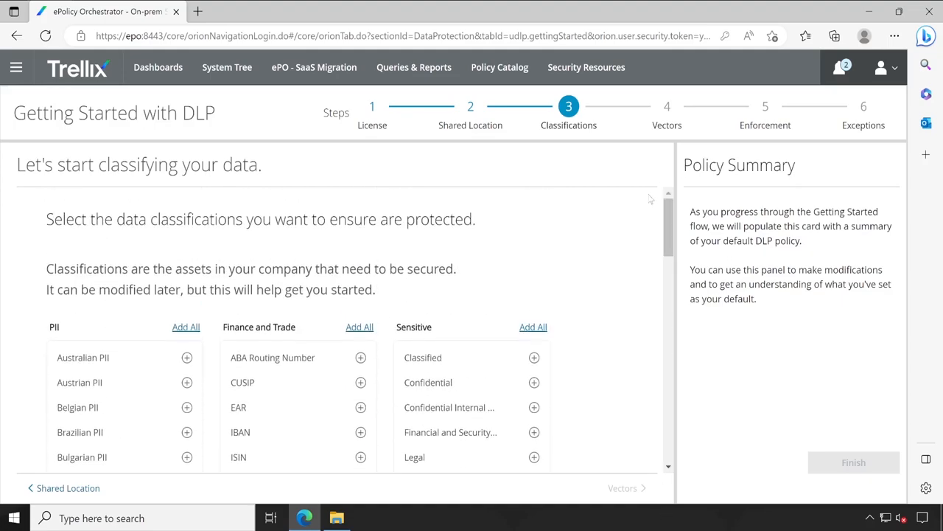
mouse_move(184, 311)
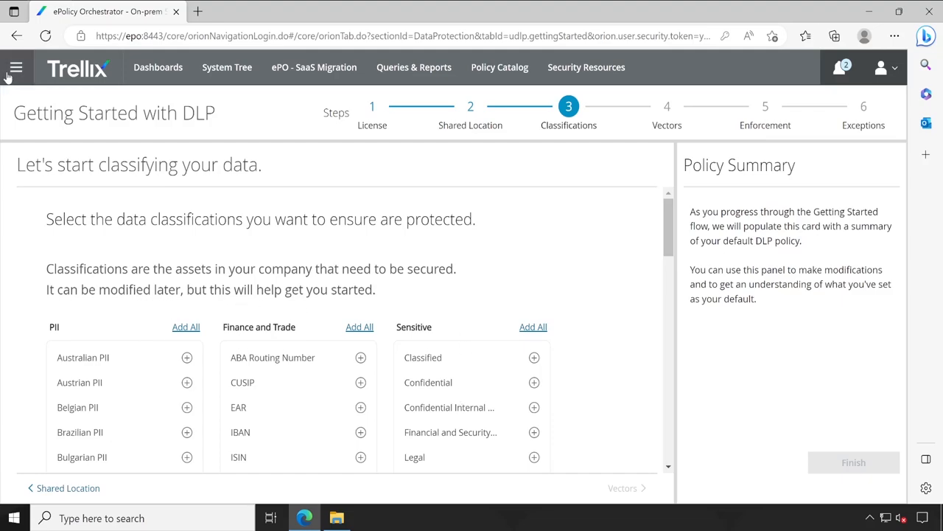
Navigate from the main menu to Data Protection > DLP Settings.
click(18, 68)
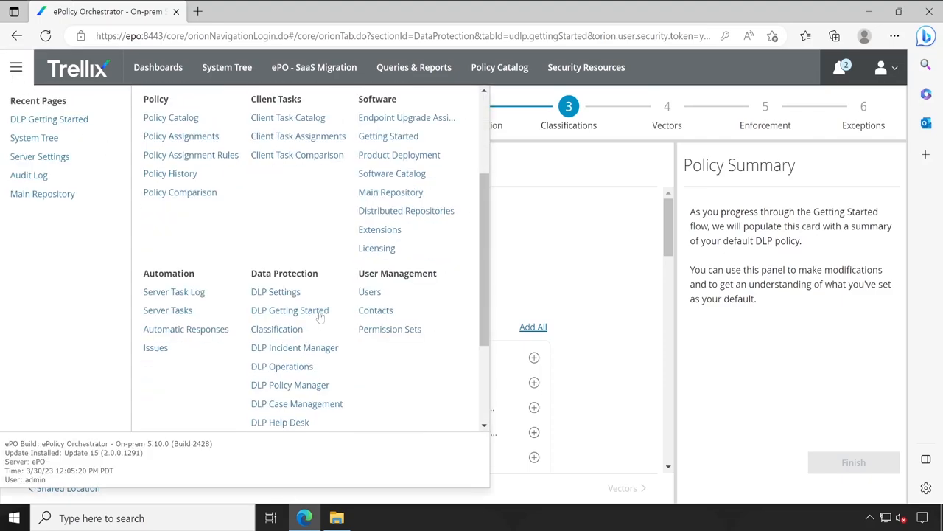
scroll(down, 3)
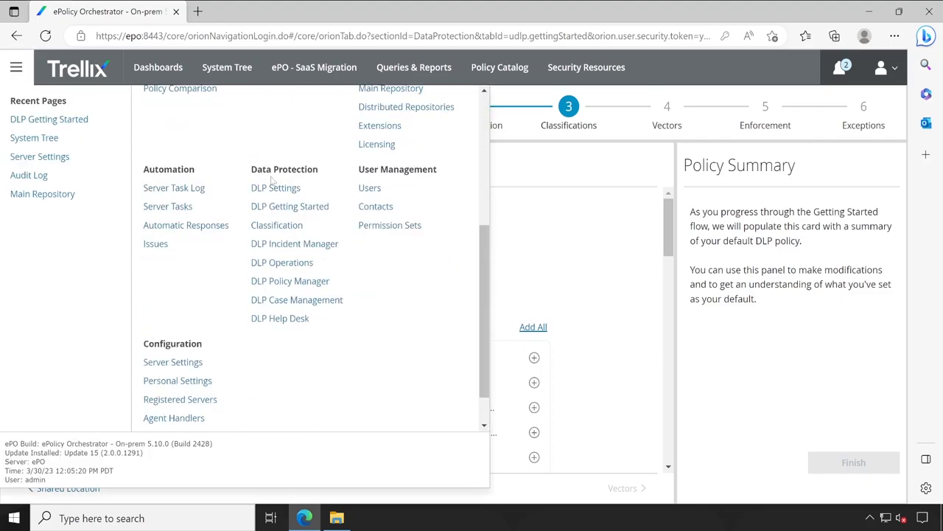
mouse_move(275, 187)
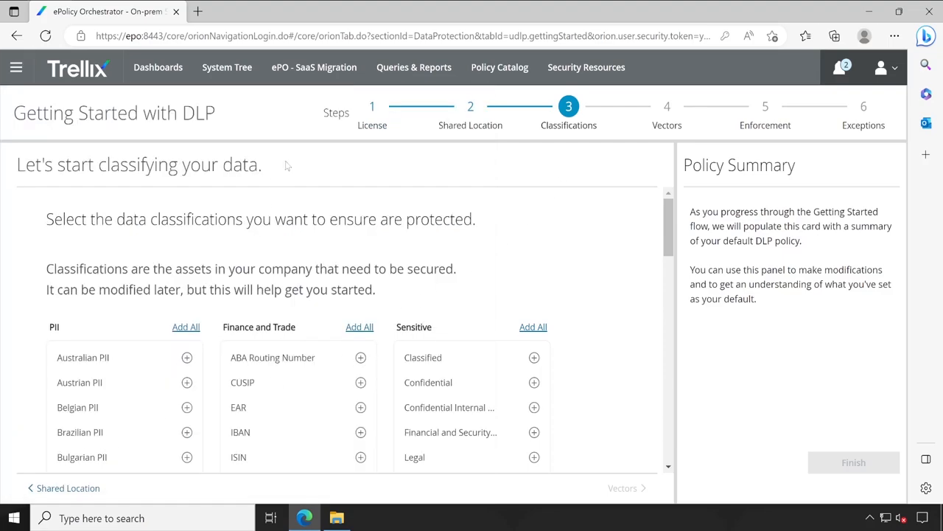
mouse_move(342, 131)
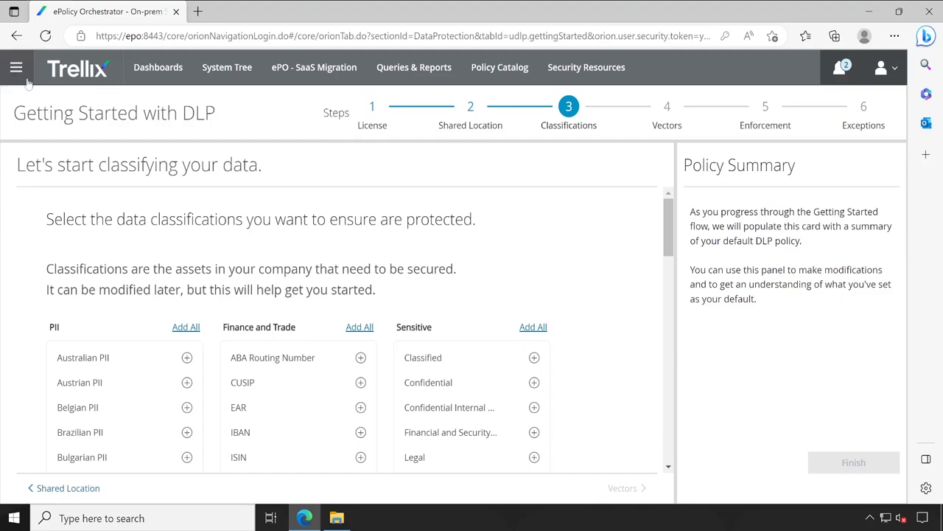
click(19, 68)
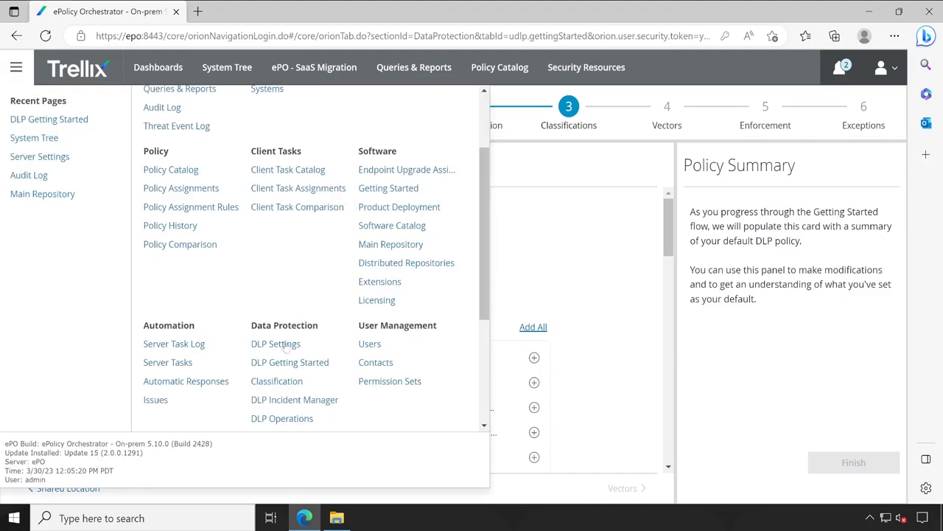
click(276, 343)
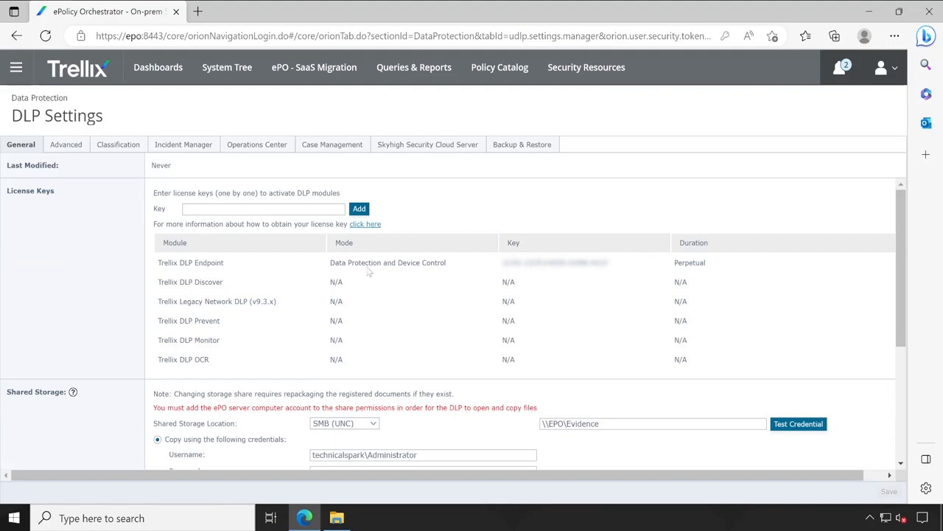
mouse_move(629, 439)
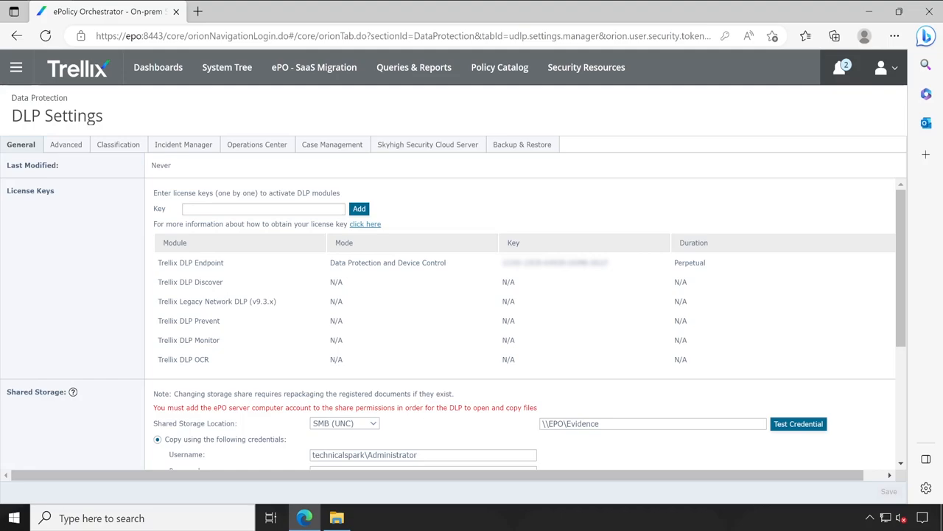
mouse_move(868, 339)
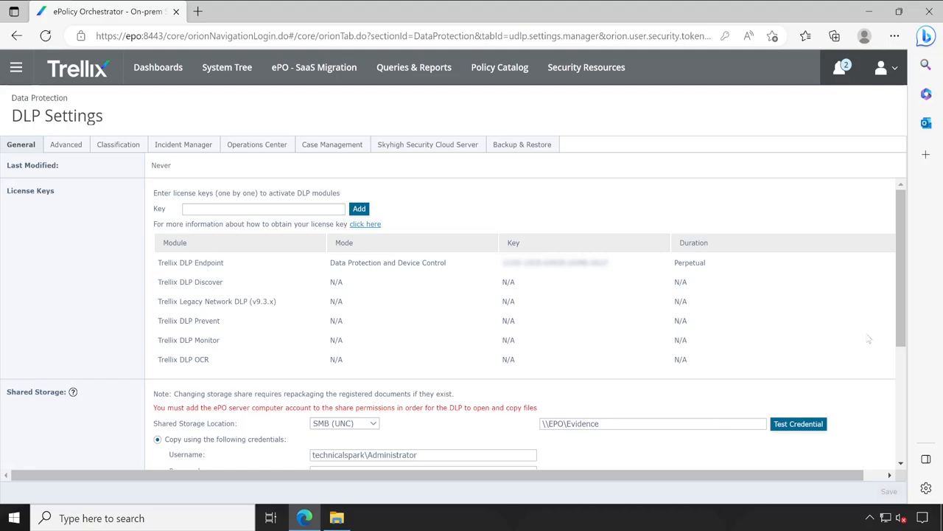
Test the evidence share credential and keep backward compatibility at 11.5.0.0 and later.
scroll(down, 3)
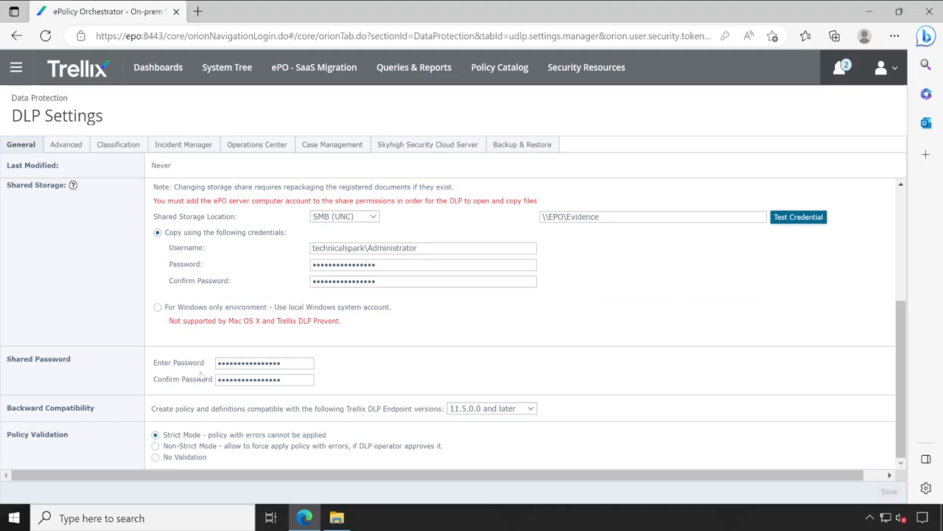
mouse_move(808, 220)
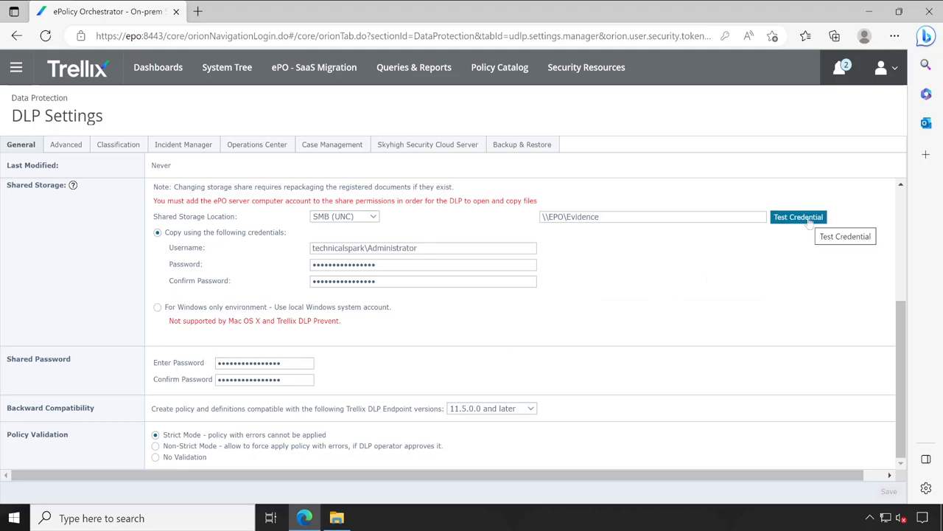
click(799, 216)
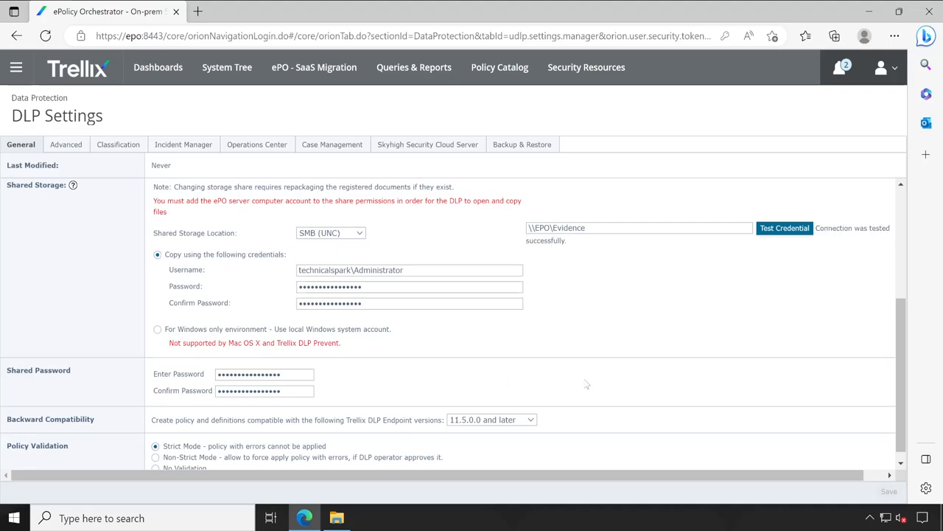
click(490, 418)
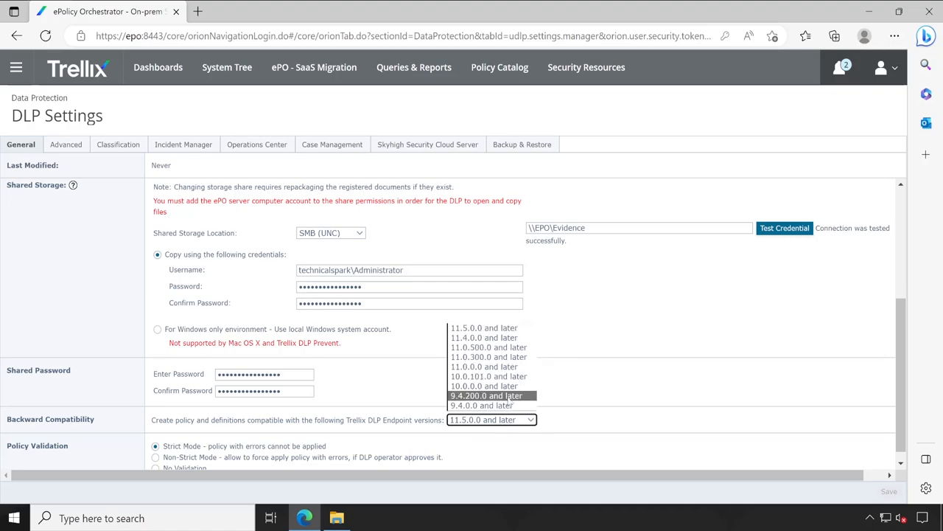
mouse_move(487, 395)
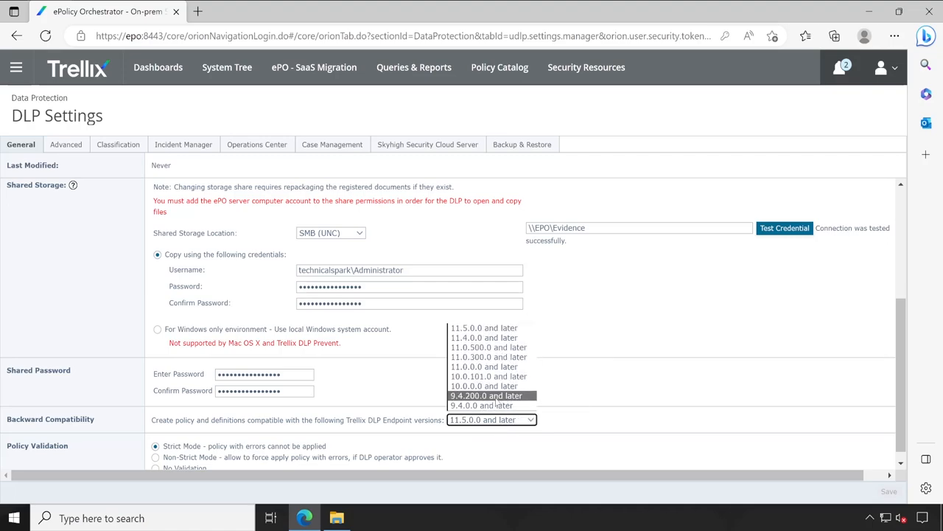
mouse_move(479, 403)
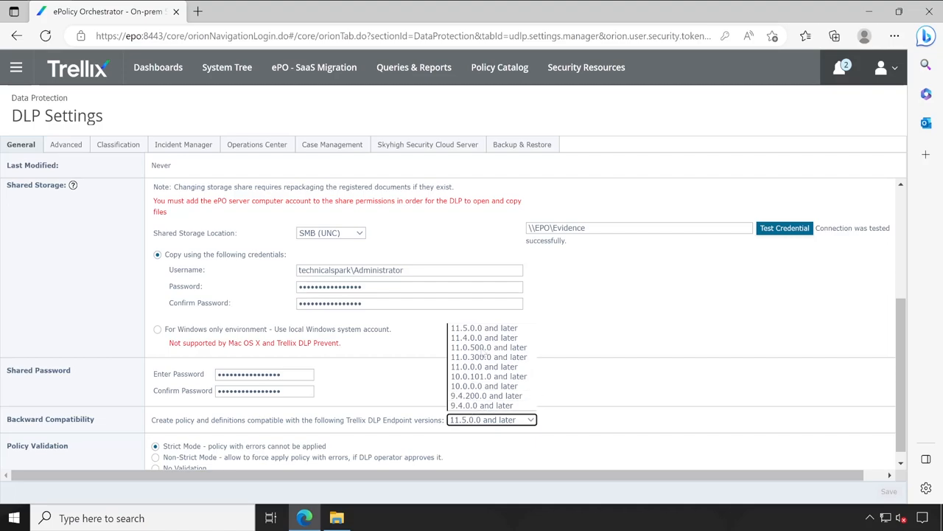
mouse_move(488, 337)
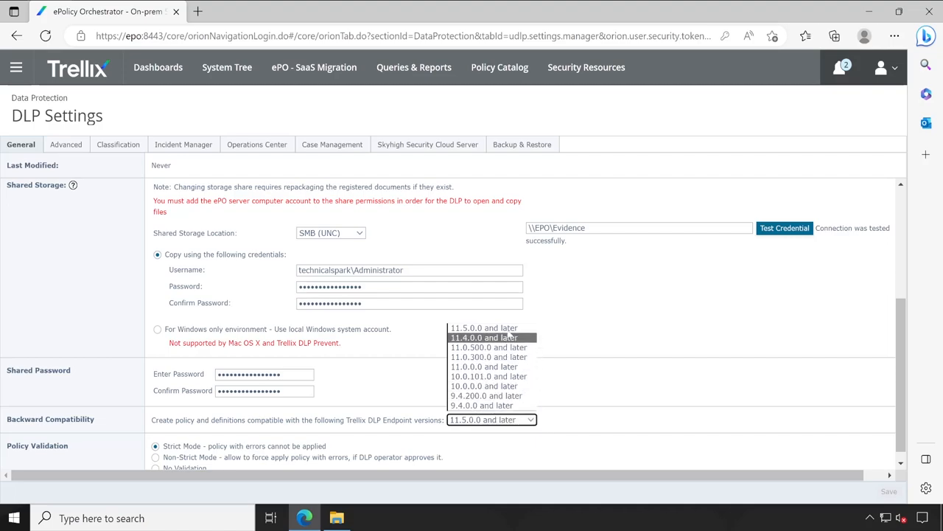
mouse_move(483, 328)
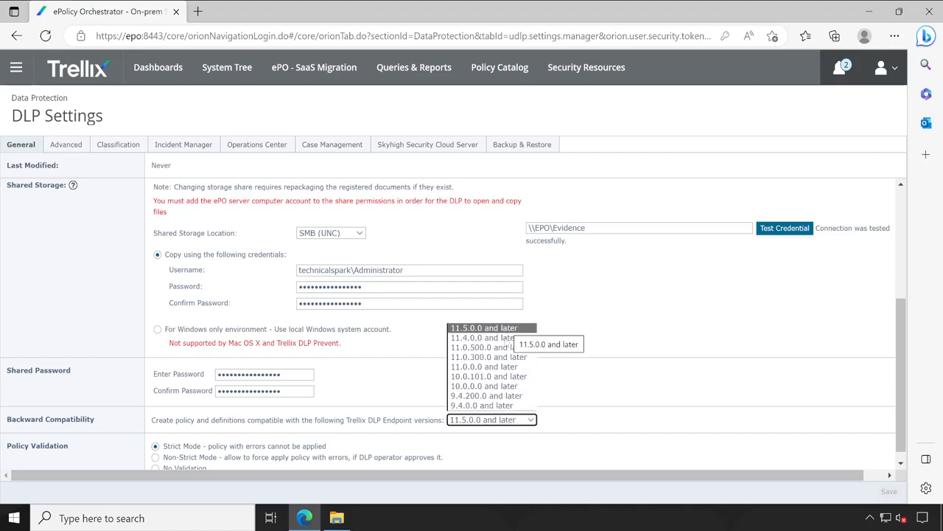
click(490, 327)
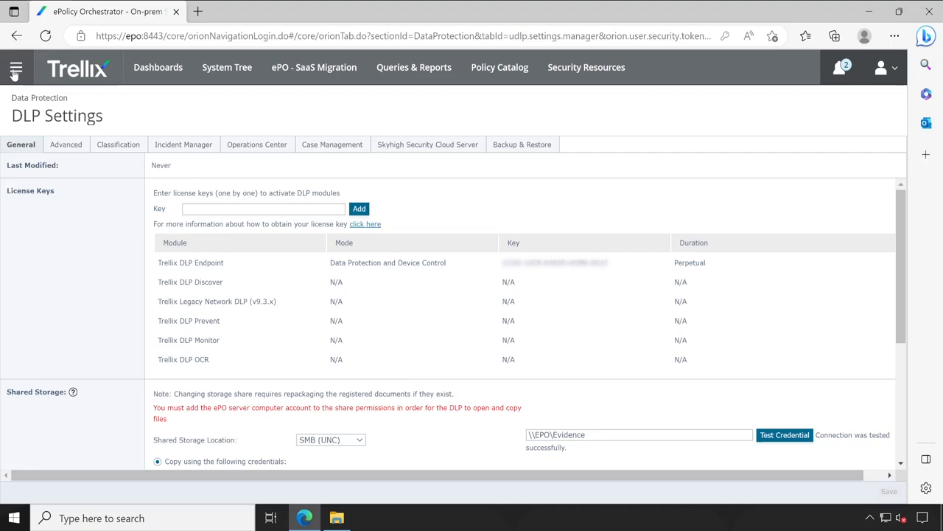
Review the DLP Classification page listing Finance and Trade, PII, Regulations and Unassigned categories.
click(16, 66)
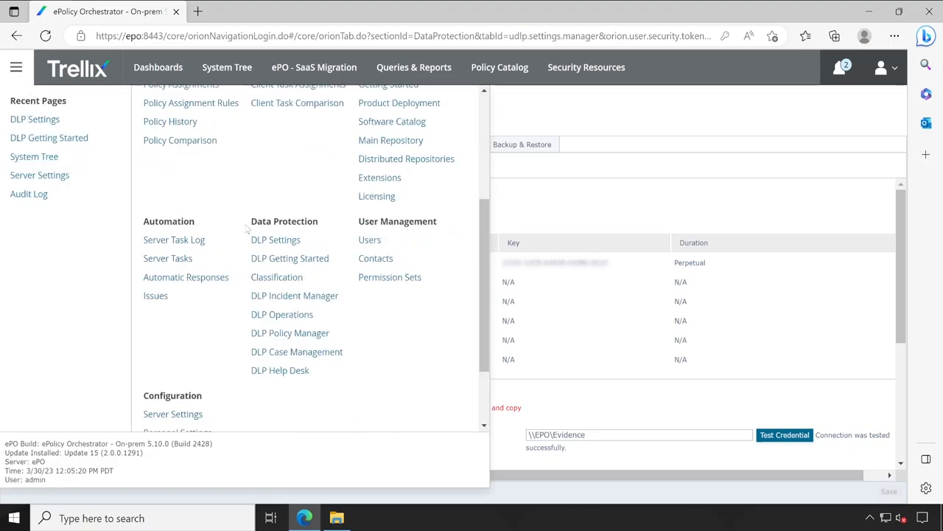
mouse_move(312, 233)
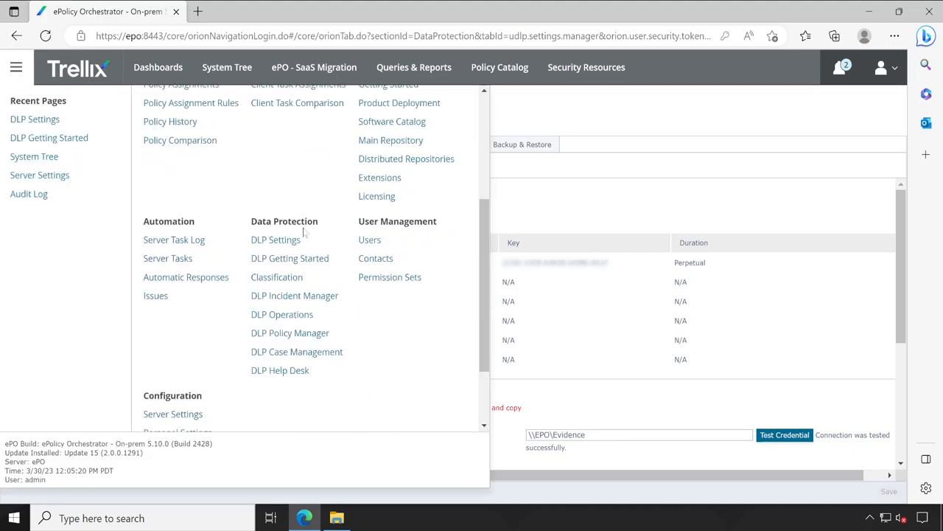
mouse_move(277, 277)
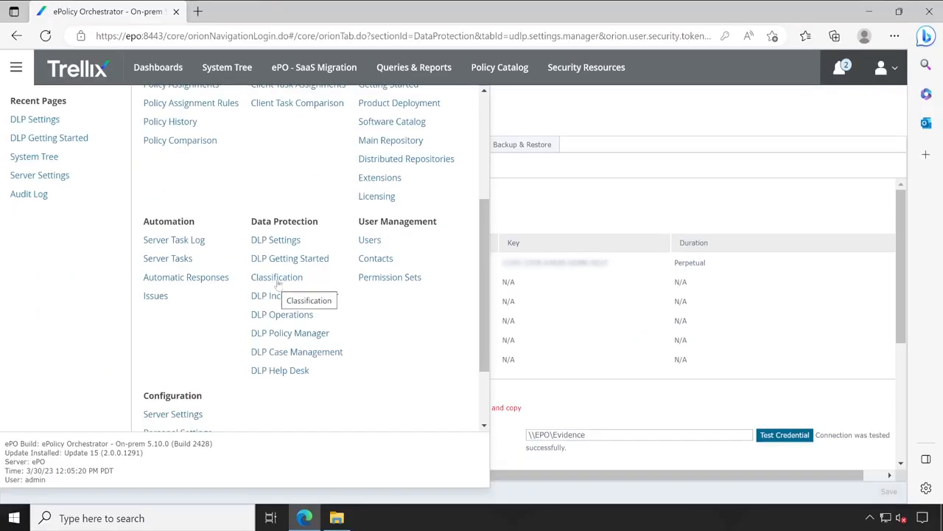
click(277, 277)
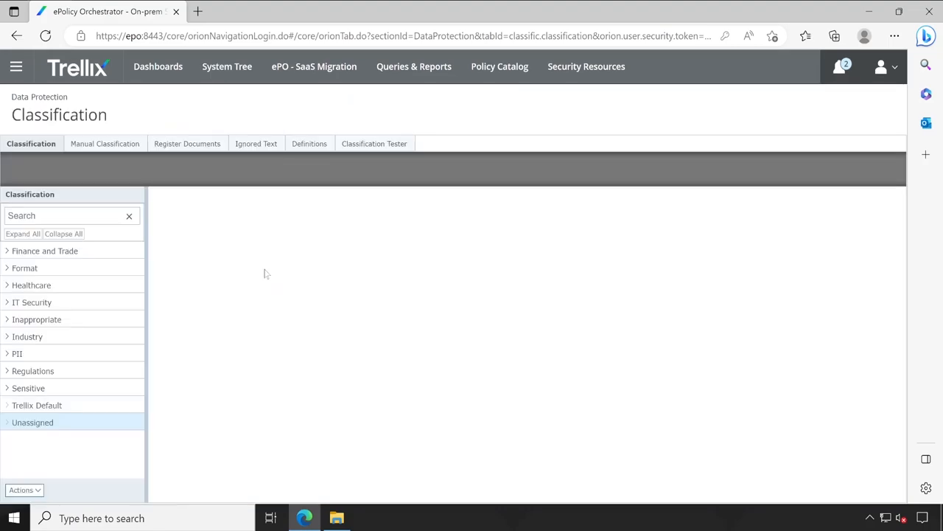
click(33, 421)
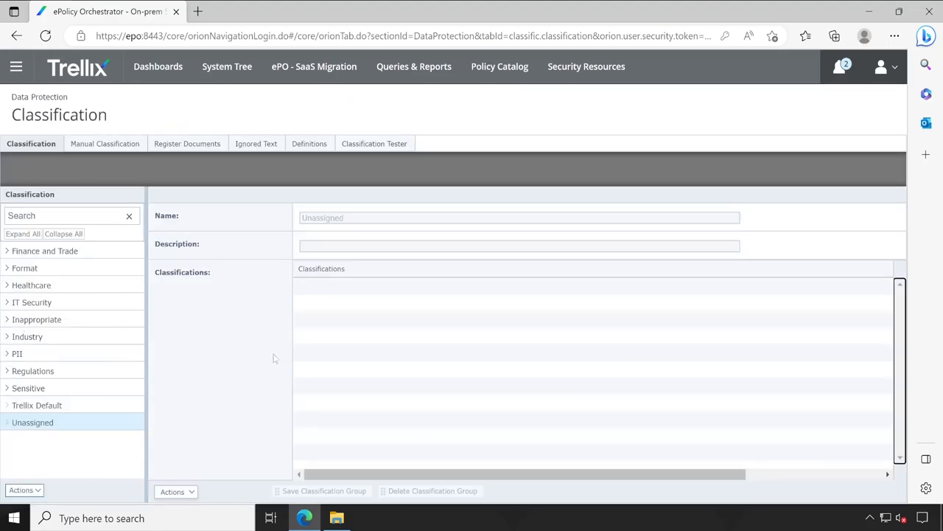
mouse_move(229, 310)
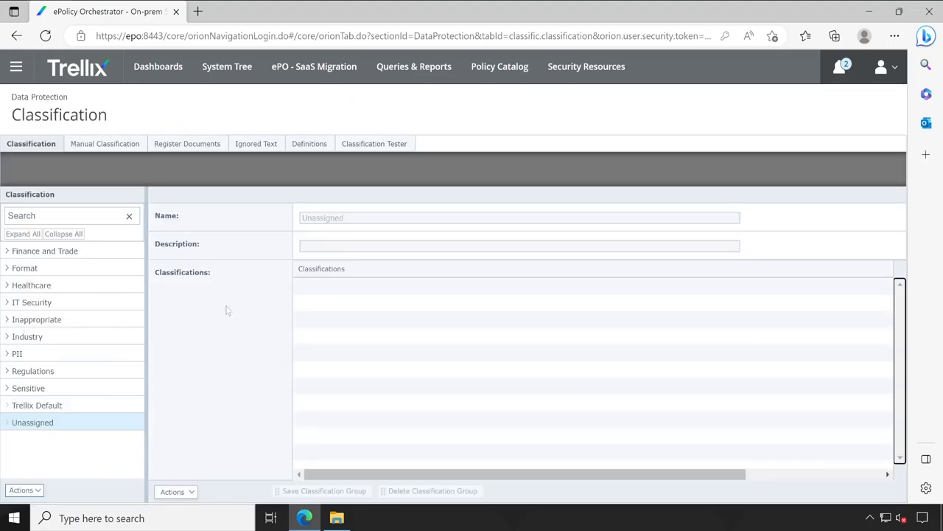
mouse_move(240, 361)
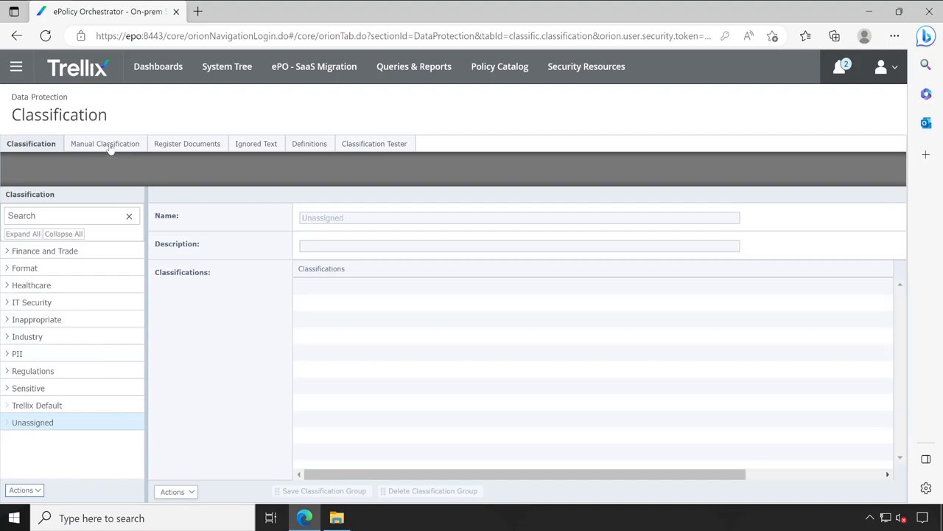
mouse_move(194, 155)
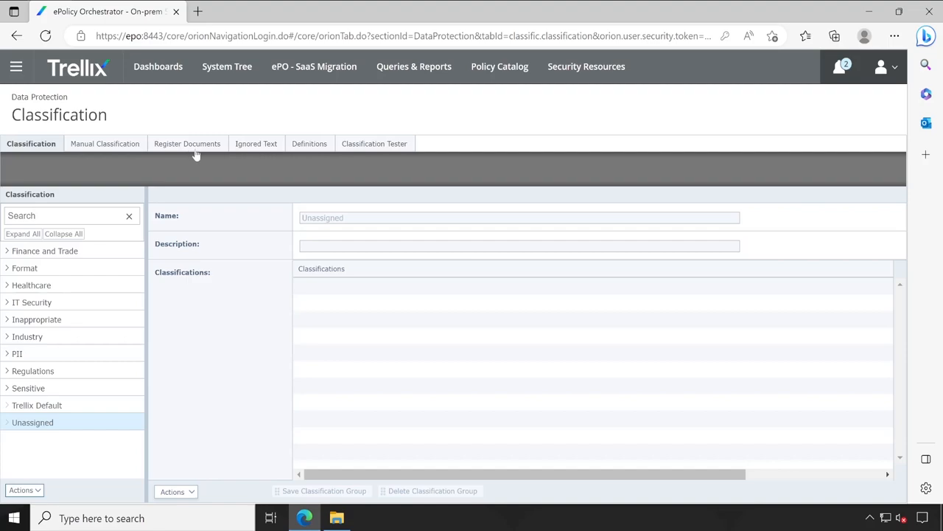
mouse_move(388, 147)
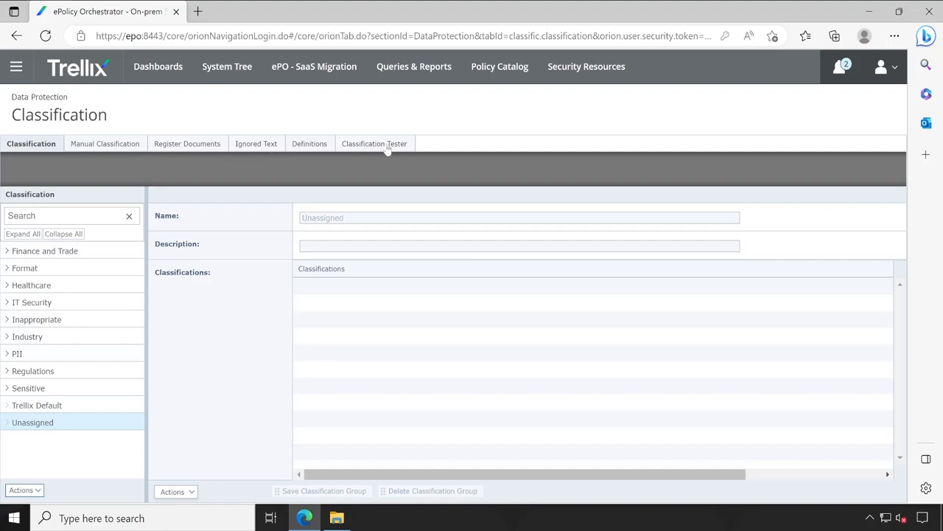
mouse_move(62, 183)
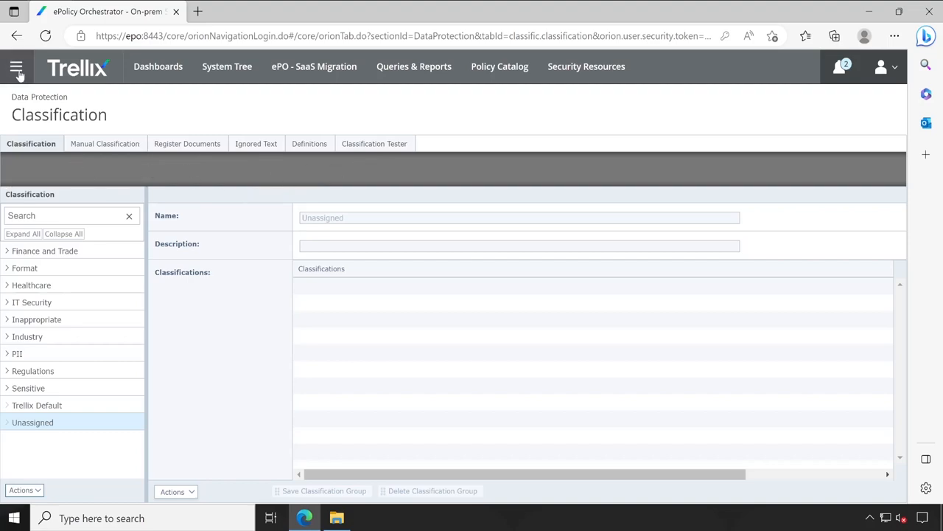
click(19, 65)
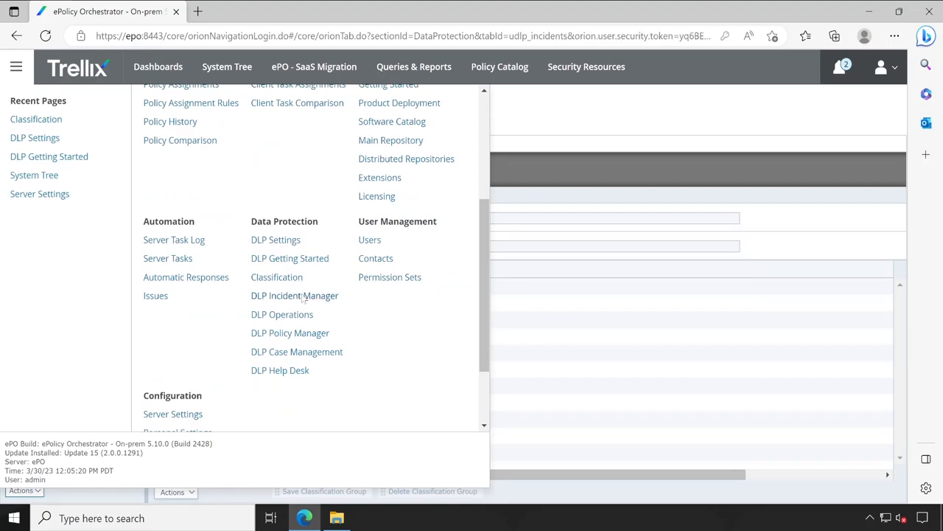
Review the empty DLP Incident Manager analytics, then bring up the ePO page list.
click(294, 294)
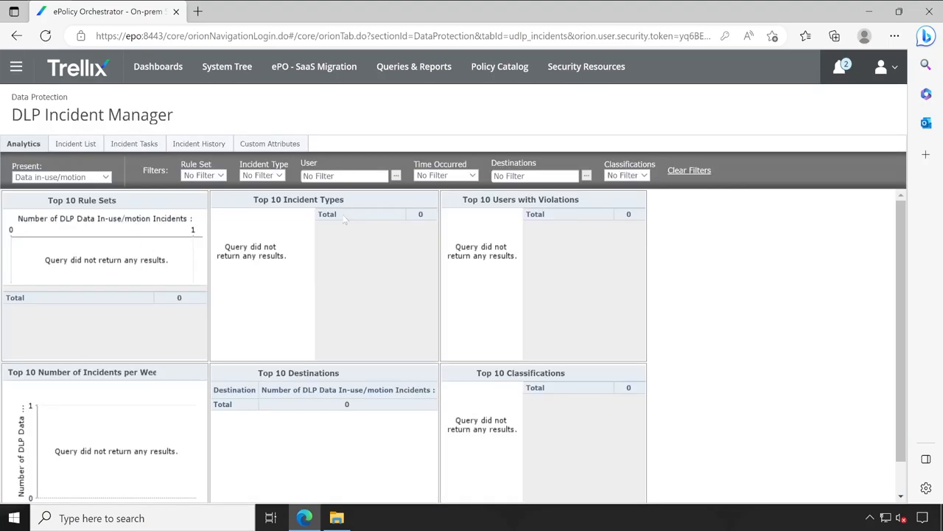
mouse_move(188, 253)
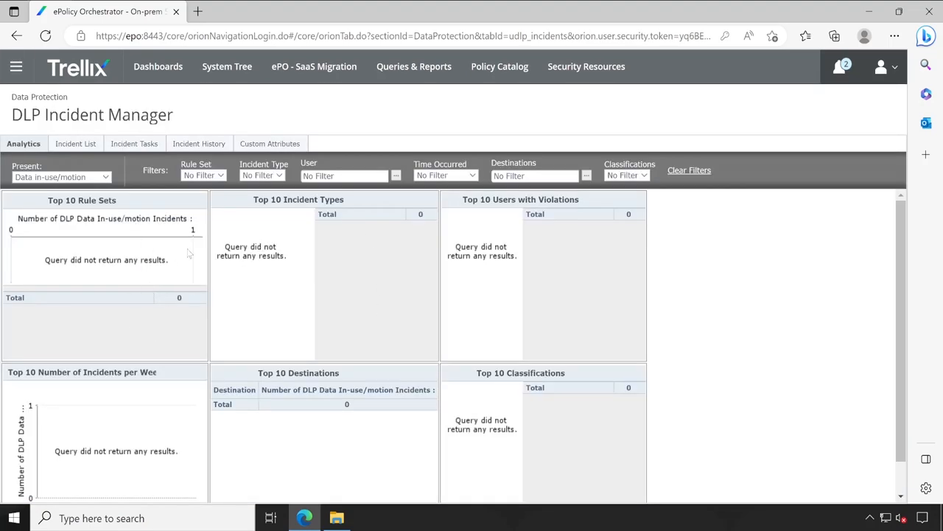
mouse_move(215, 229)
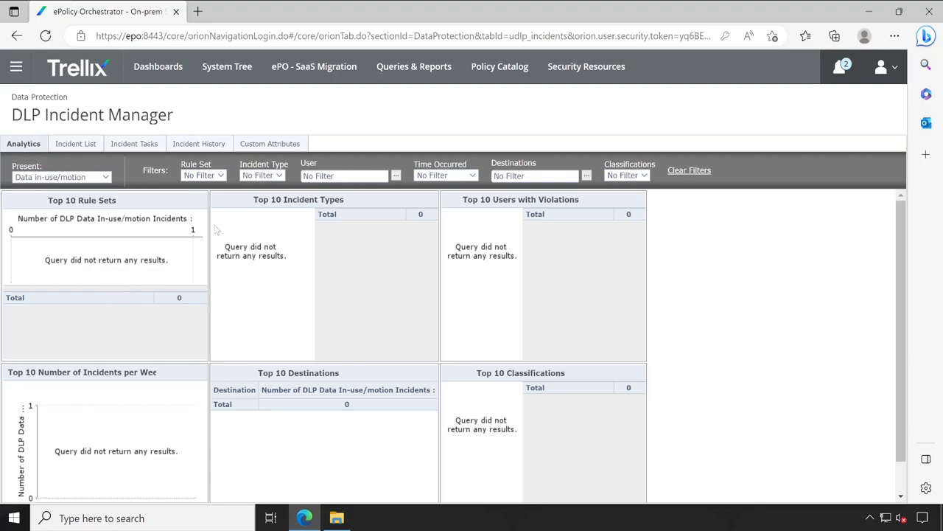
mouse_move(333, 329)
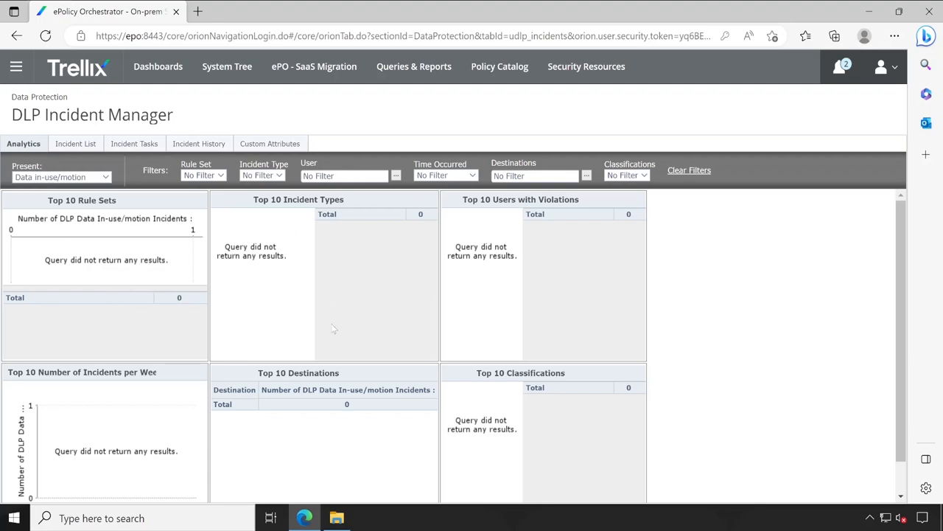
mouse_move(120, 257)
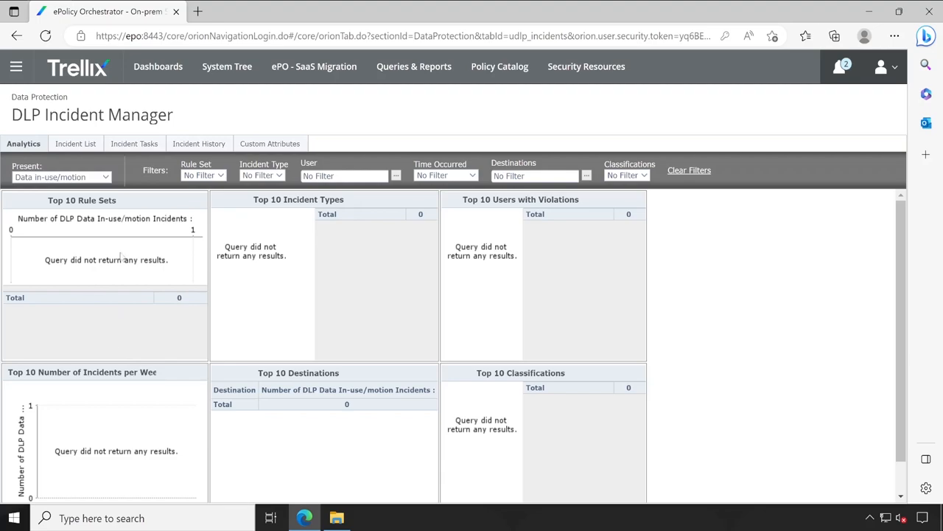
click(14, 66)
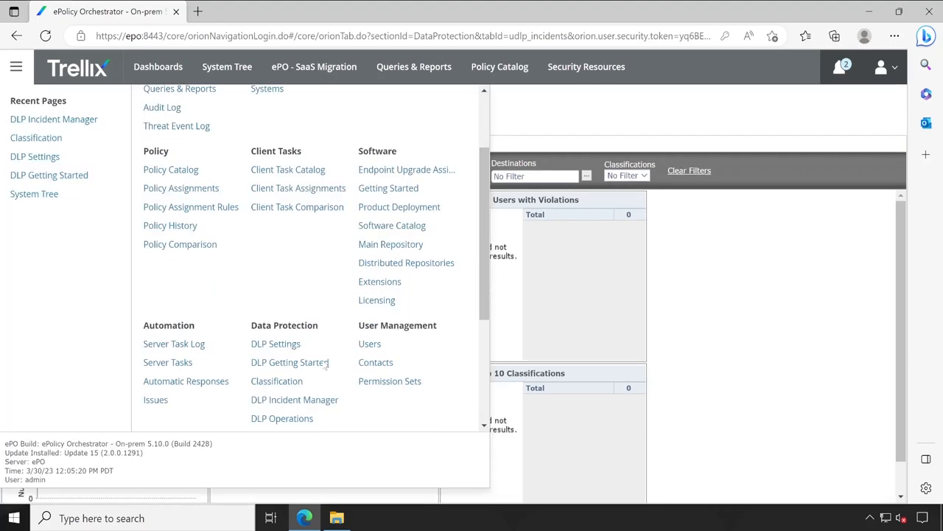
Go to DLP Policy Manager and preview the built-in sample rule sets, then hide them again.
scroll(down, 3)
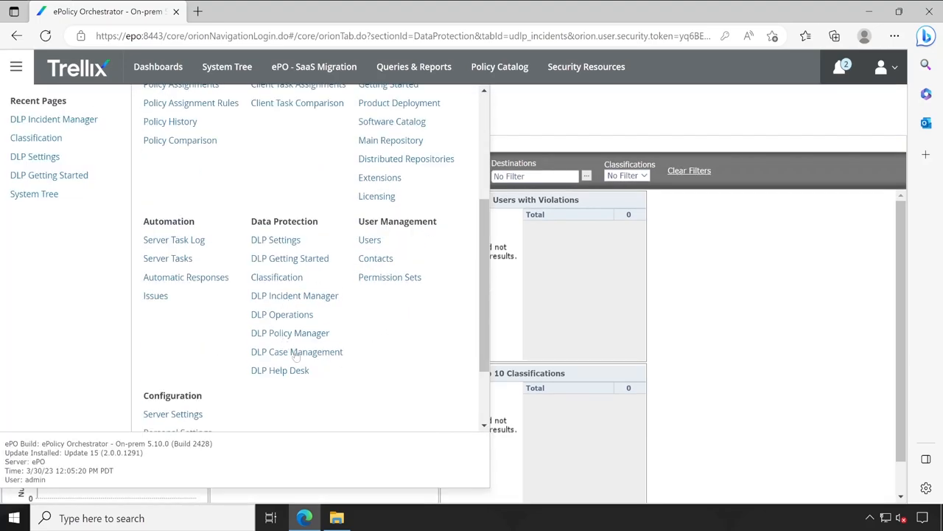
click(288, 333)
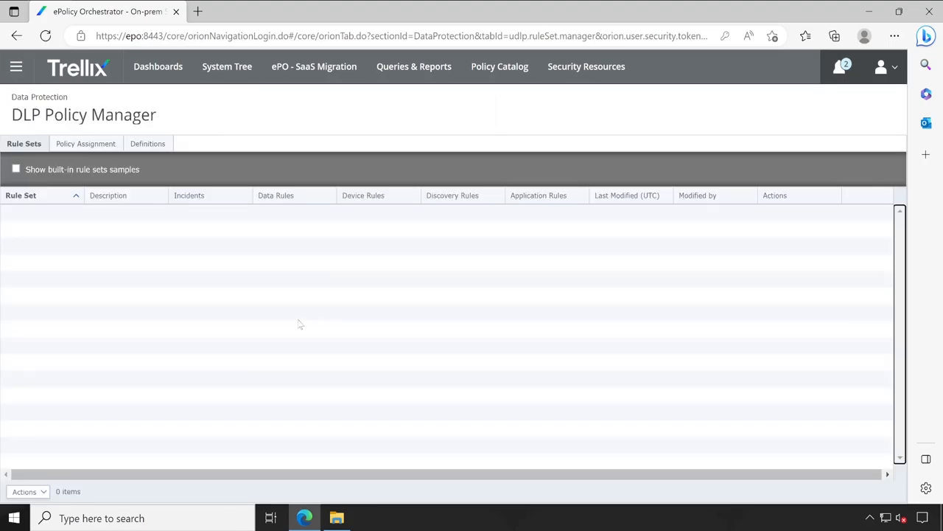
mouse_move(130, 316)
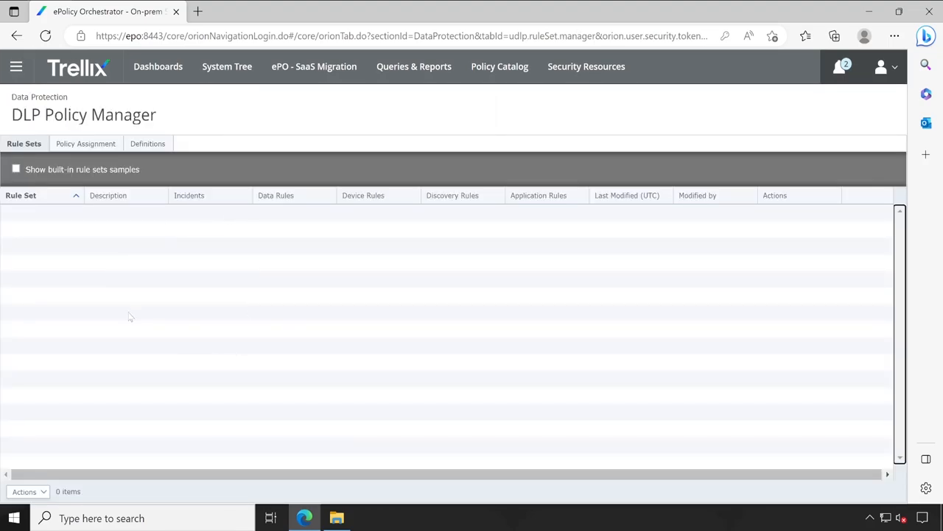
mouse_move(28, 209)
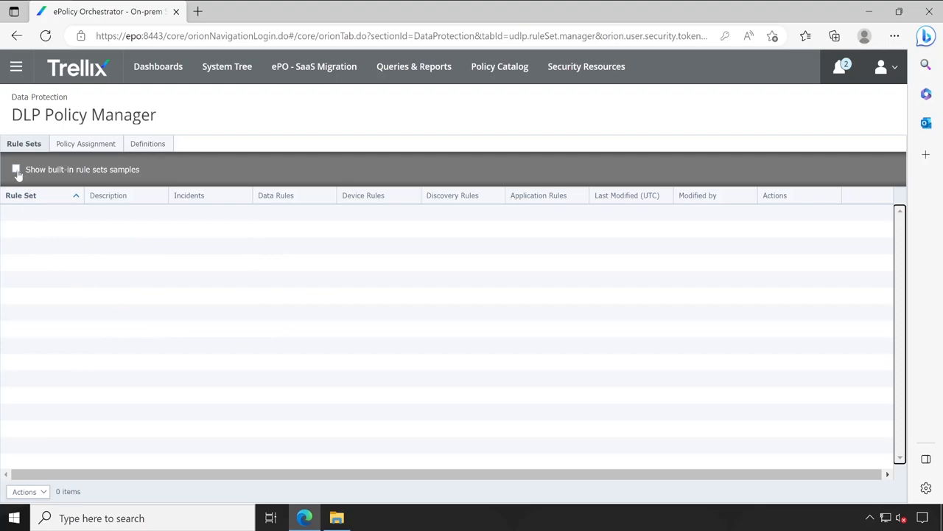
click(16, 168)
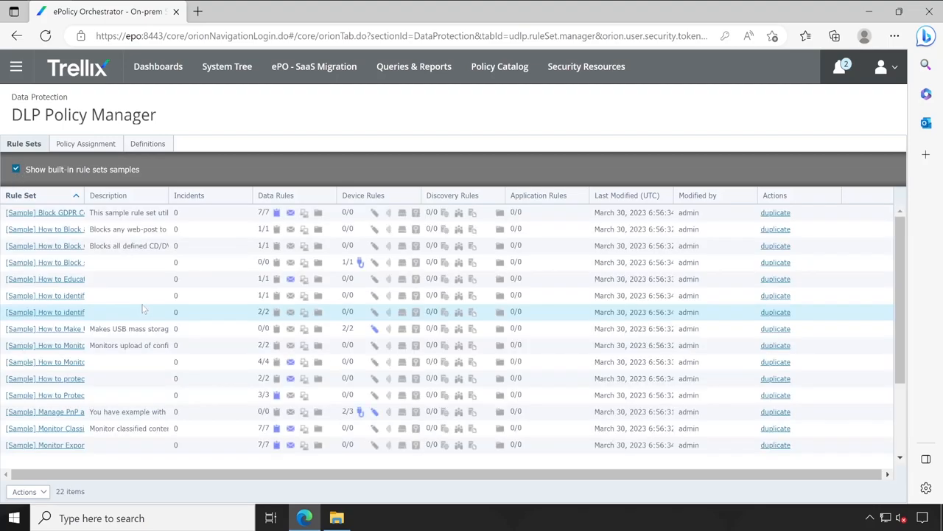
scroll(down, 3)
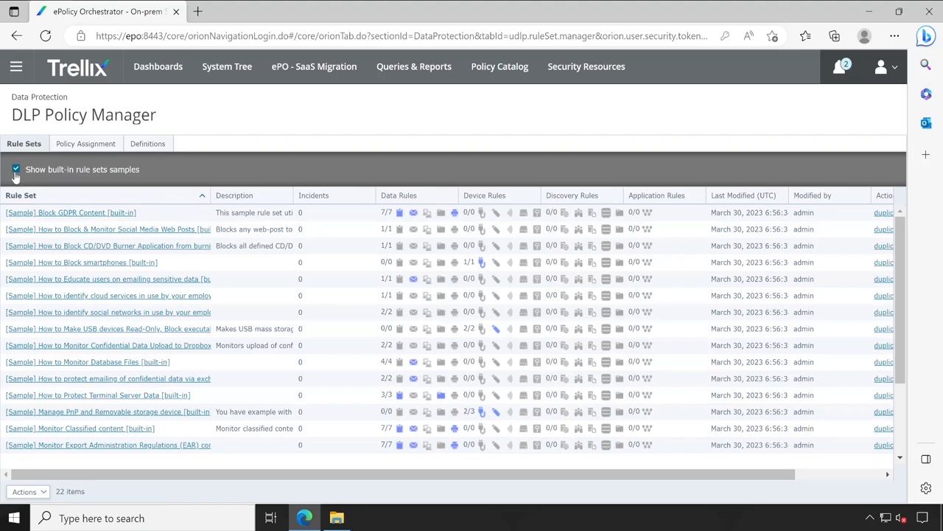
click(15, 168)
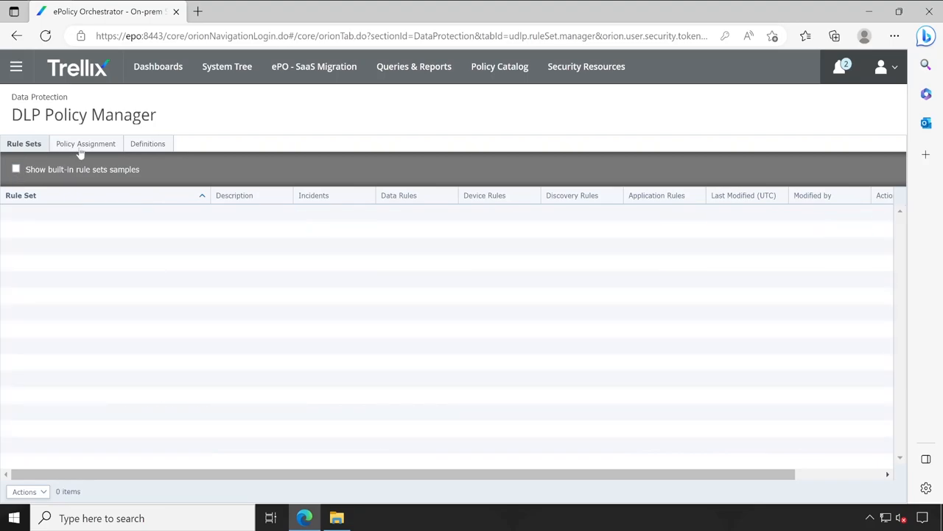
Review the Policy Assignment of My Default DLP Policy, then go to DLP Operations.
click(85, 143)
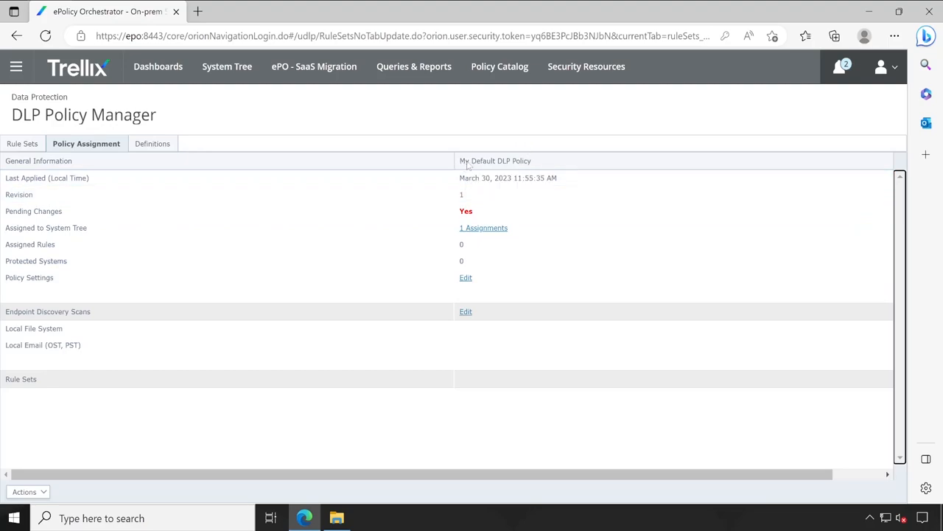
click(12, 68)
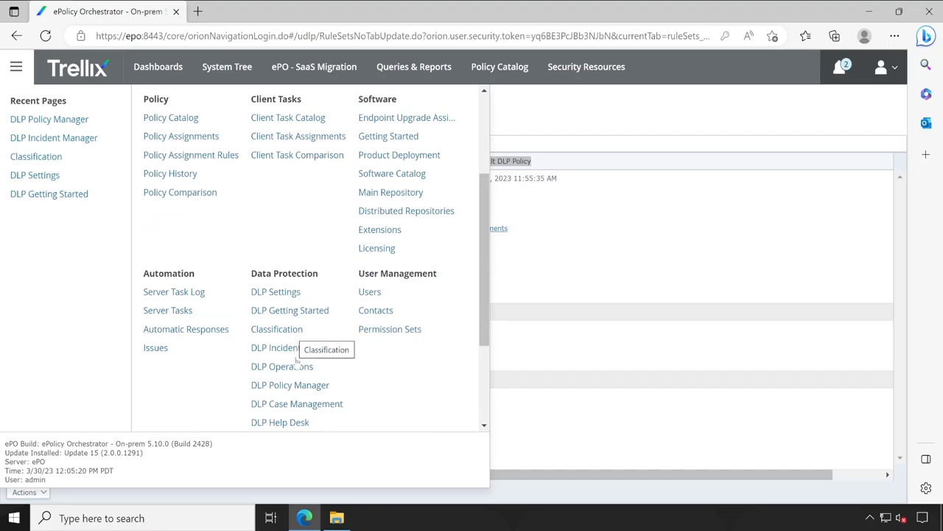
click(283, 366)
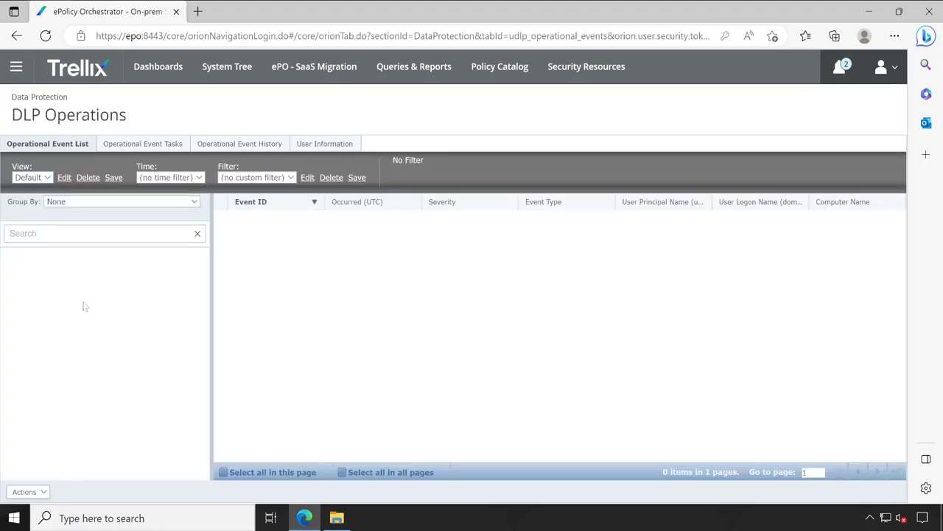
mouse_move(270, 284)
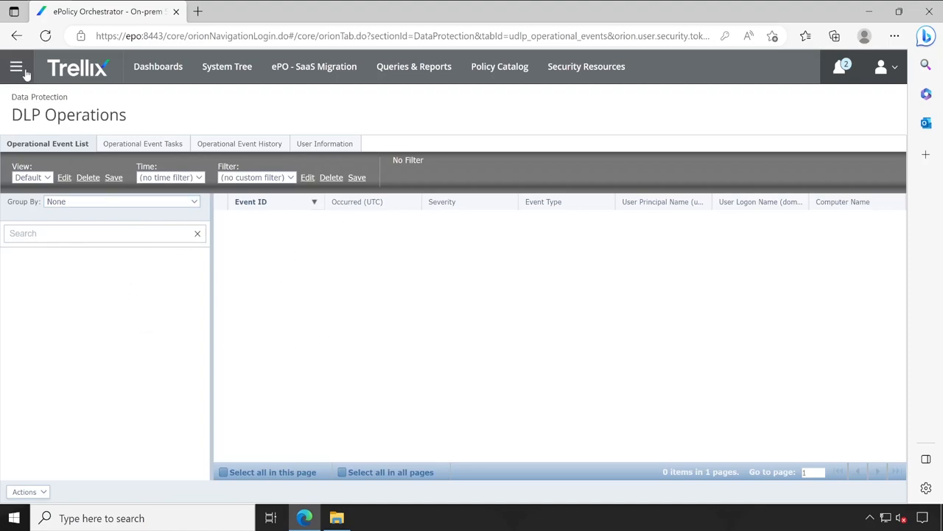
Leave the empty DLP Operations event list for the DLP Case Management page.
click(18, 66)
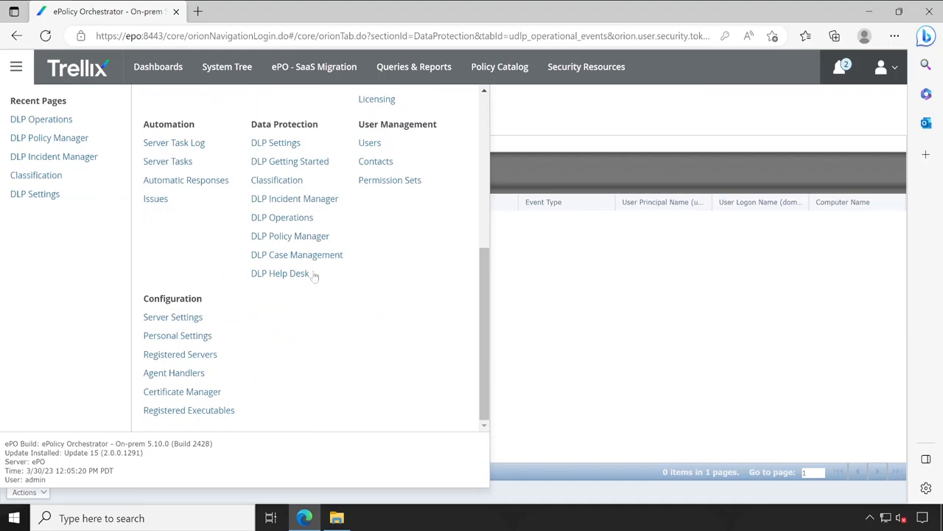
mouse_move(287, 258)
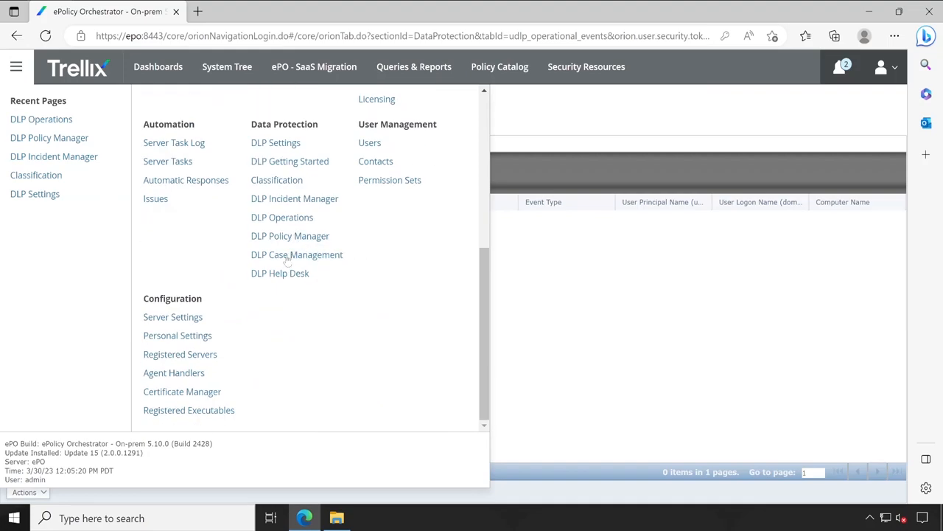
click(296, 254)
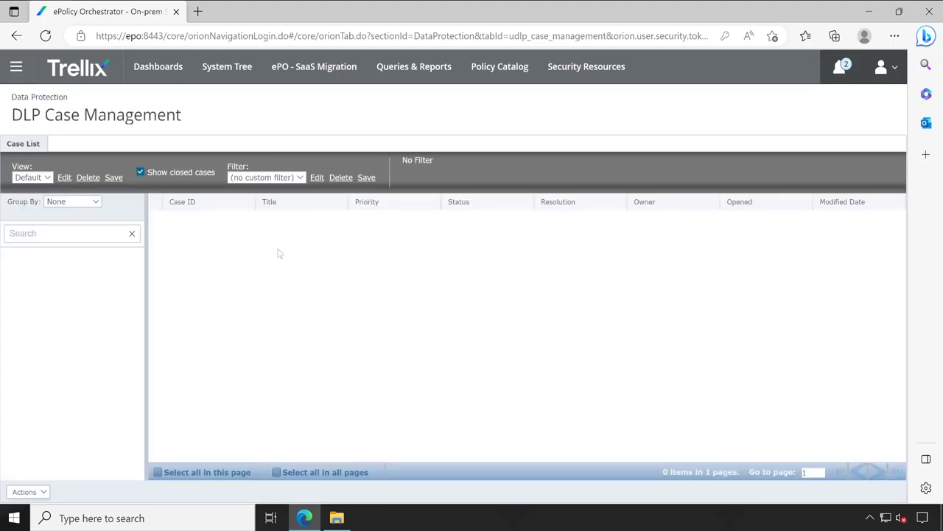
mouse_move(380, 325)
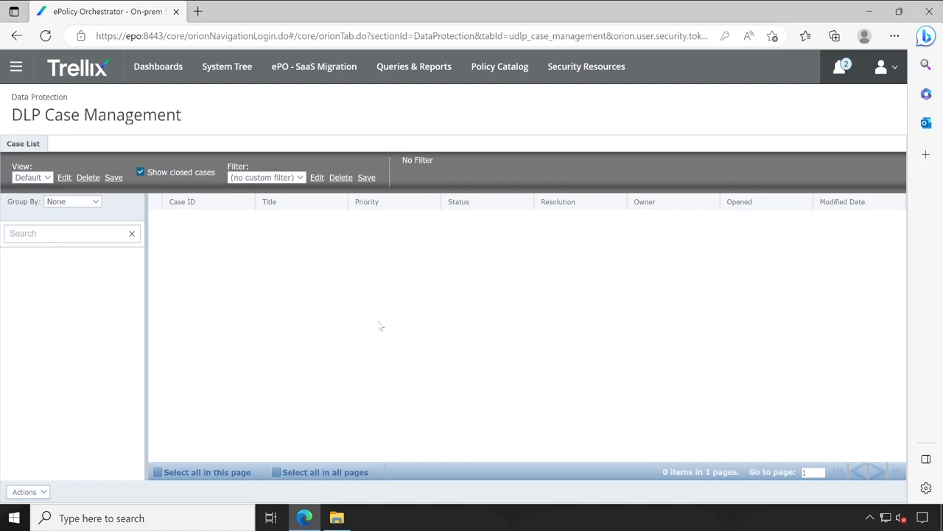
mouse_move(386, 287)
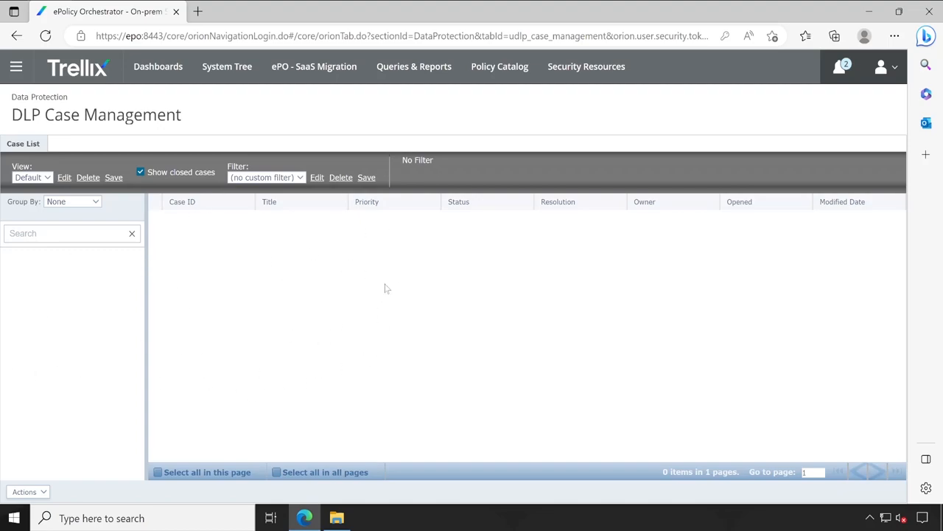
mouse_move(107, 265)
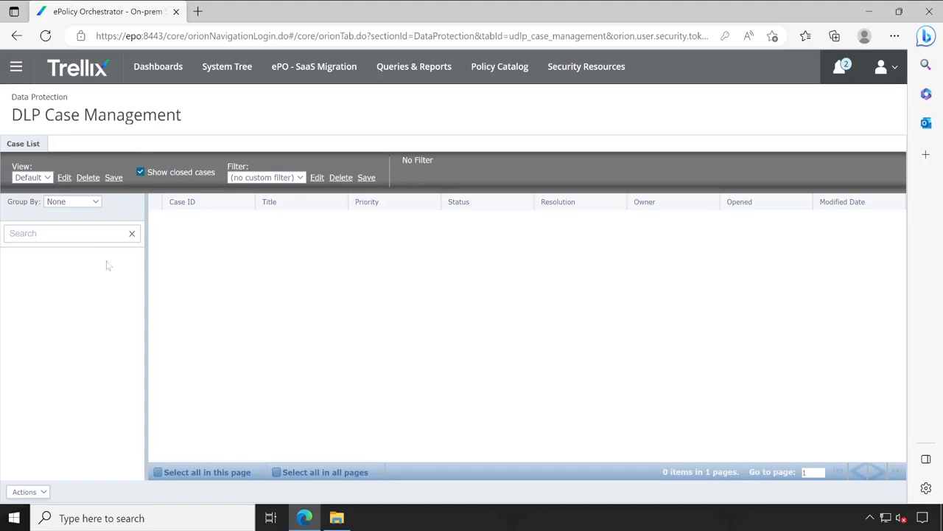
mouse_move(21, 67)
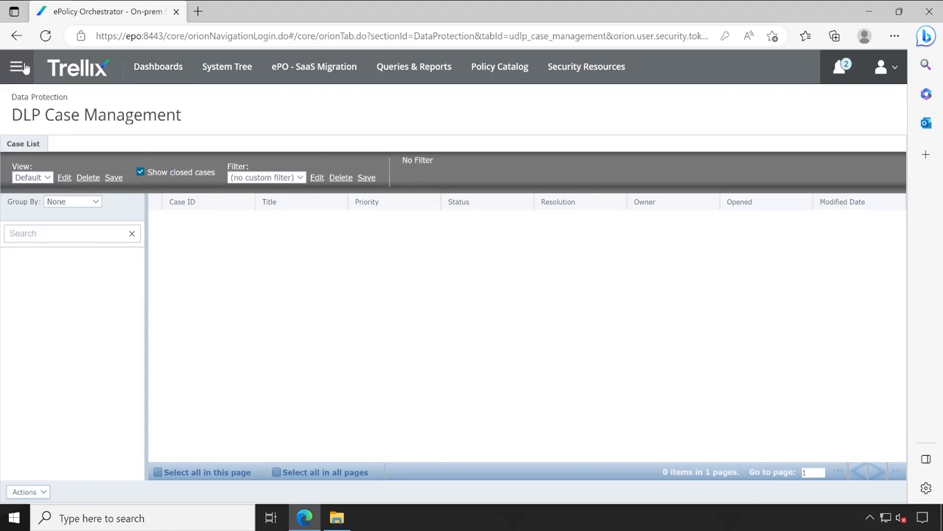
Bring up the ePO page list over the empty DLP case list.
click(21, 68)
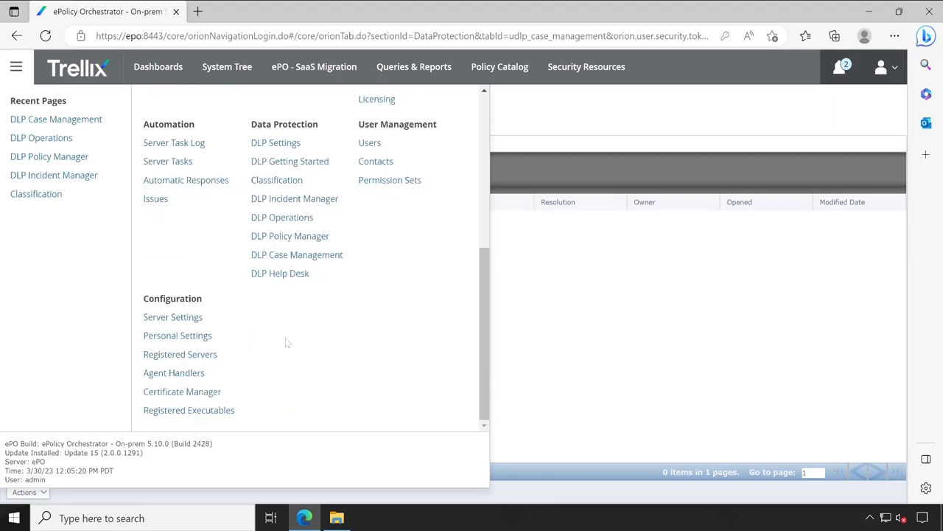
On DLP Help Desk, check the bypass durations and set the override key type to Uninstall Key.
click(280, 273)
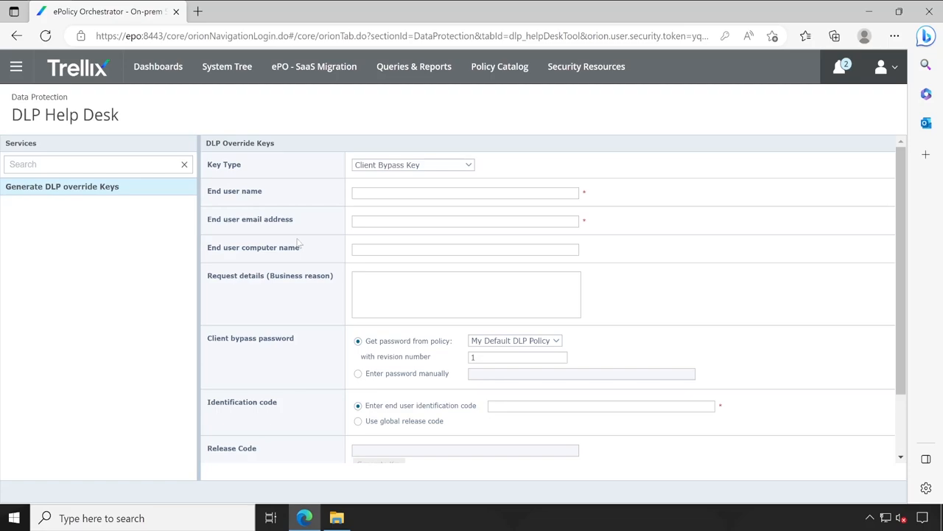
mouse_move(318, 202)
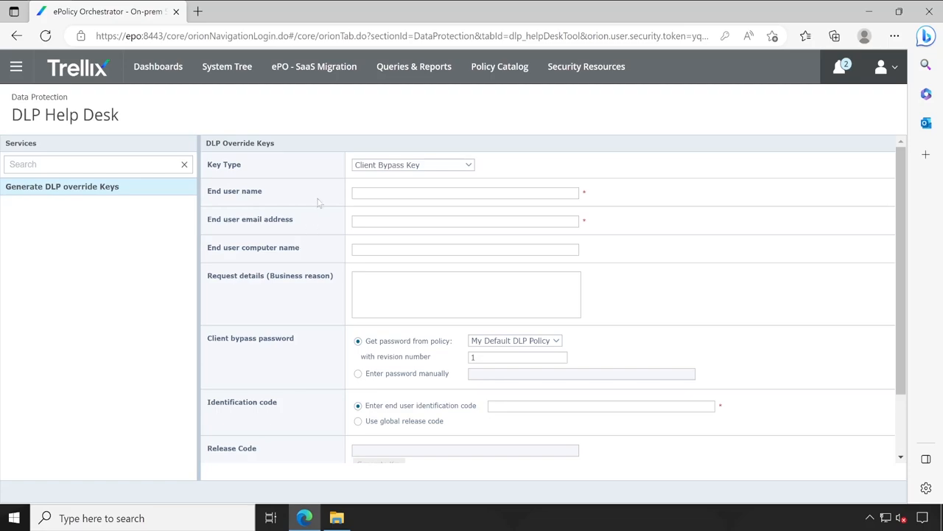
mouse_move(321, 360)
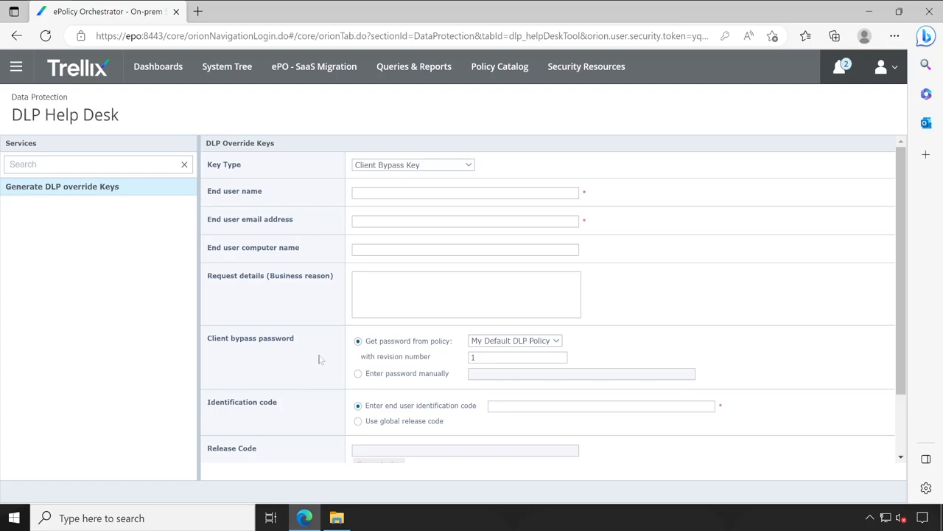
click(378, 448)
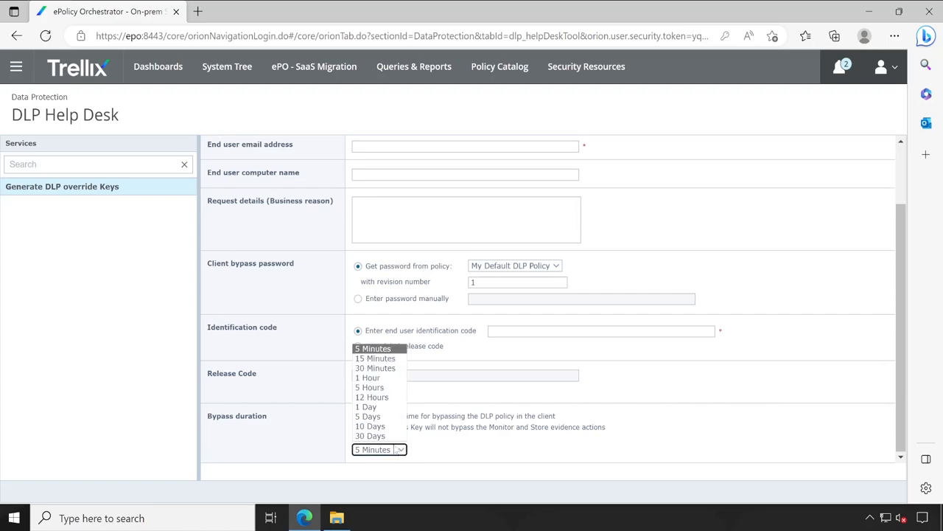
mouse_move(374, 369)
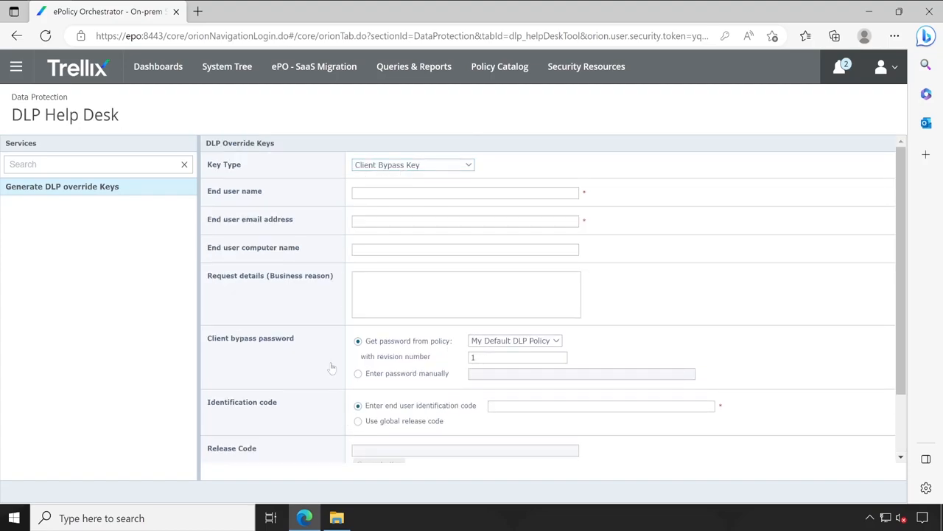
click(413, 165)
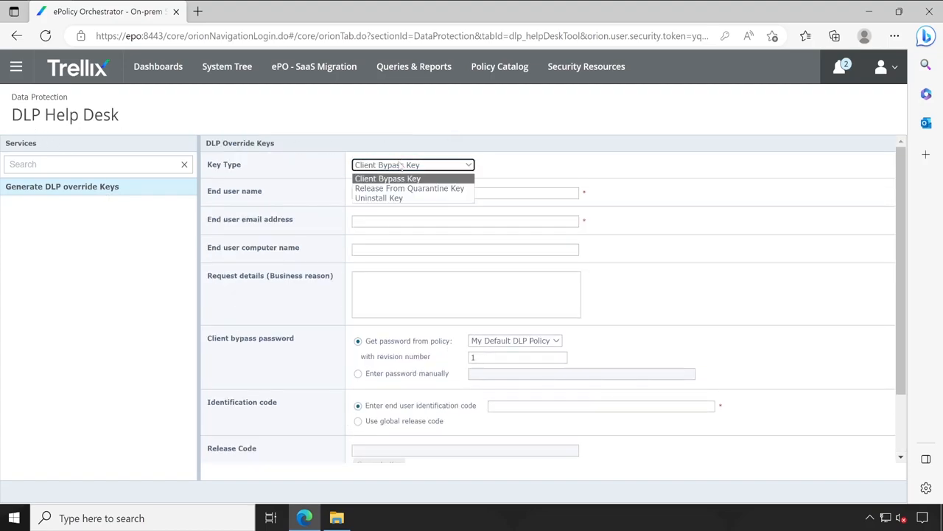
mouse_move(410, 188)
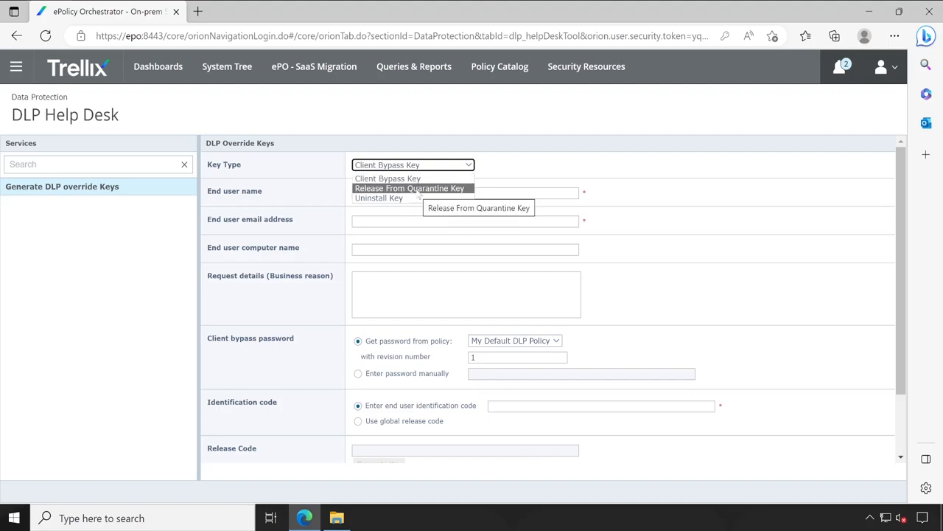
mouse_move(399, 197)
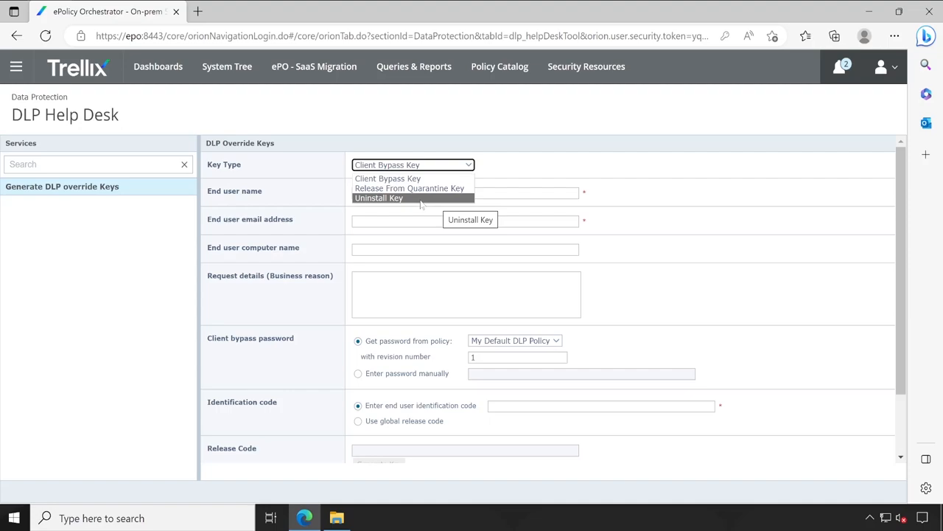
click(379, 198)
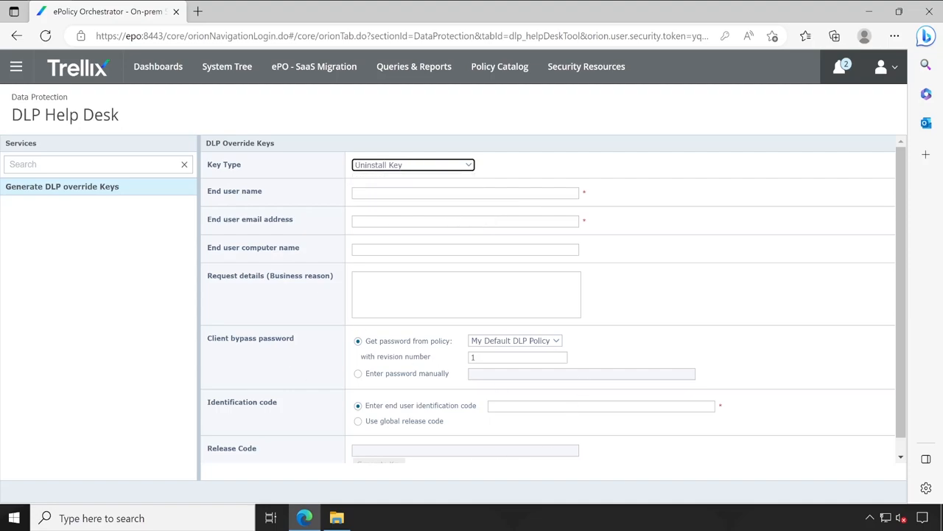
click(17, 68)
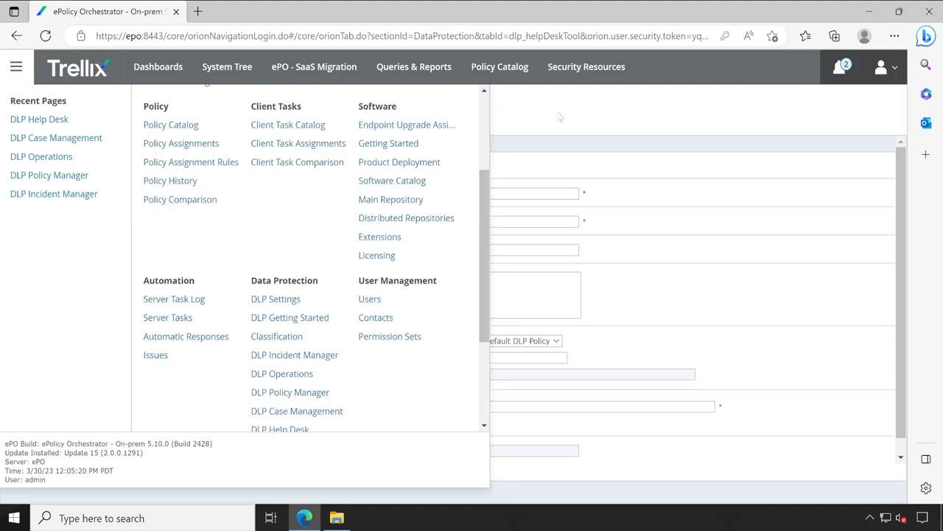
Go to Queries & Reports and list the 26 Data Loss Prevention queries under Trellix Groups.
click(413, 66)
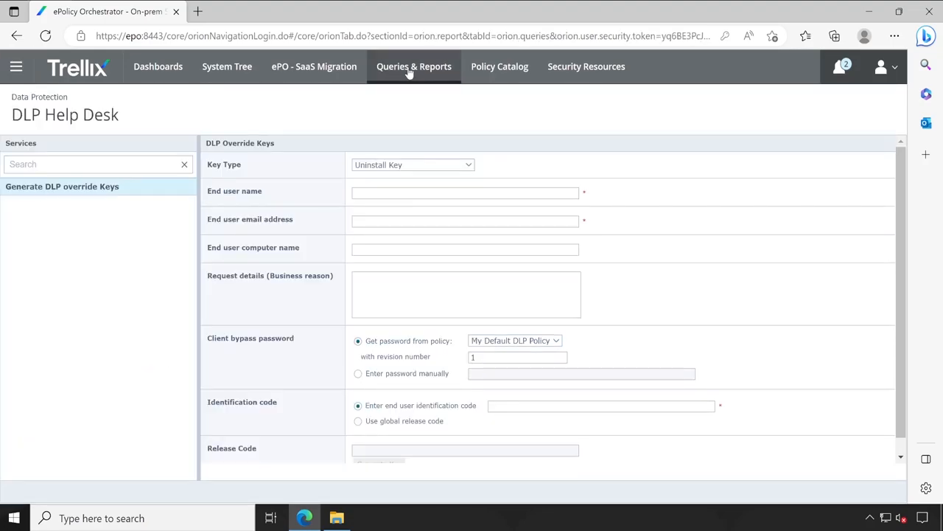
click(412, 67)
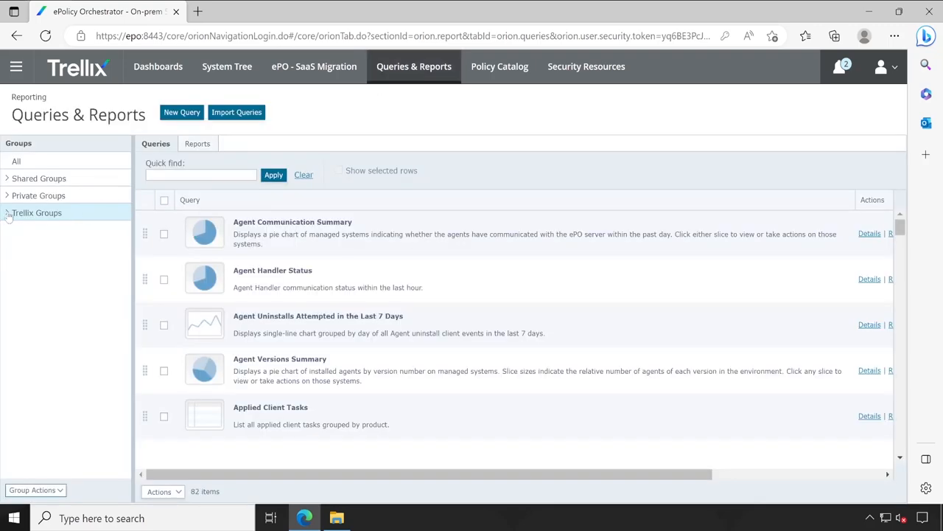
click(62, 248)
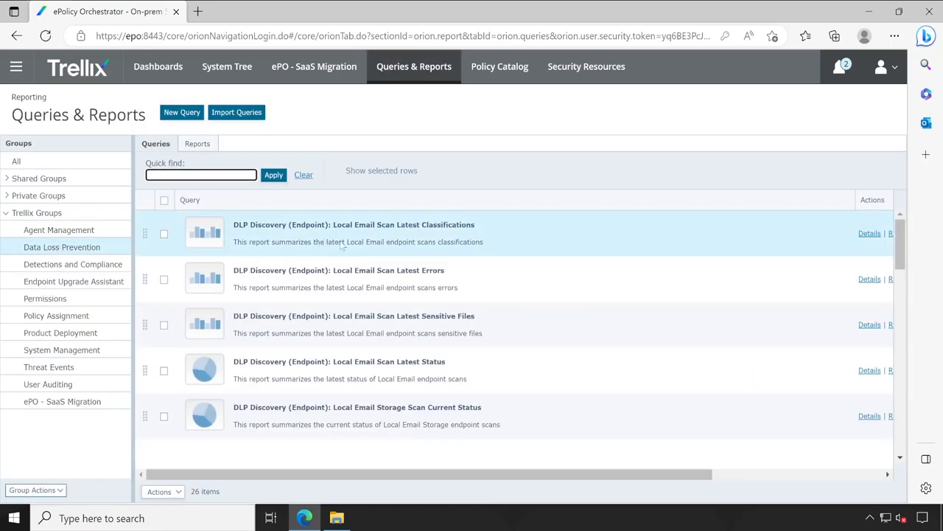
mouse_move(404, 256)
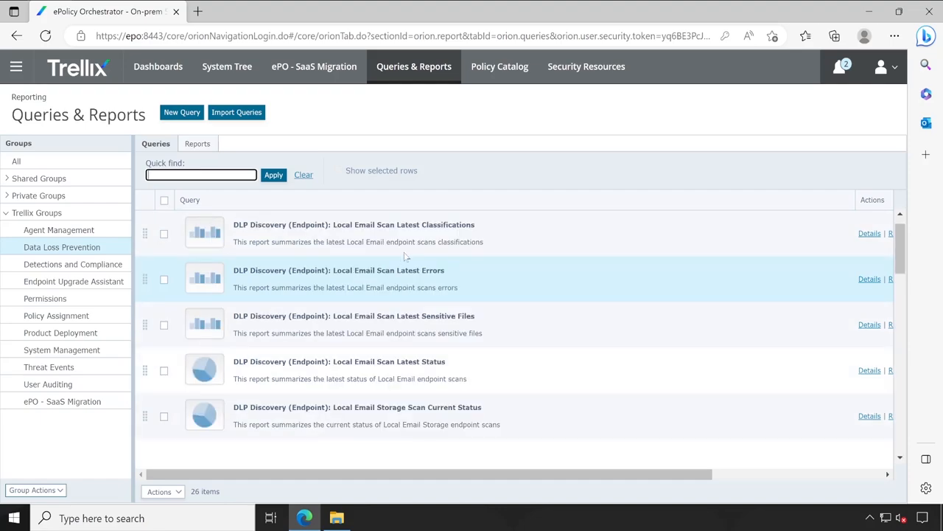
mouse_move(307, 296)
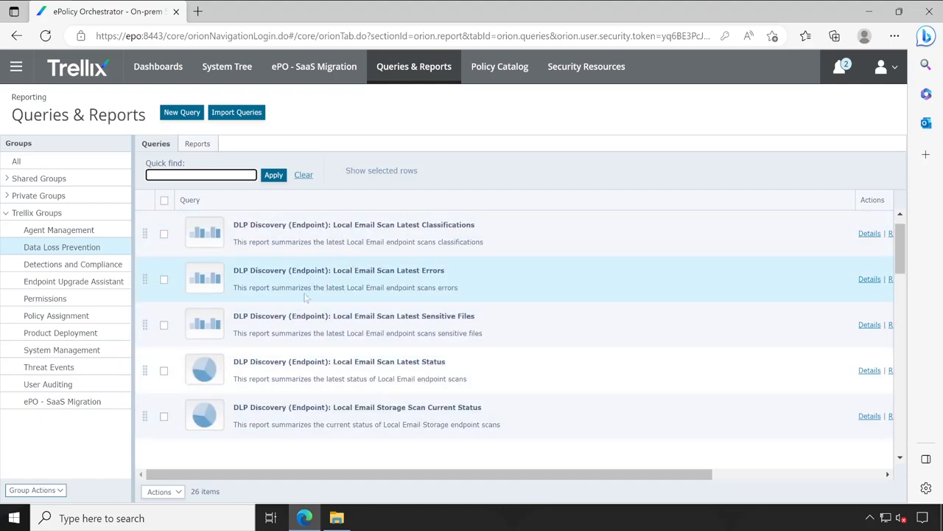
mouse_move(301, 309)
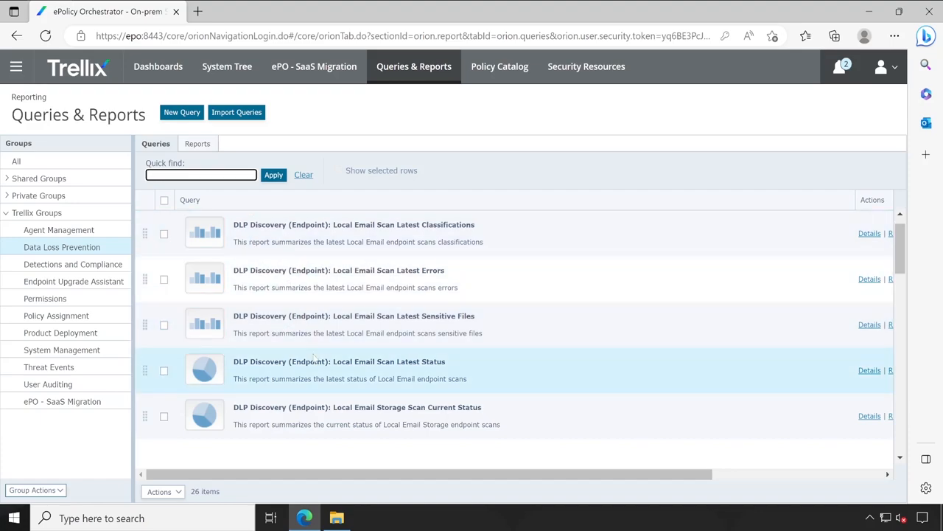
scroll(down, 3)
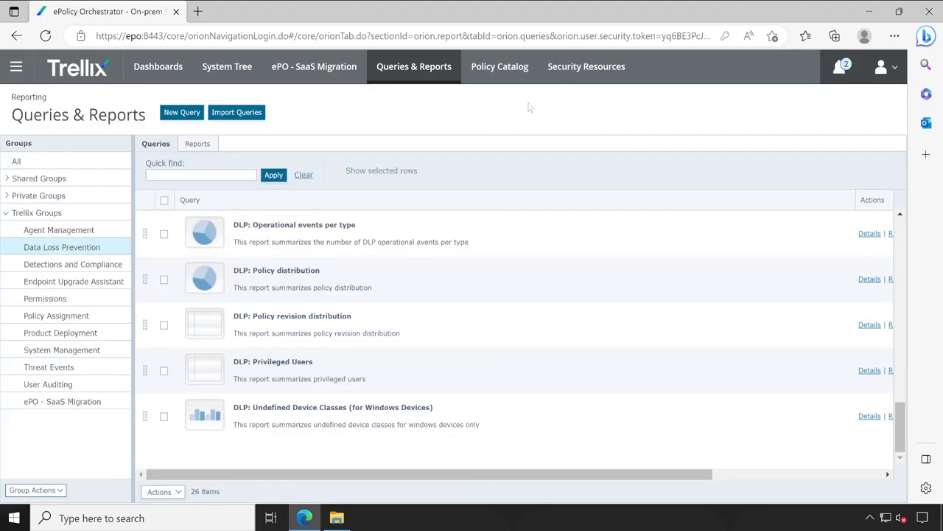
In the System Tree, filter My Organization's assigned policies to Data Loss Prevention 11.10.
click(227, 66)
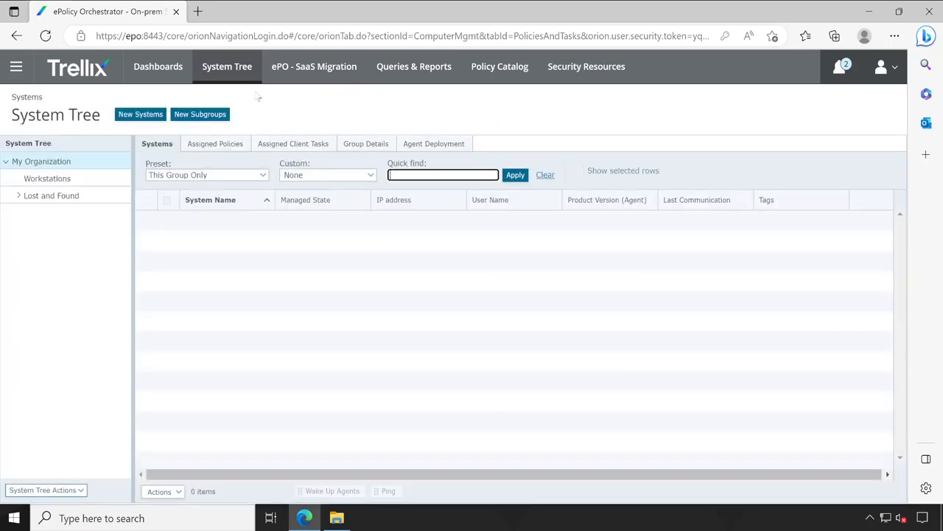
click(215, 143)
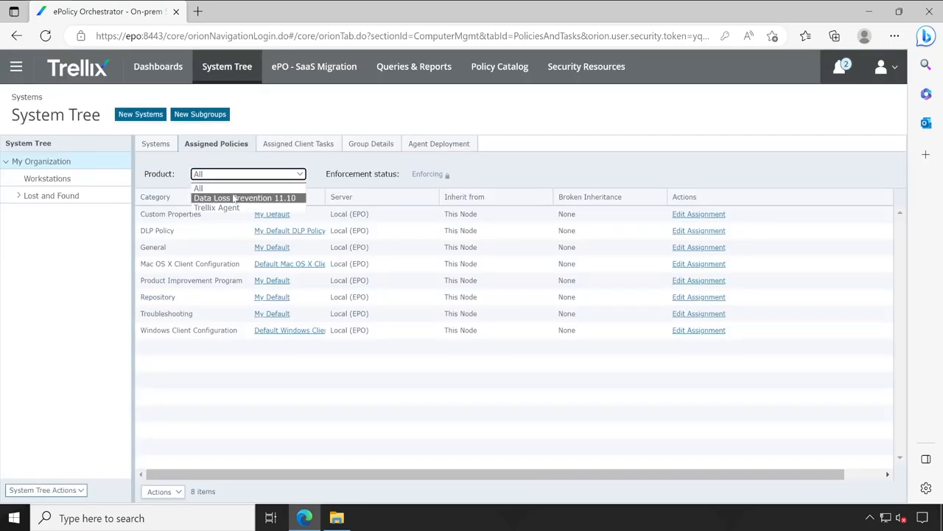
click(245, 198)
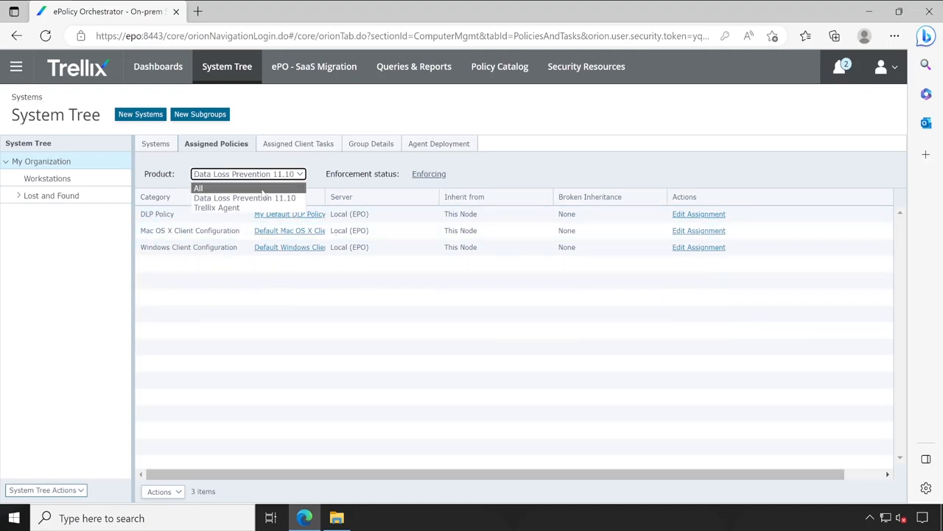
Return to Systems and list the managed workstation in the Workstations group.
click(157, 143)
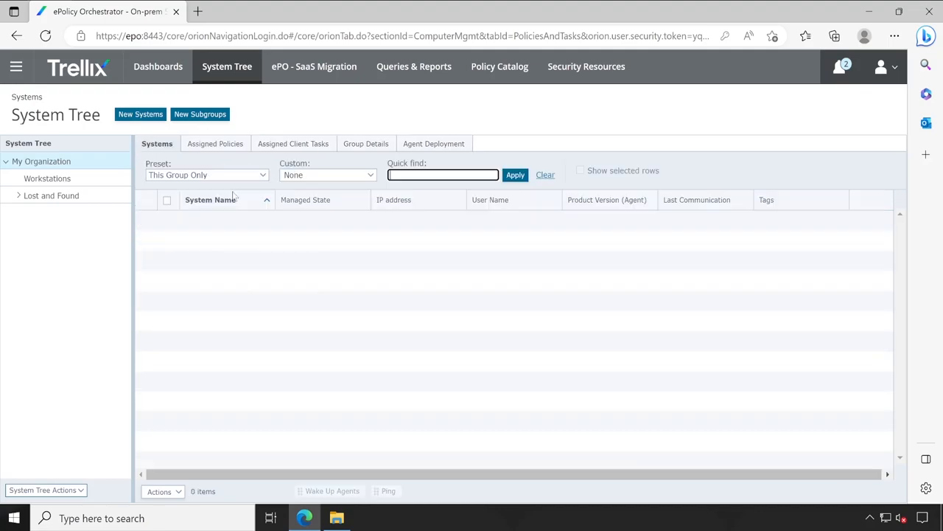
click(47, 178)
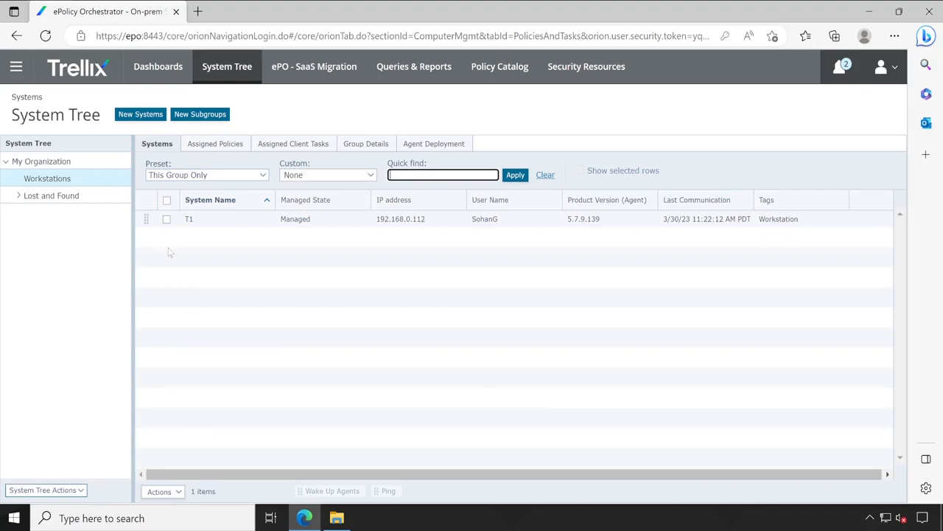
mouse_move(188, 233)
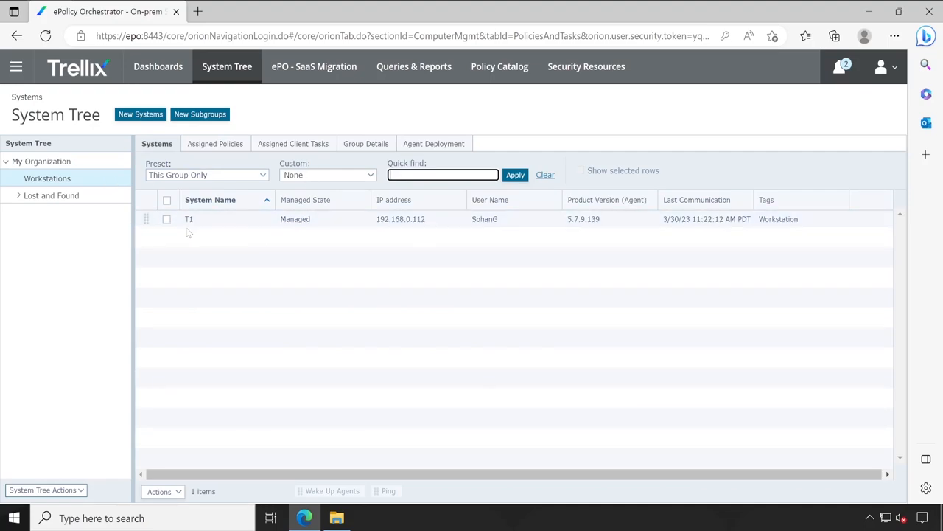
mouse_move(264, 233)
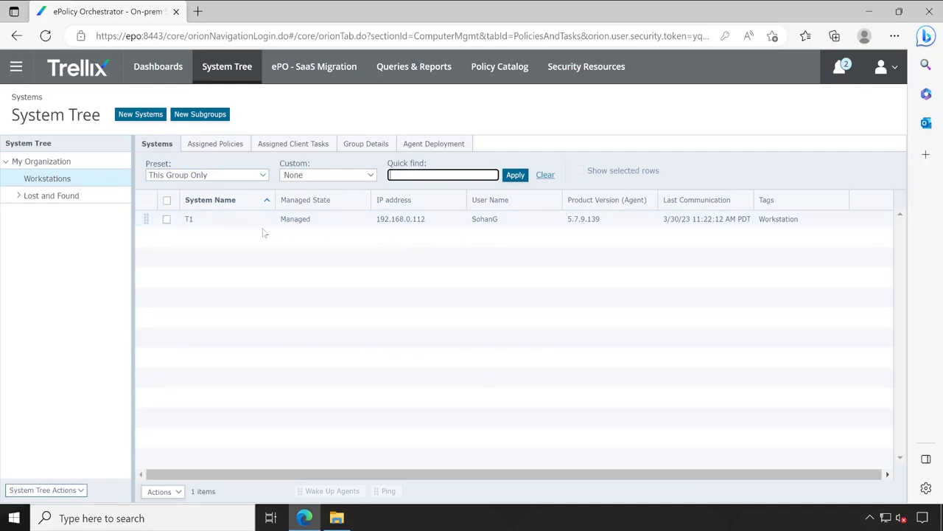
mouse_move(398, 221)
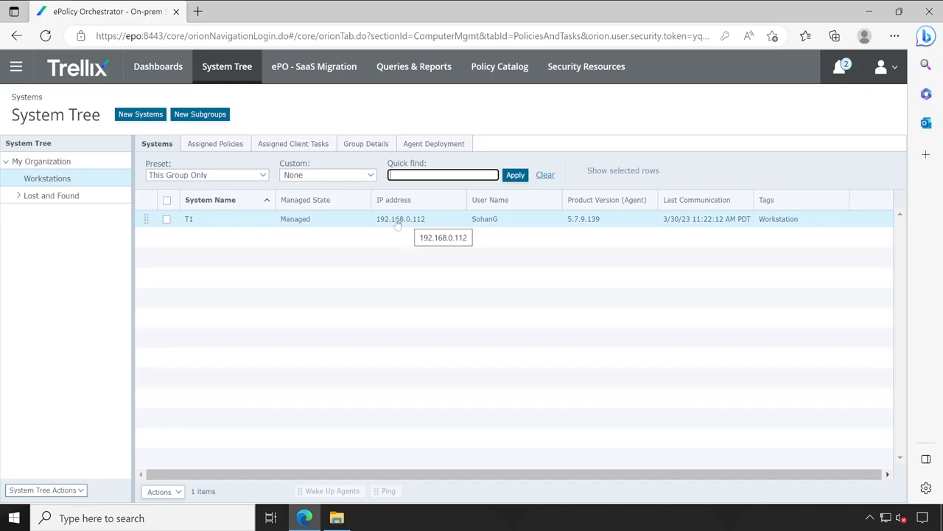
Bring up the ePO page list and scroll to the Data Protection section.
click(28, 67)
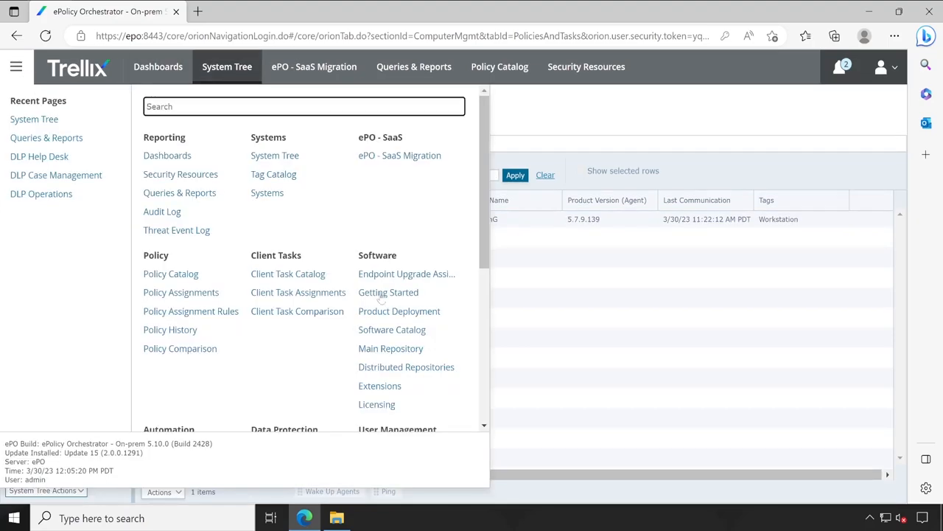
scroll(down, 3)
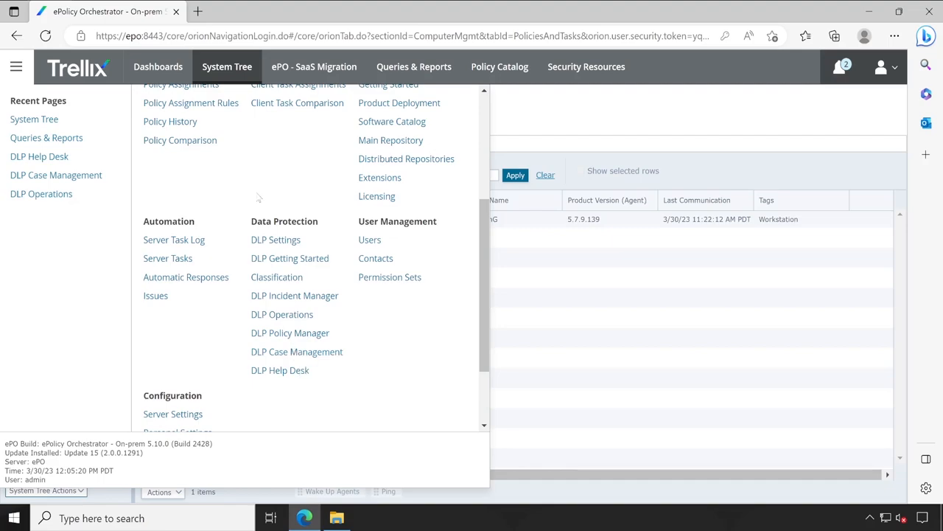
mouse_move(274, 246)
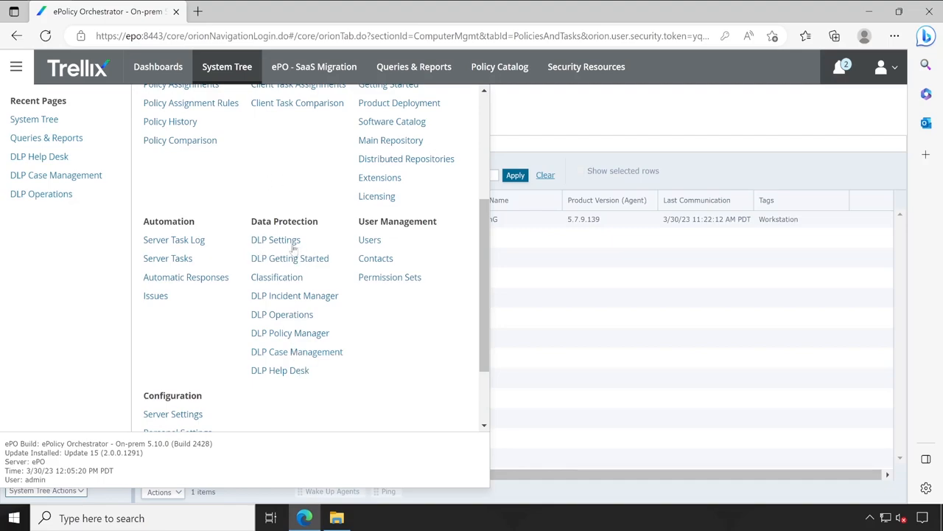
mouse_move(309, 257)
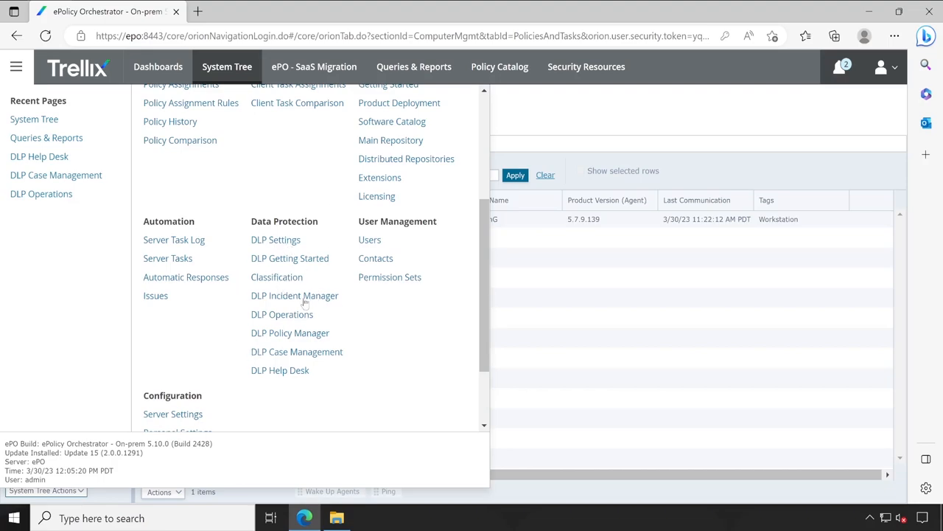
mouse_move(422, 338)
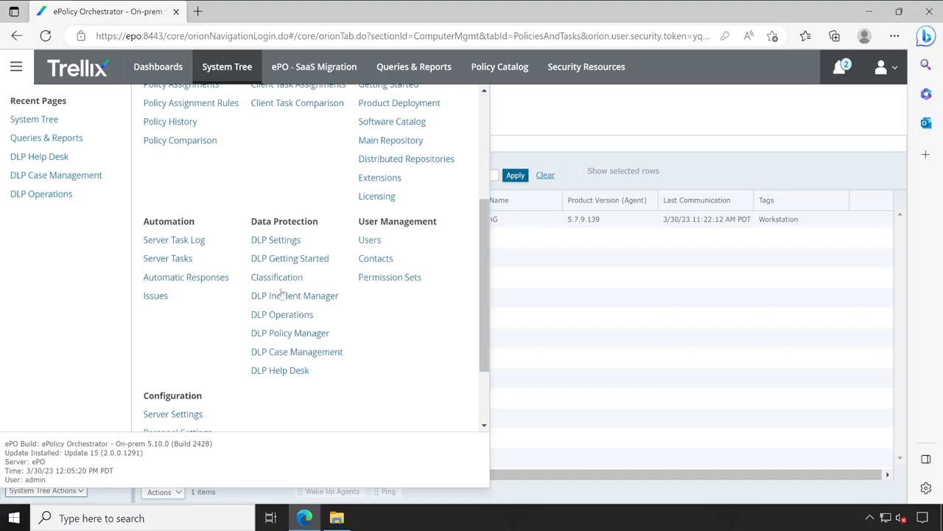
mouse_move(271, 370)
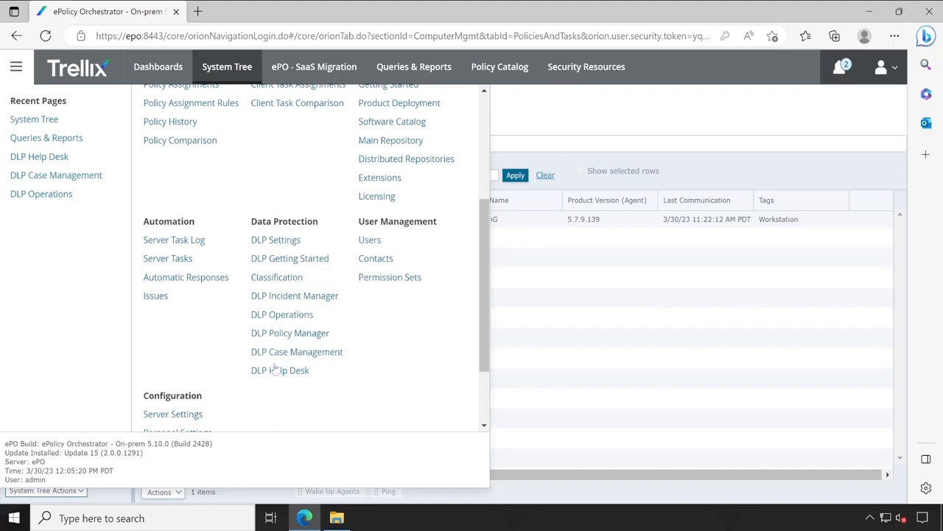
mouse_move(543, 285)
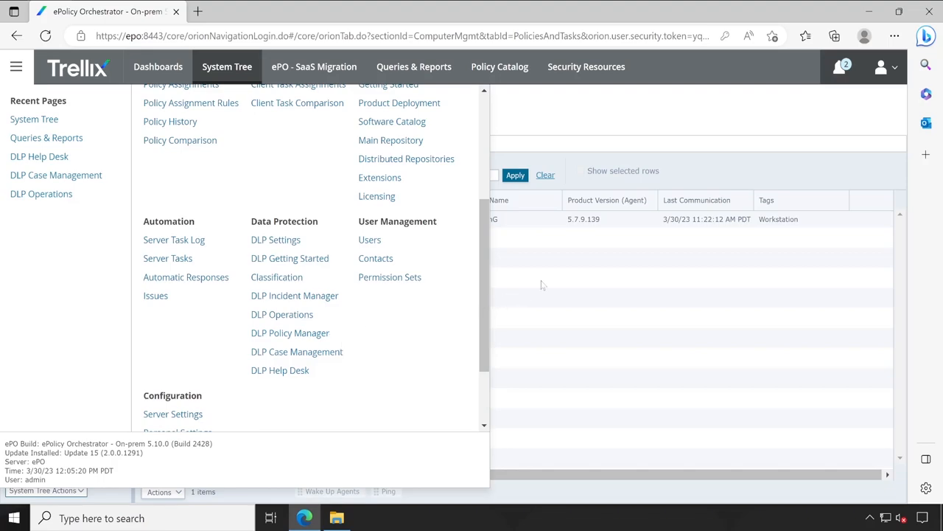